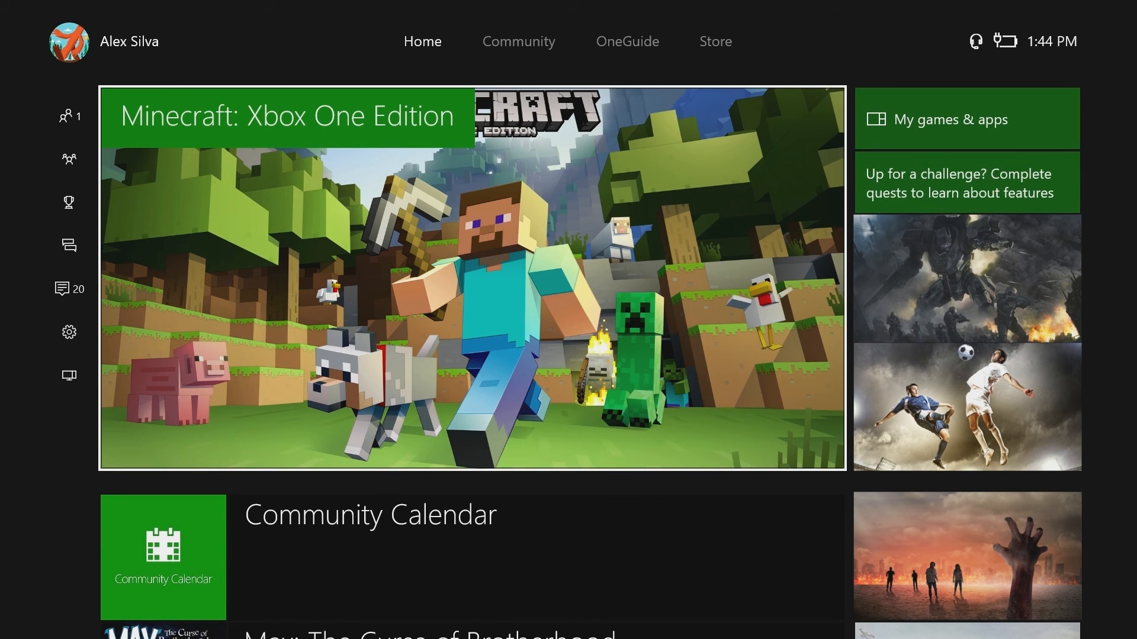
mouse_move(966, 119)
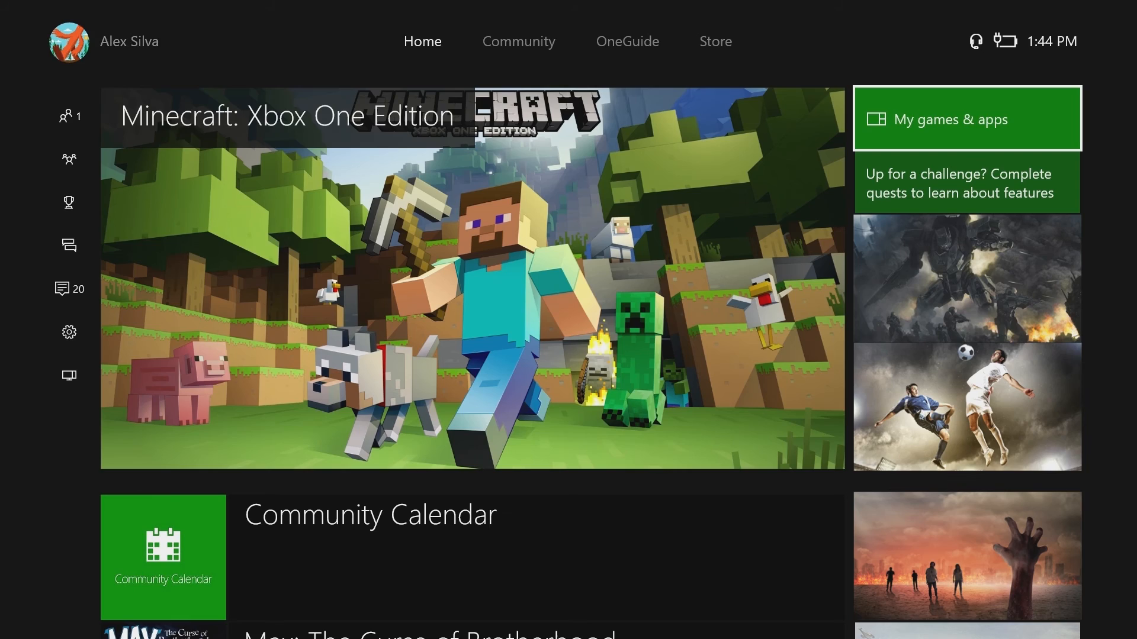
Browse the My games & apps collection, switching it to the installed apps view.
left_click(967, 118)
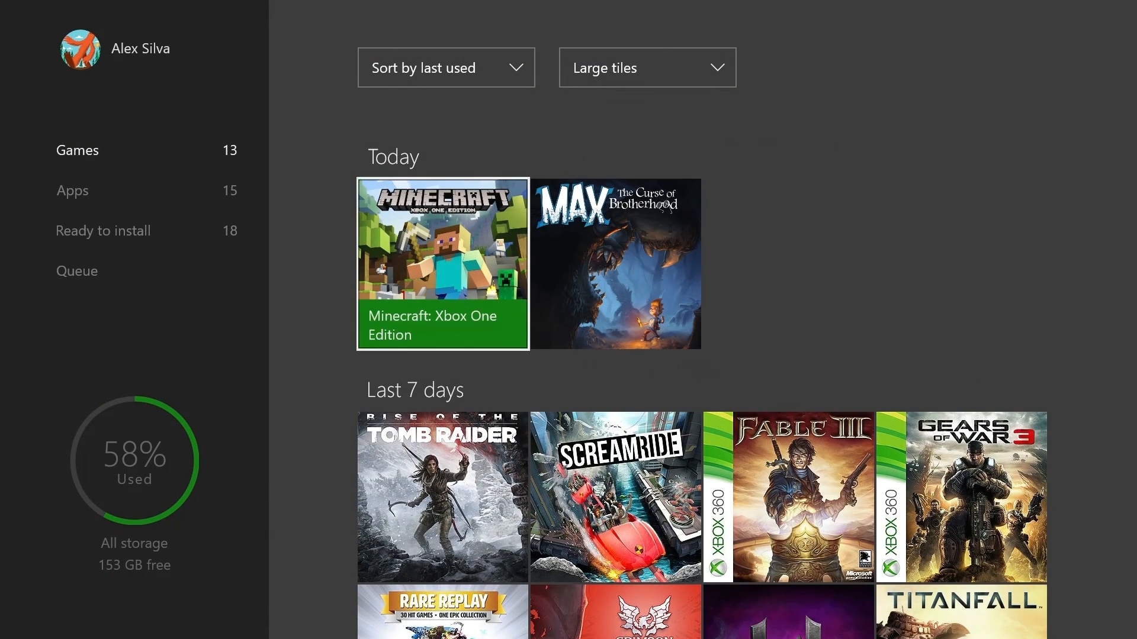
left_click(445, 66)
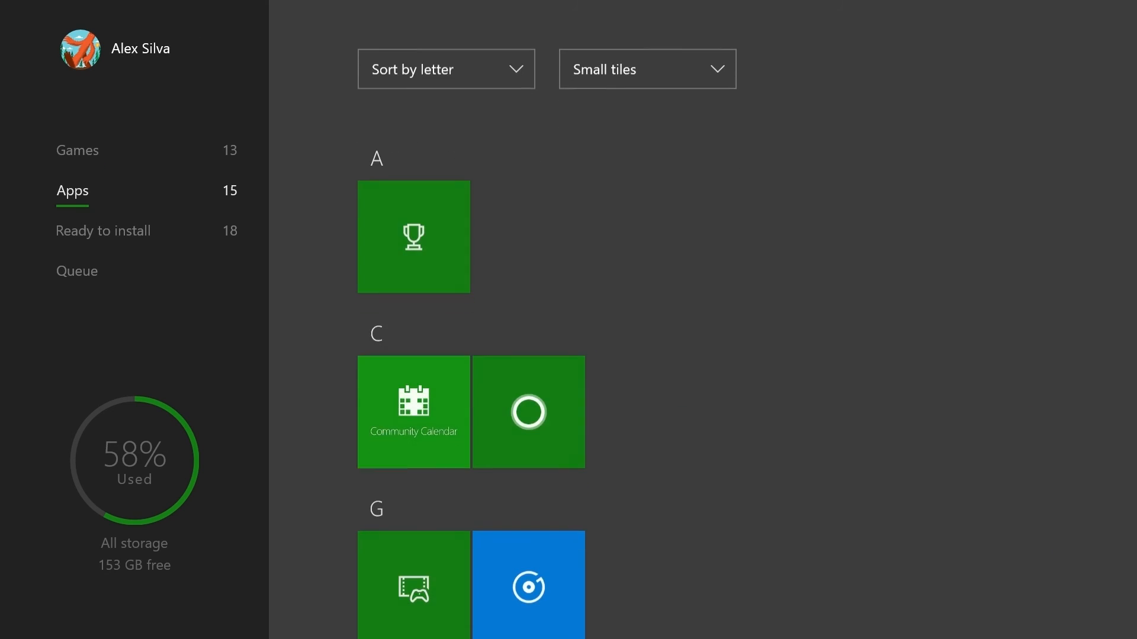
left_click(103, 231)
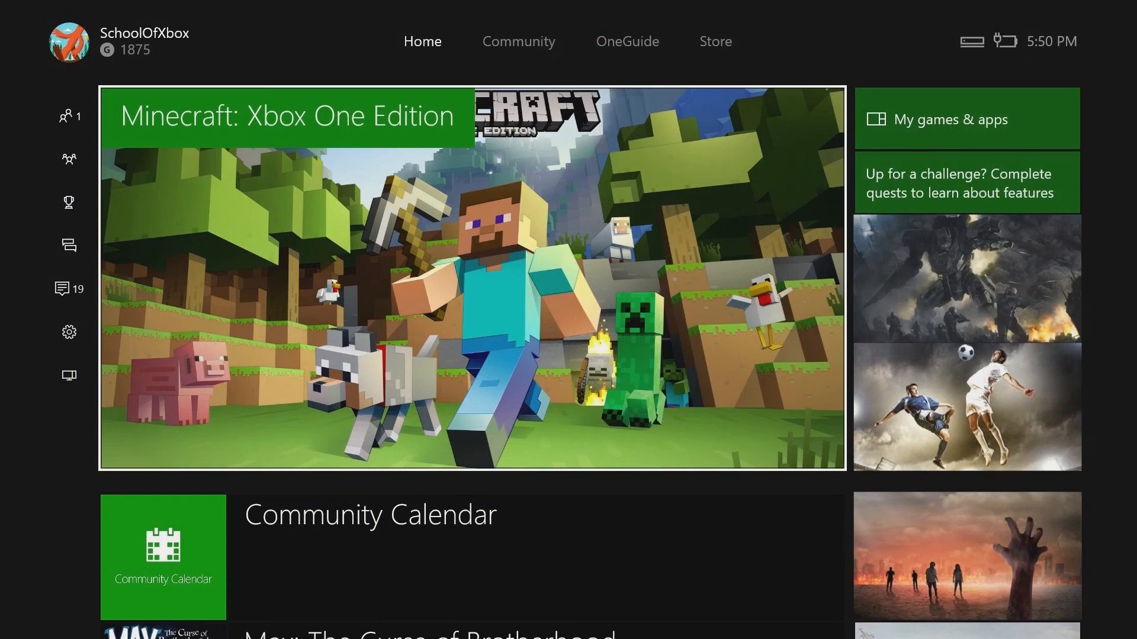
Choose Cortana from the Snap an app list, reach its enable prompt, then move to OneGuide.
left_click(69, 289)
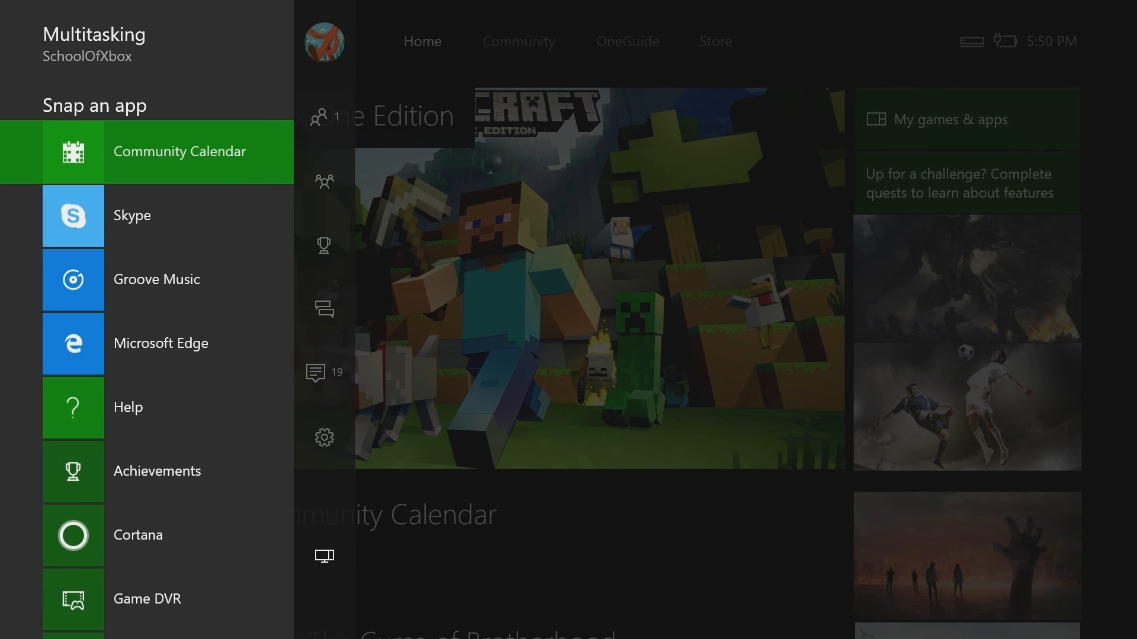
left_click(137, 519)
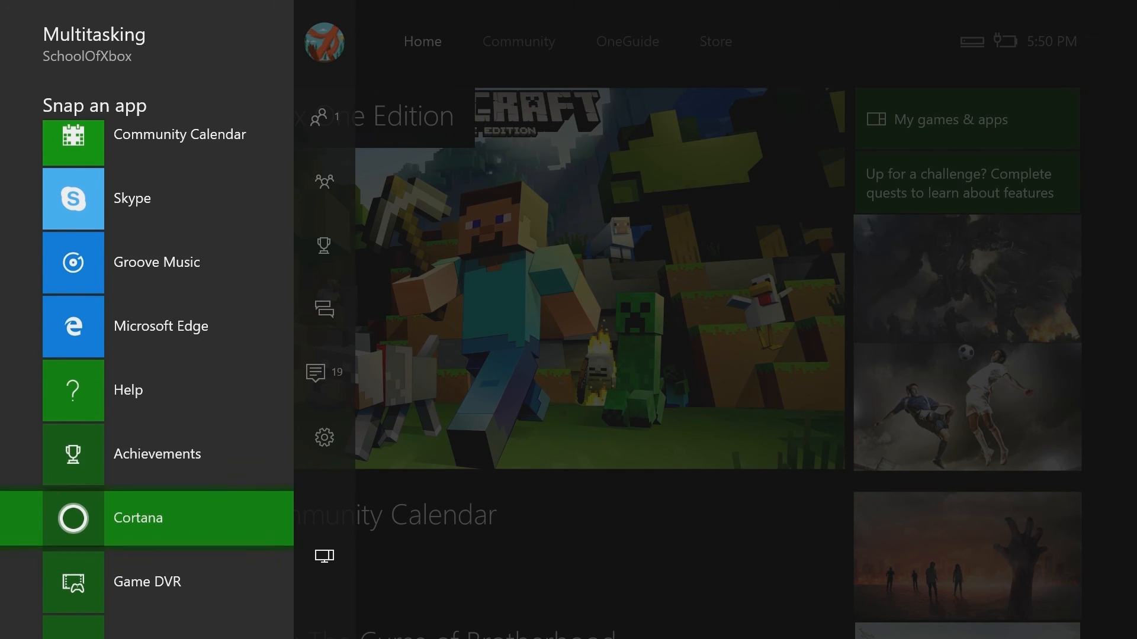
left_click(137, 518)
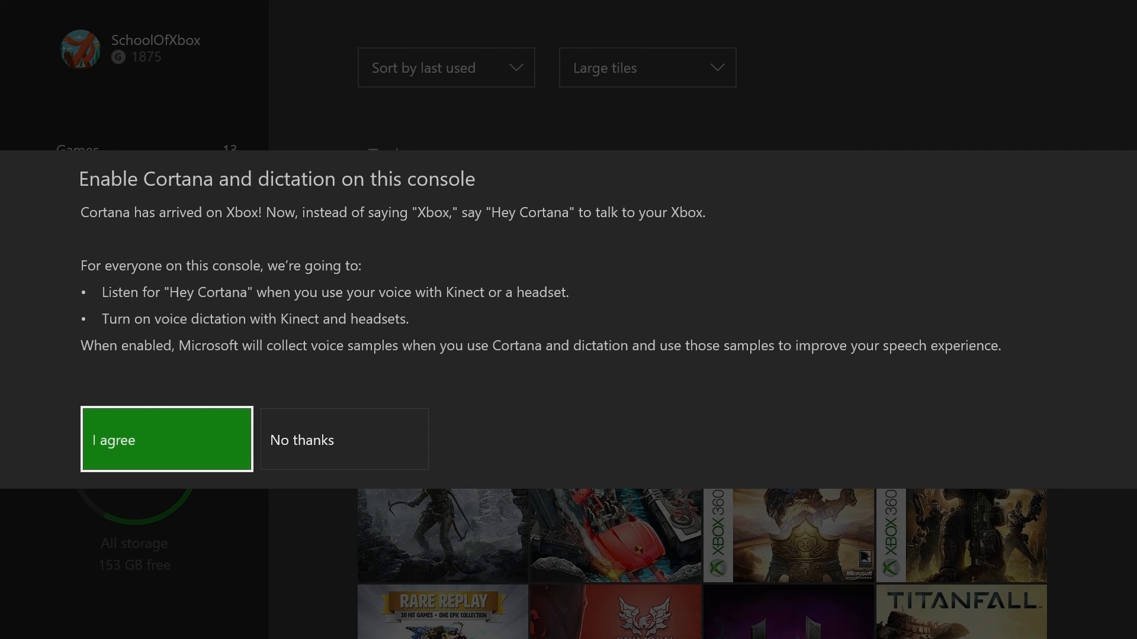
left_click(166, 438)
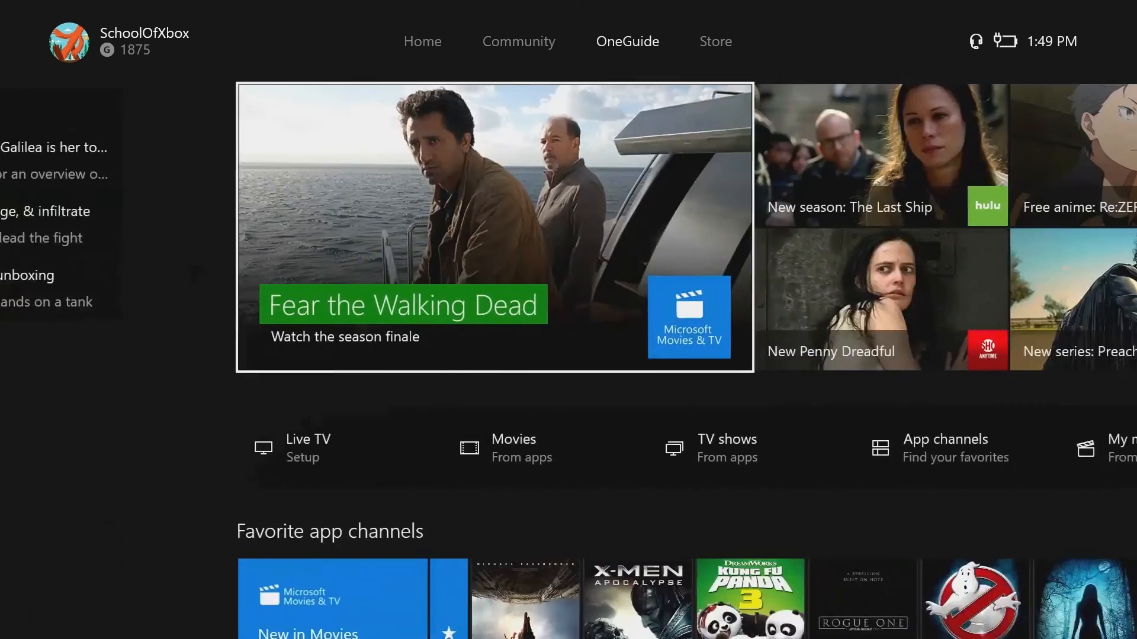
Browse the Store tab, scrolling down through its rows of games and apps.
left_click(715, 42)
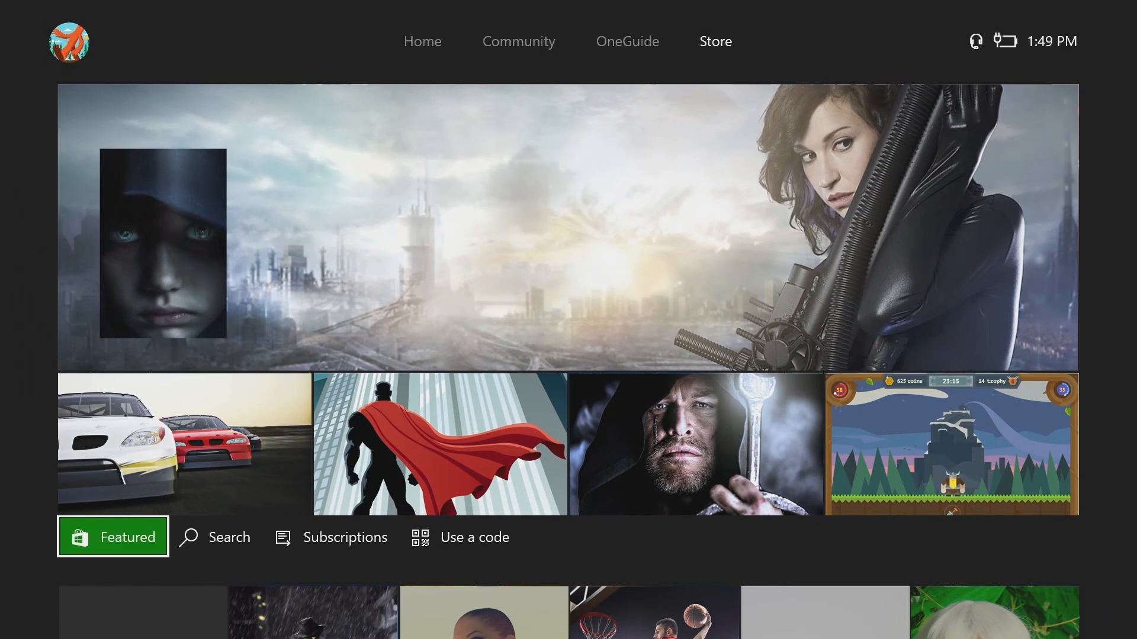
scroll("down", 3)
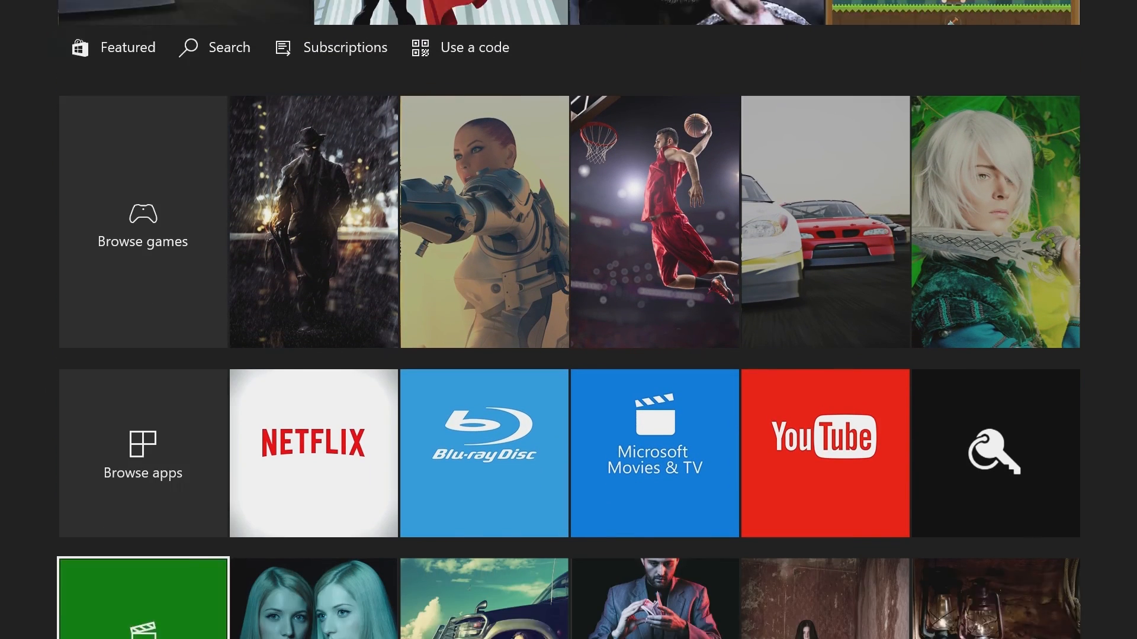
scroll("down", 3)
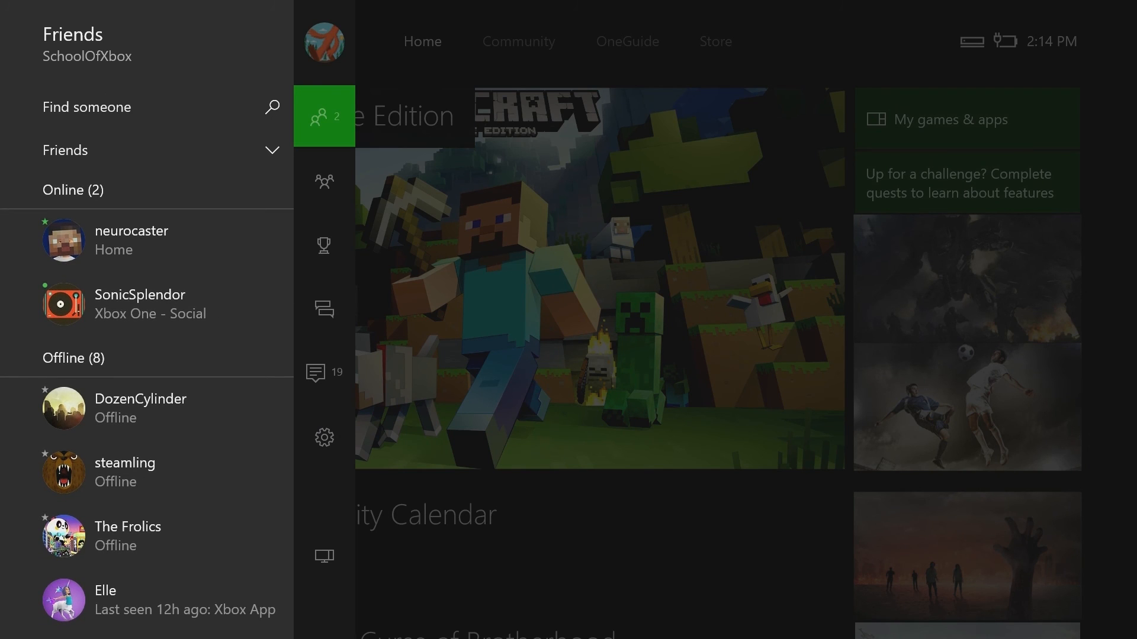
Filter the friends list to Suggestions and start Find Facebook friends, reaching the Facebook login.
left_click(65, 151)
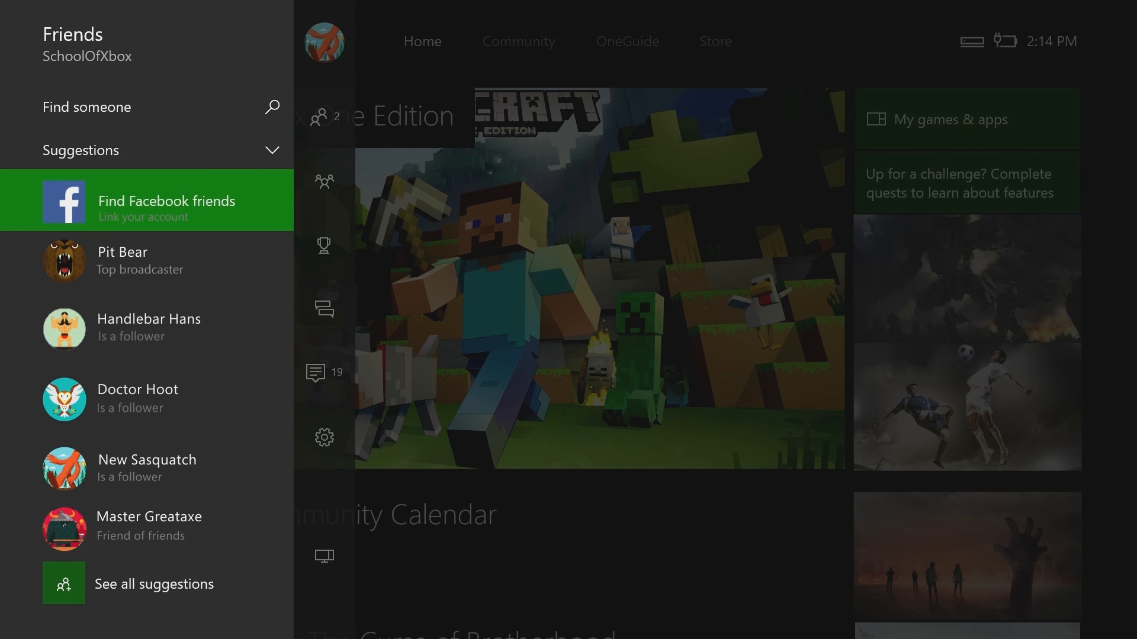
left_click(147, 201)
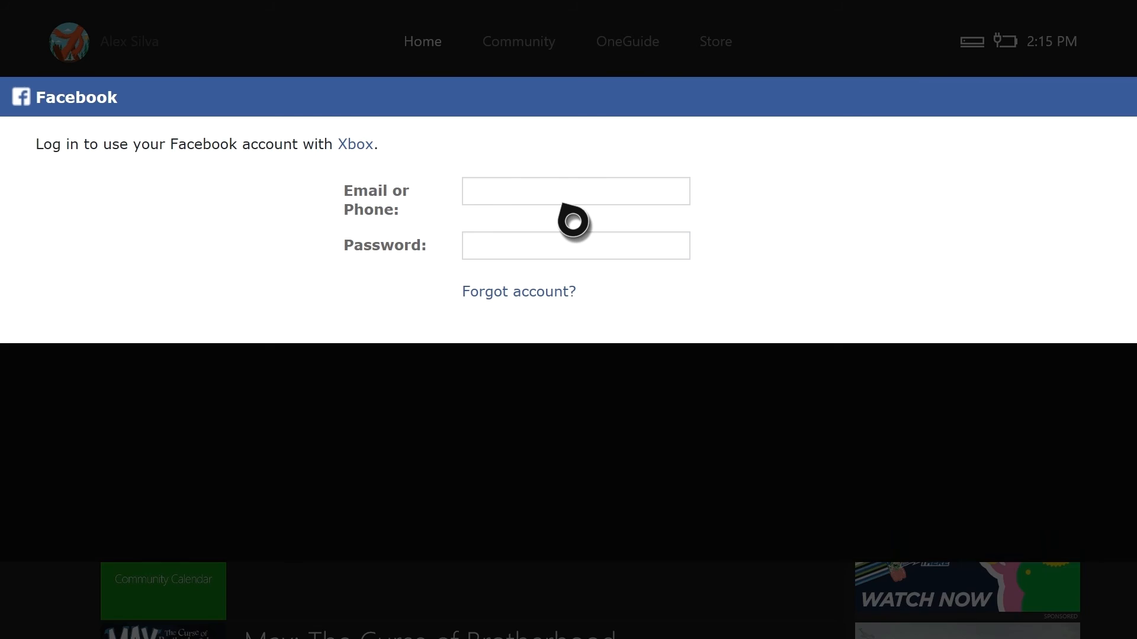
left_click(574, 191)
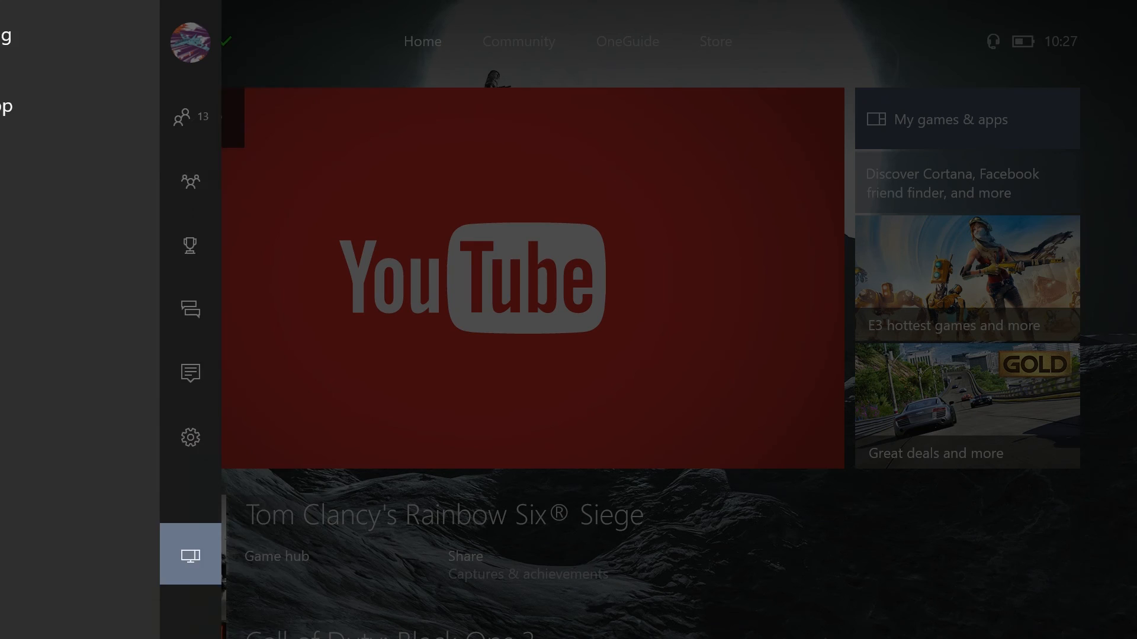
left_click(189, 437)
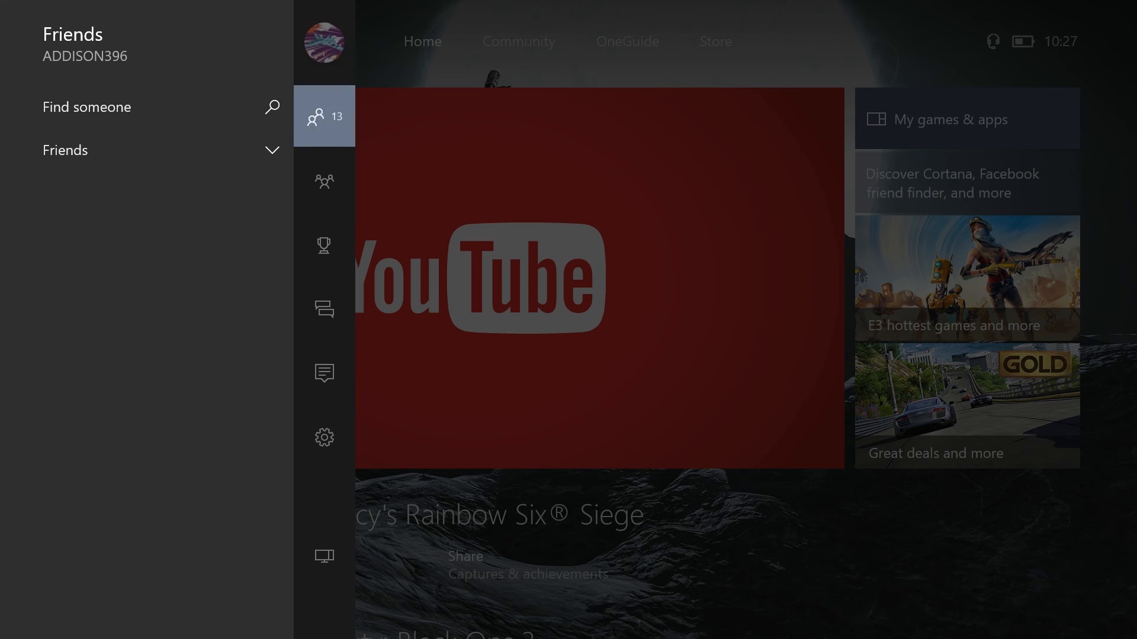
left_click(65, 151)
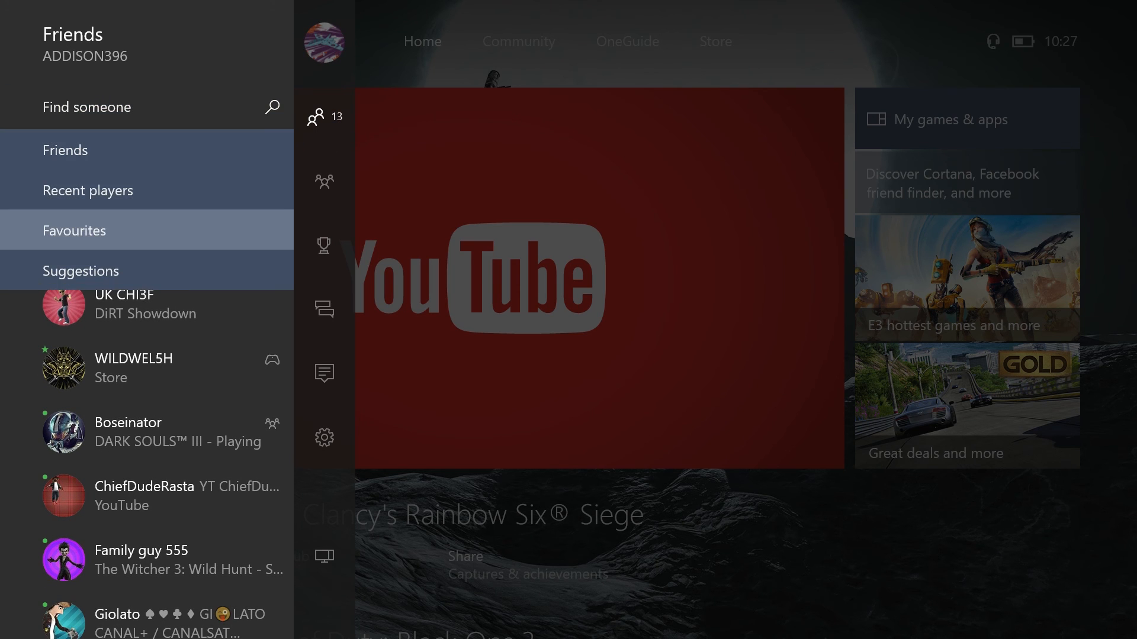
left_click(81, 270)
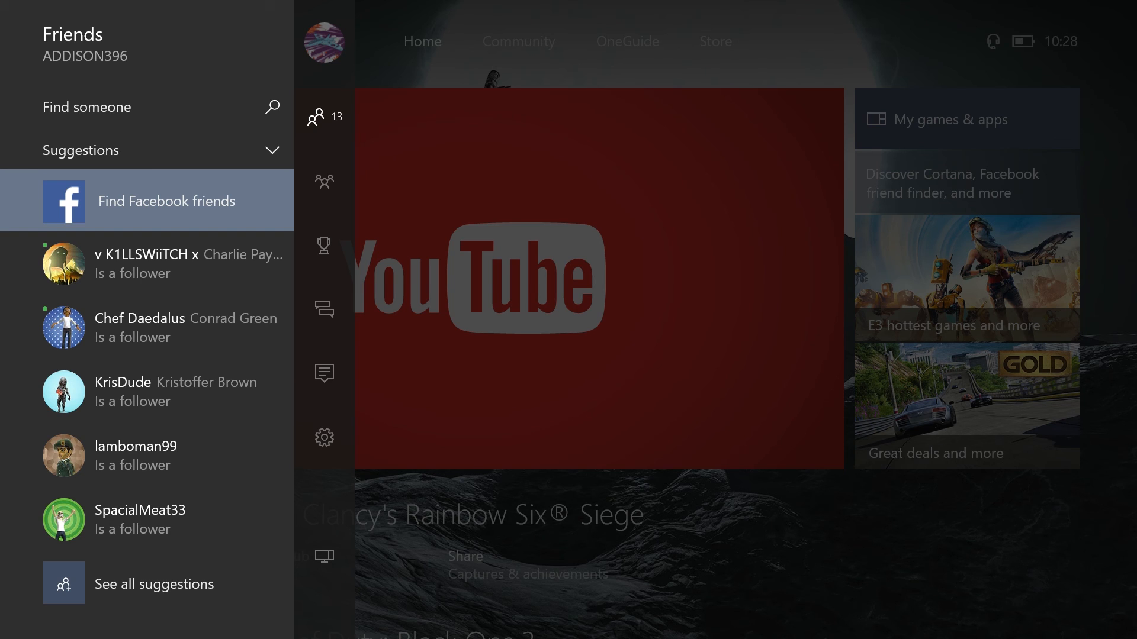
left_click(324, 244)
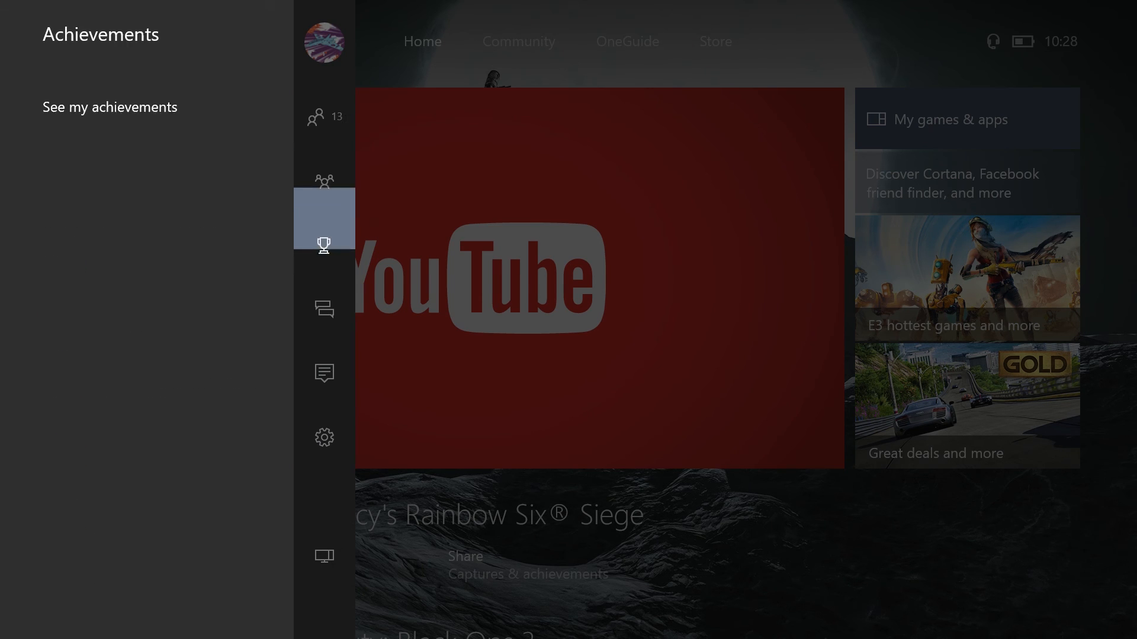
left_click(323, 437)
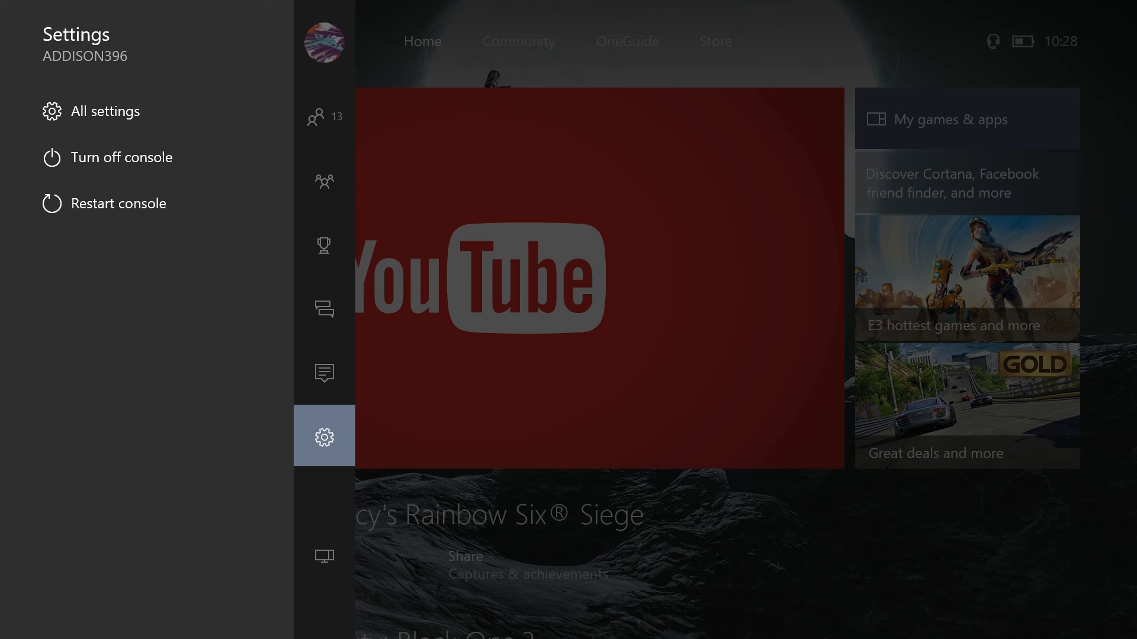
left_click(324, 372)
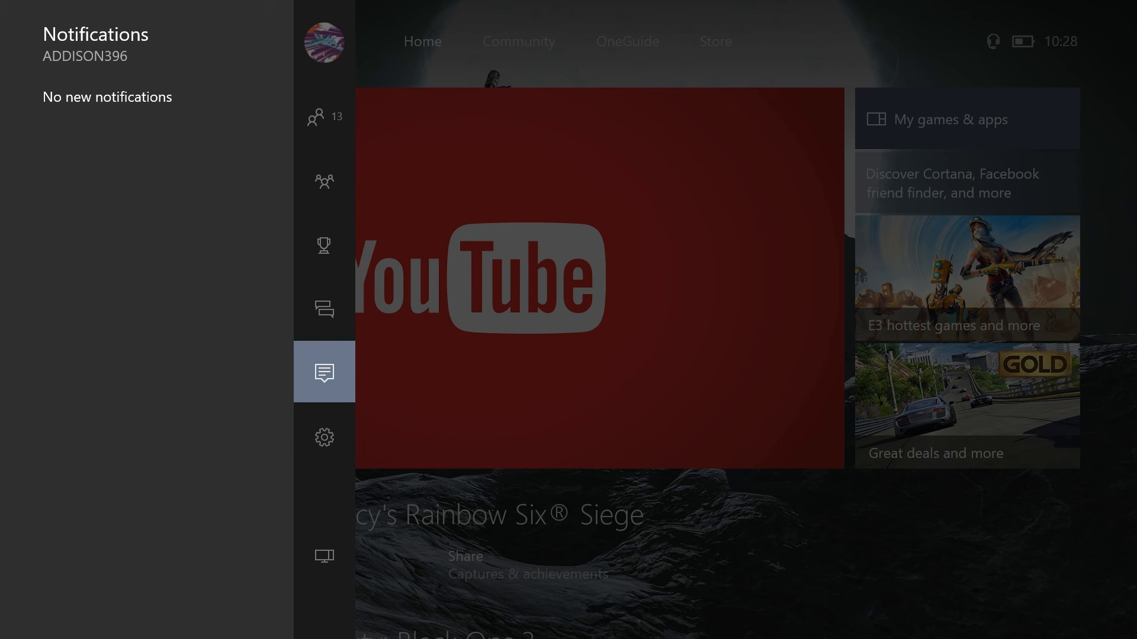
left_click(325, 557)
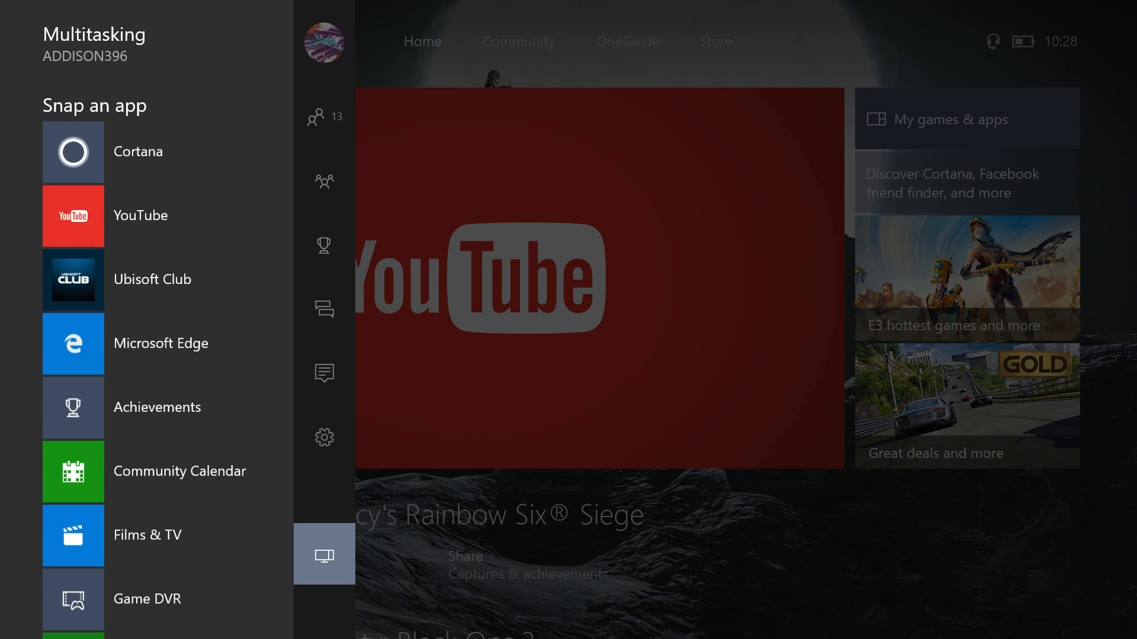
mouse_move(137, 151)
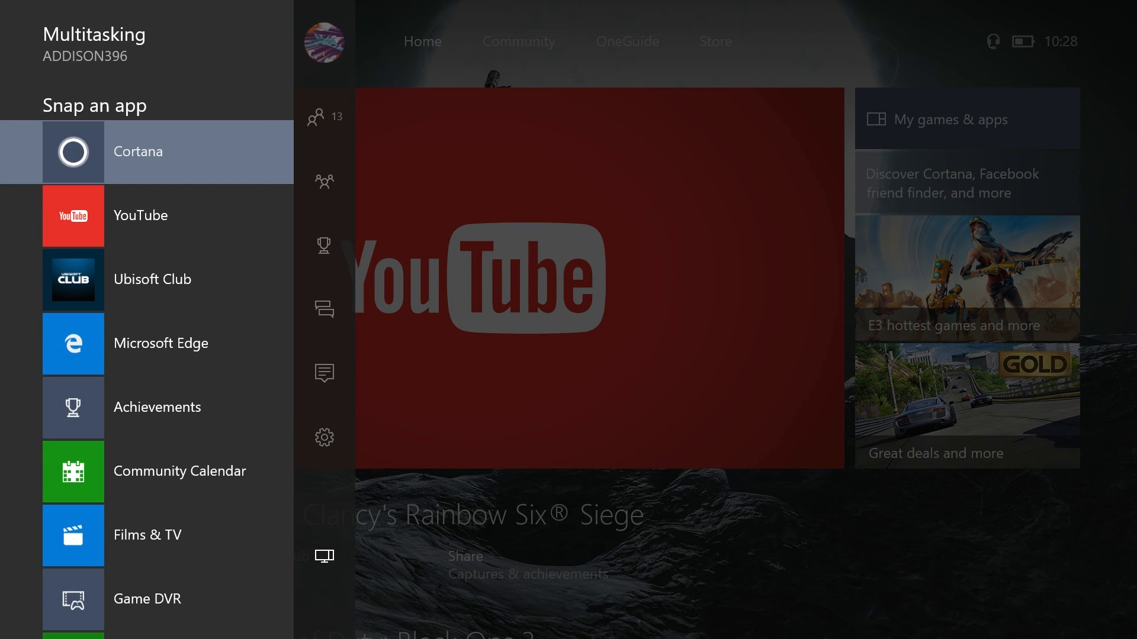
Select Cortana to snap and agree to the Enable Cortana and dictation prompt.
left_click(137, 152)
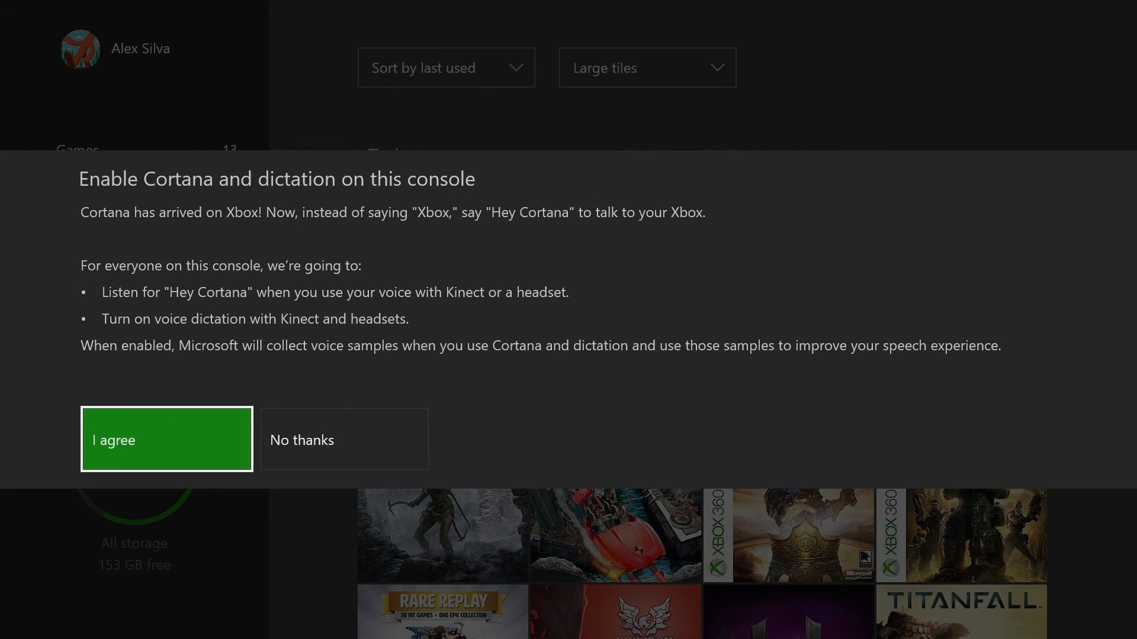
left_click(166, 439)
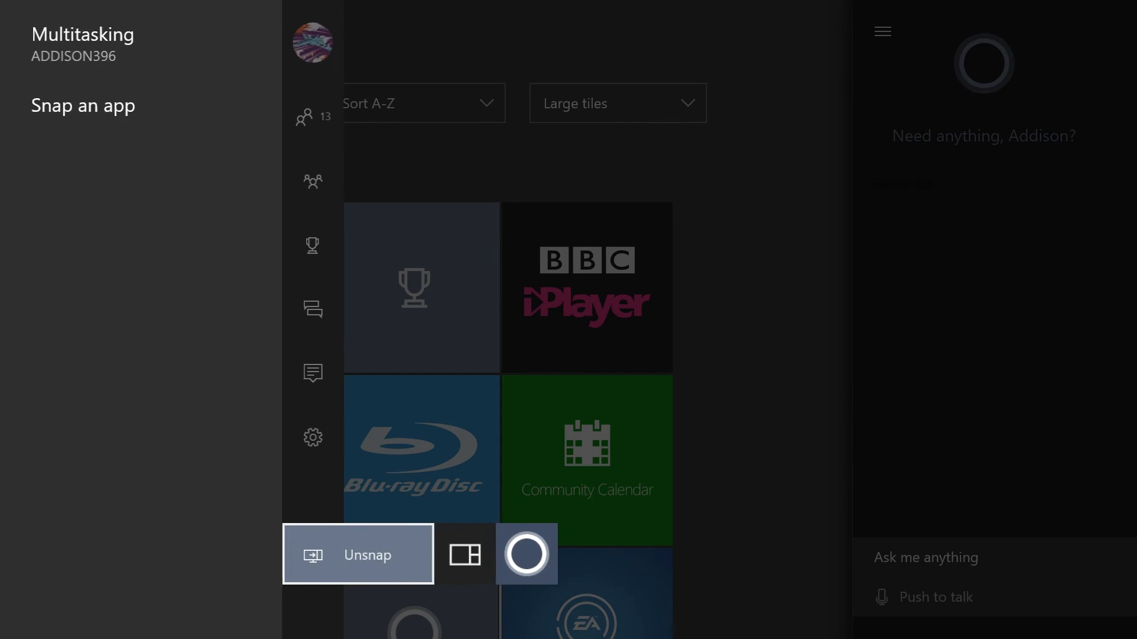
Close the guide with Cortana snapped and scroll through its list of help tips.
left_click(356, 554)
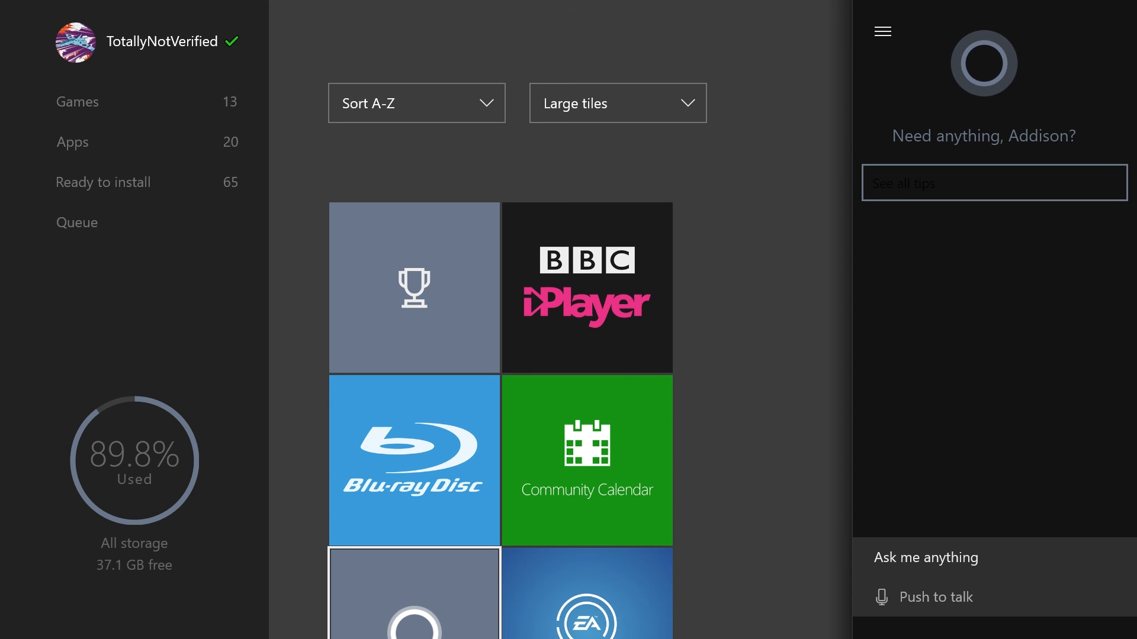
left_click(992, 182)
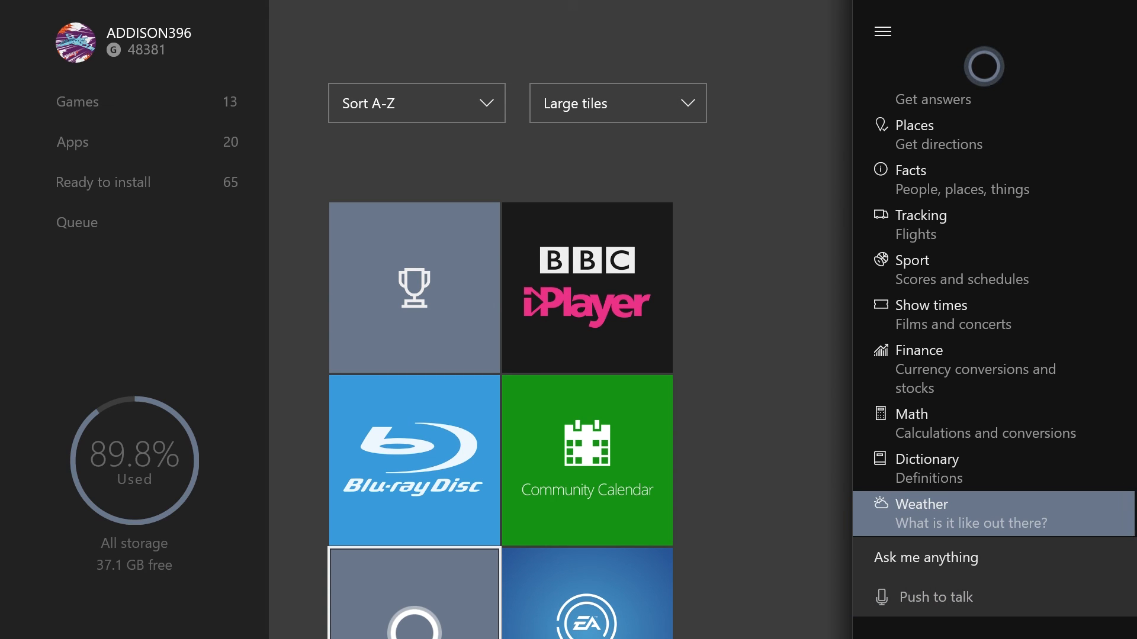
scroll("up", 3)
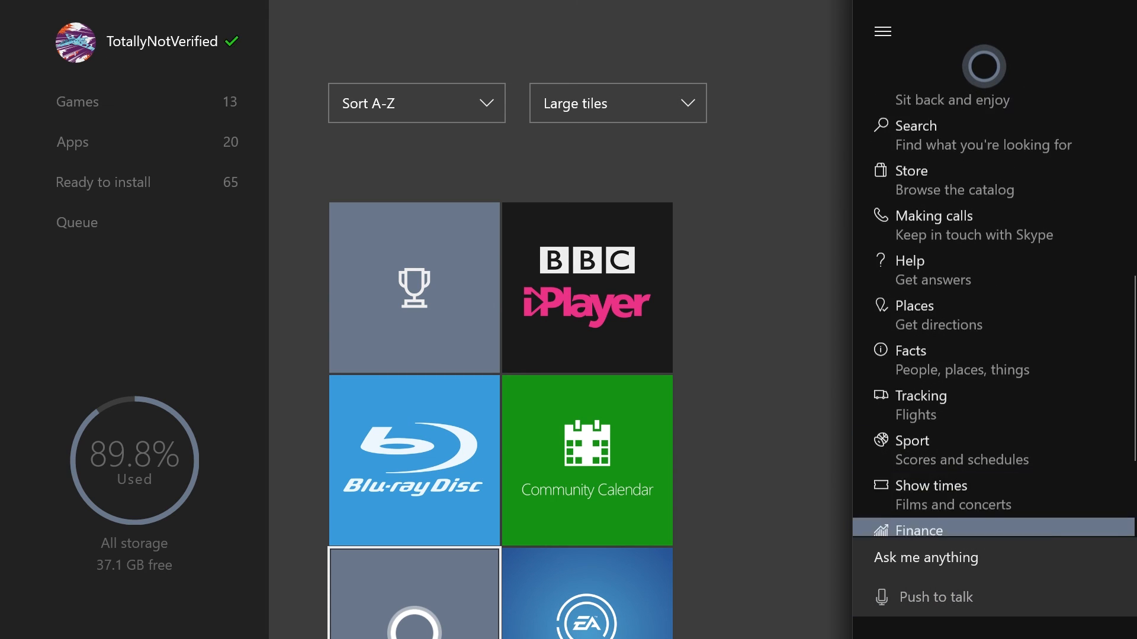
scroll("down", 3)
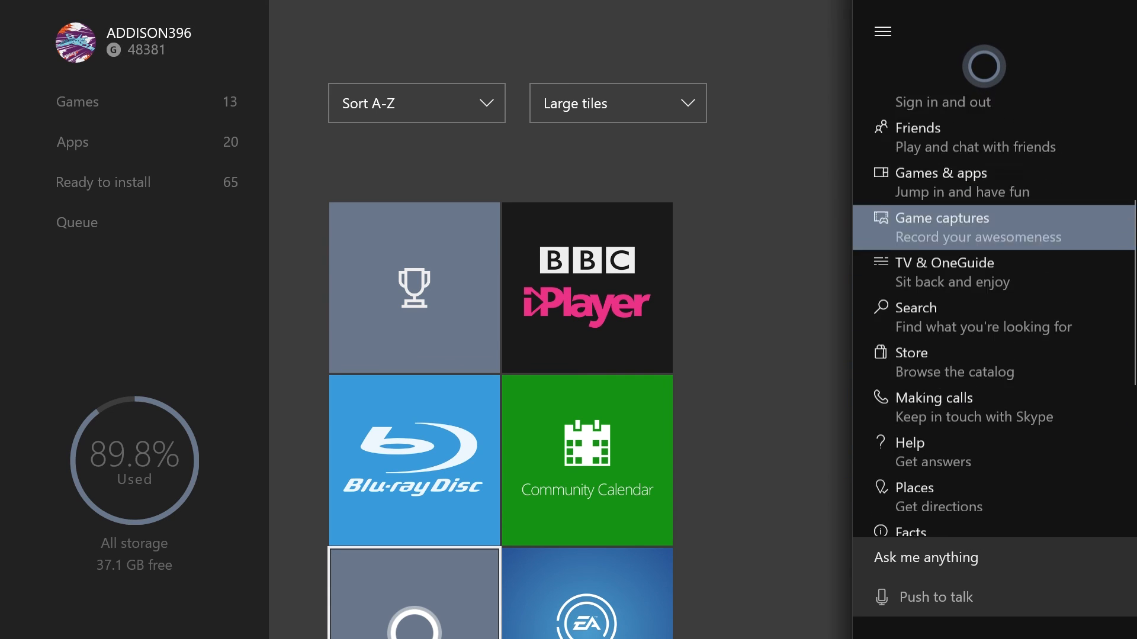
scroll("up", 3)
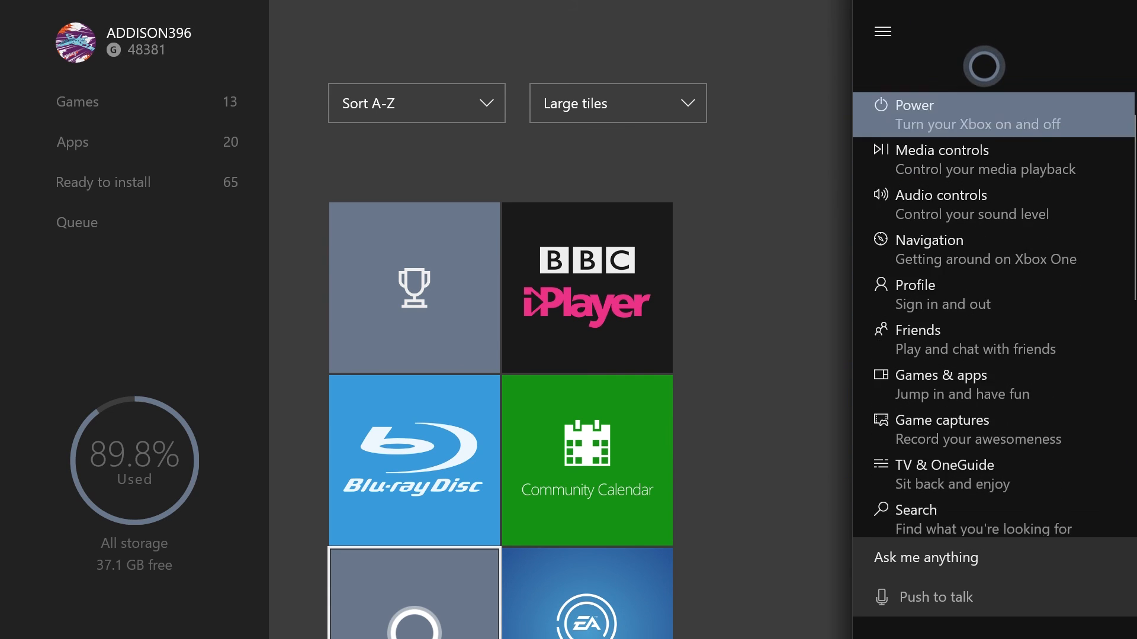
scroll("down", 3)
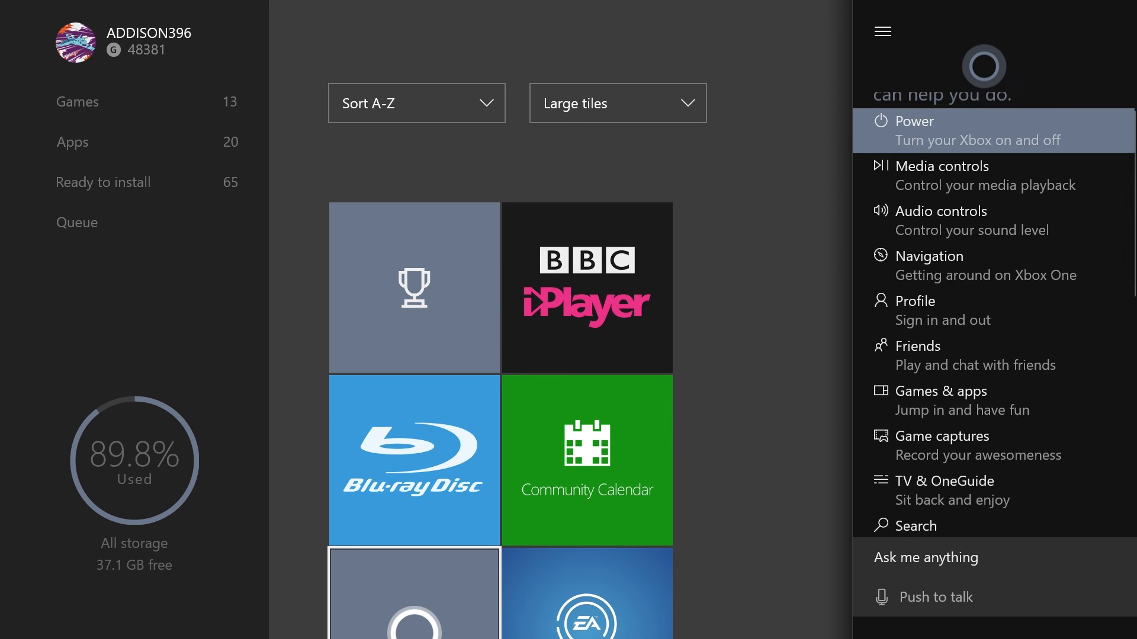
scroll("down", 3)
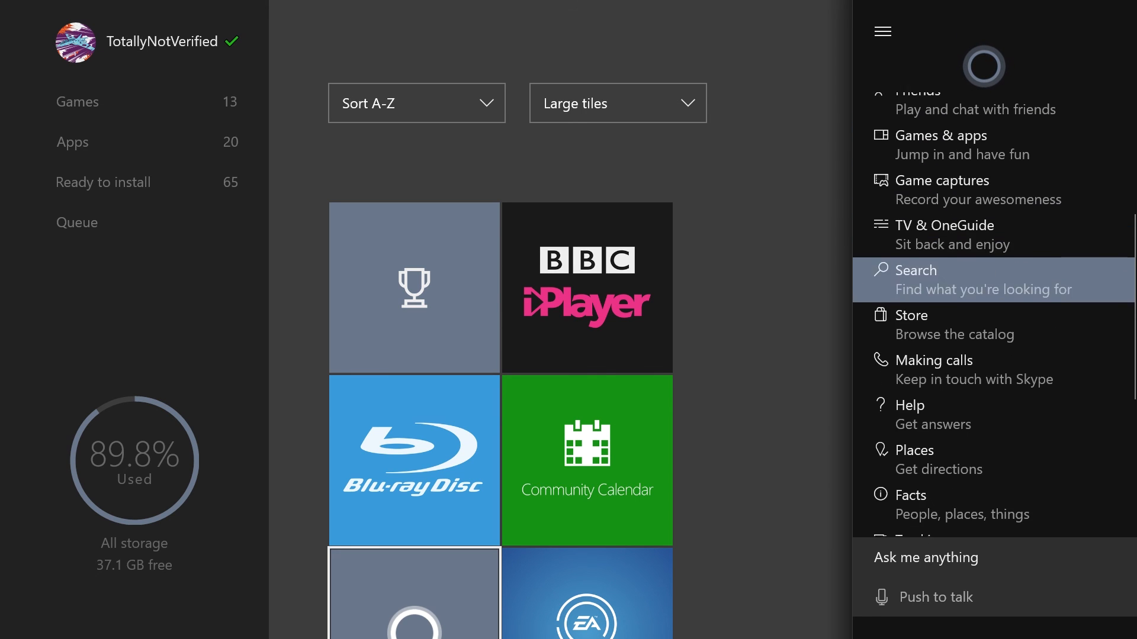
View Cortana's Places example questions, return to the topics list, then ask about the weather for London's forecast.
left_click(913, 450)
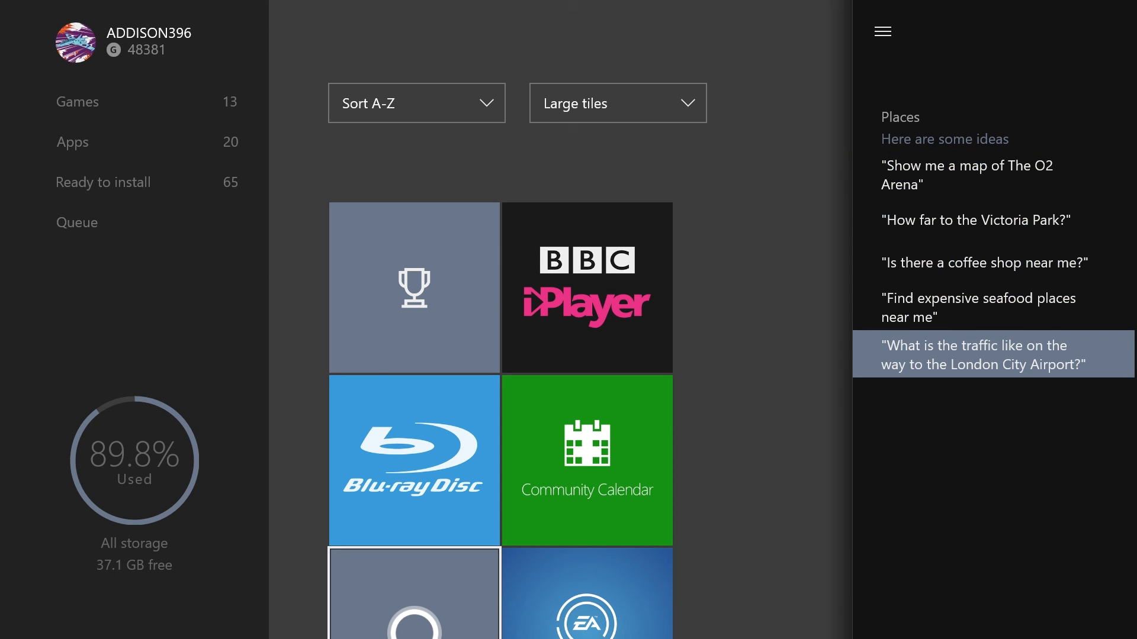
left_click(882, 31)
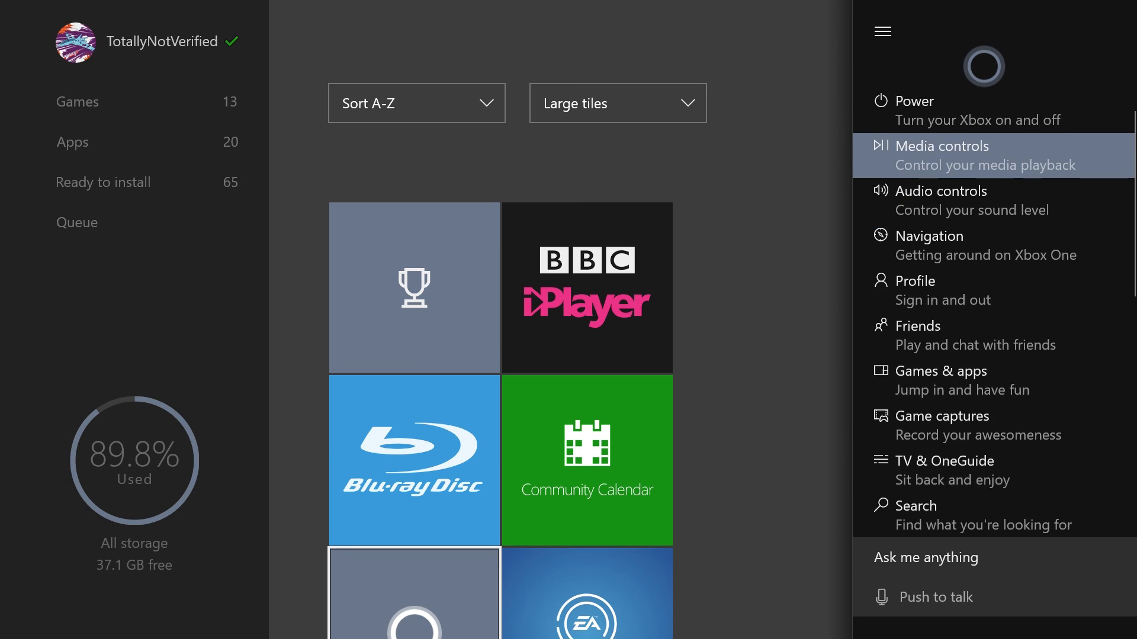
scroll("down", 3)
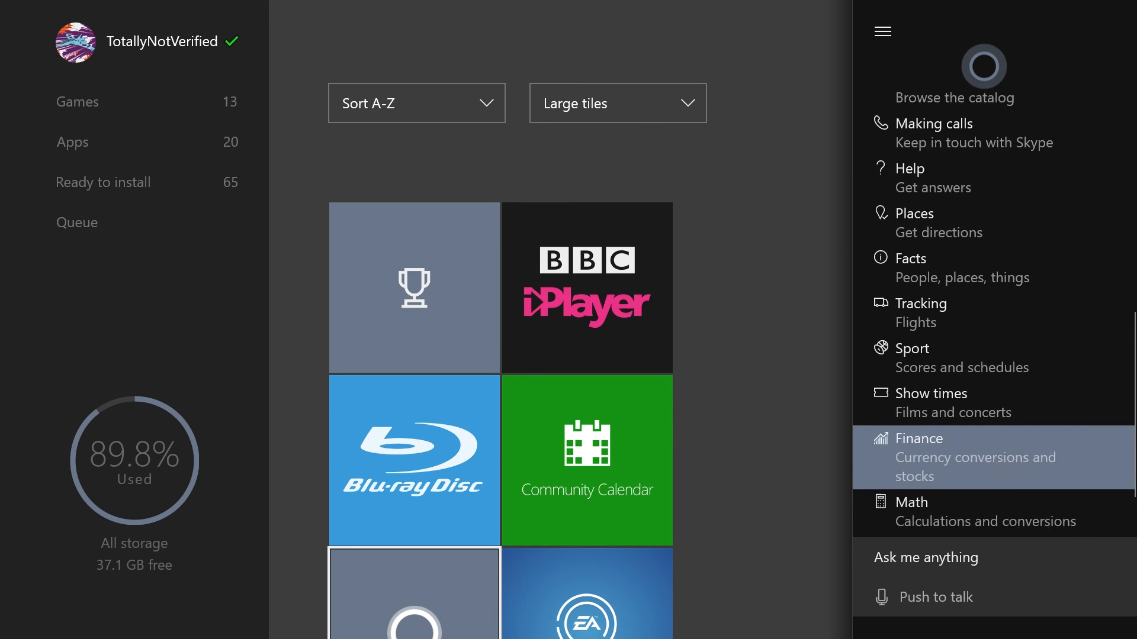
scroll("down", 3)
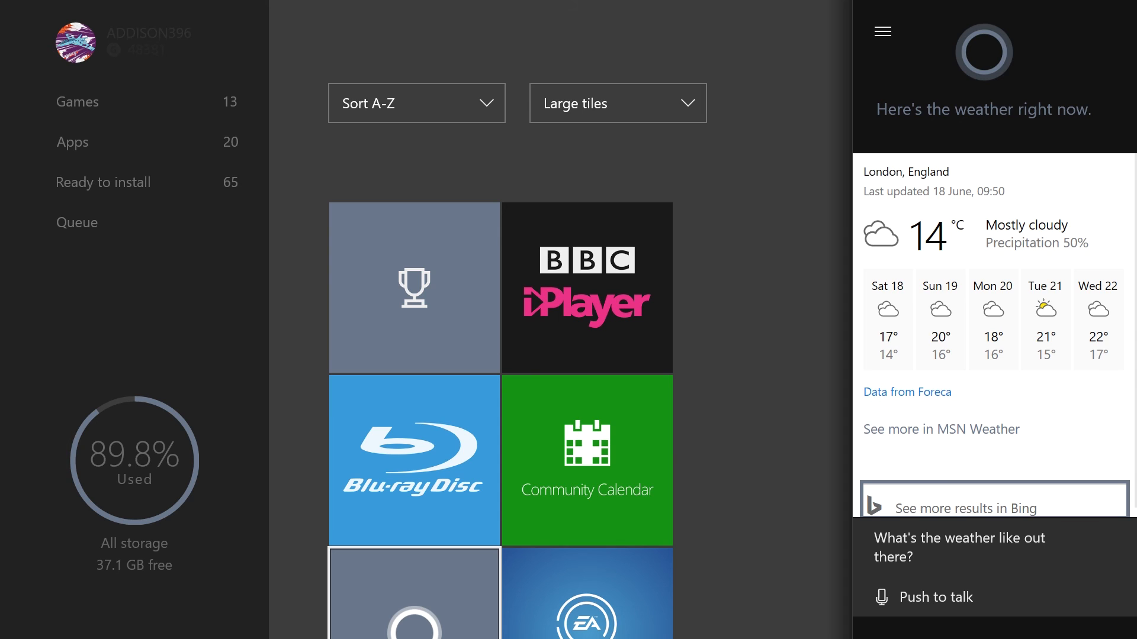
Unsnap Cortana via Multitasking so My games & apps fills the screen again.
left_click(992, 508)
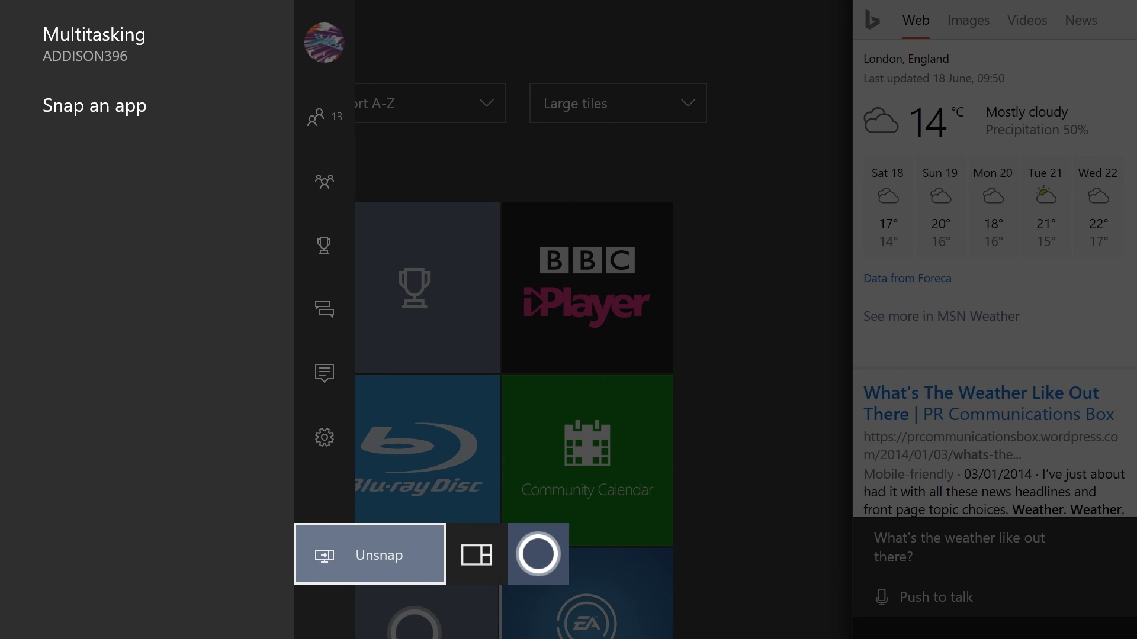
left_click(370, 554)
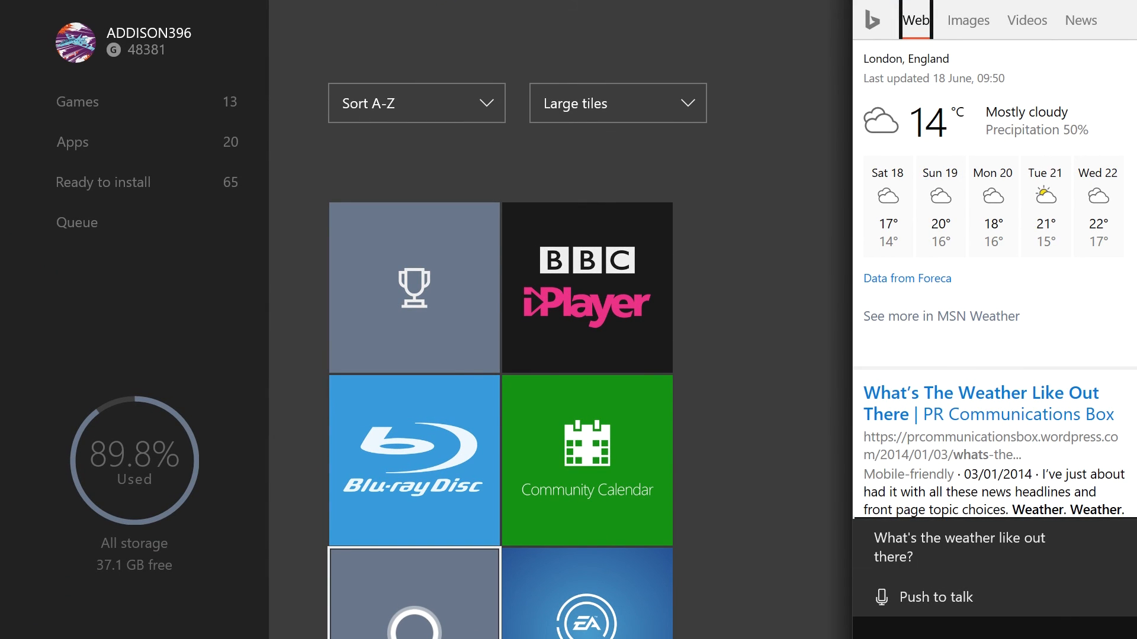
left_click(993, 547)
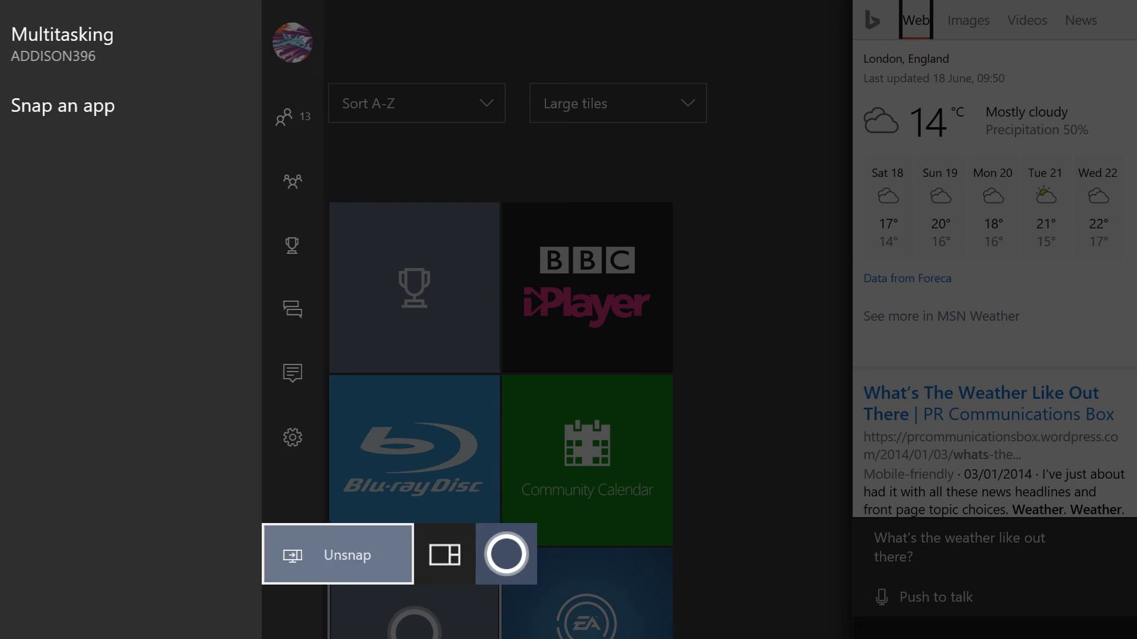
left_click(338, 554)
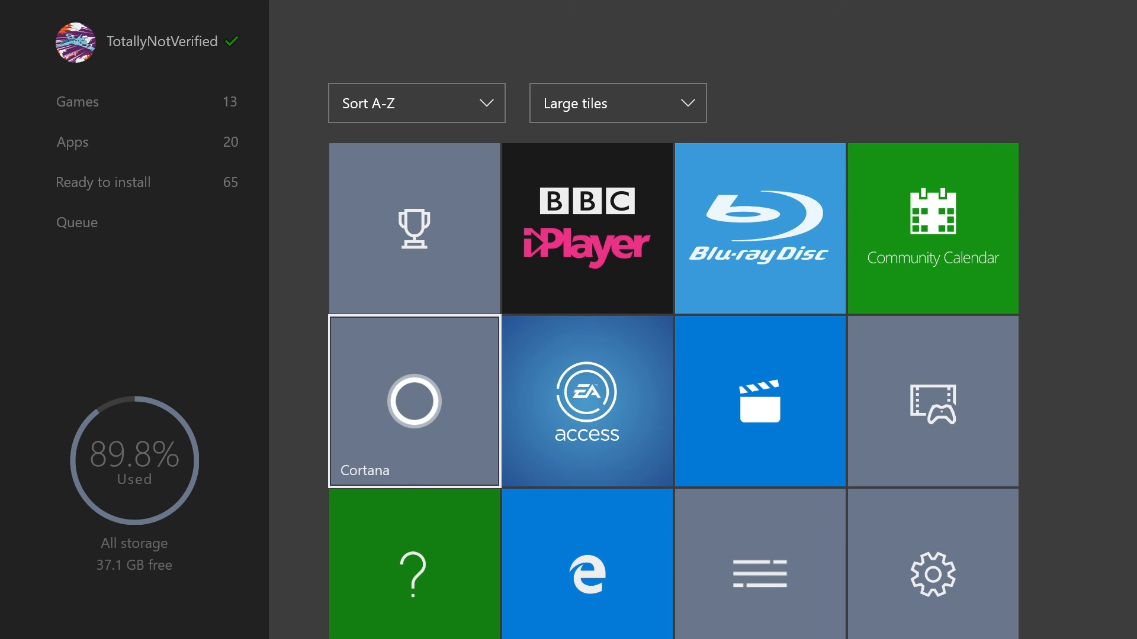
Snap Cortana beside the games collection and ask it by voice for Google.
left_click(414, 402)
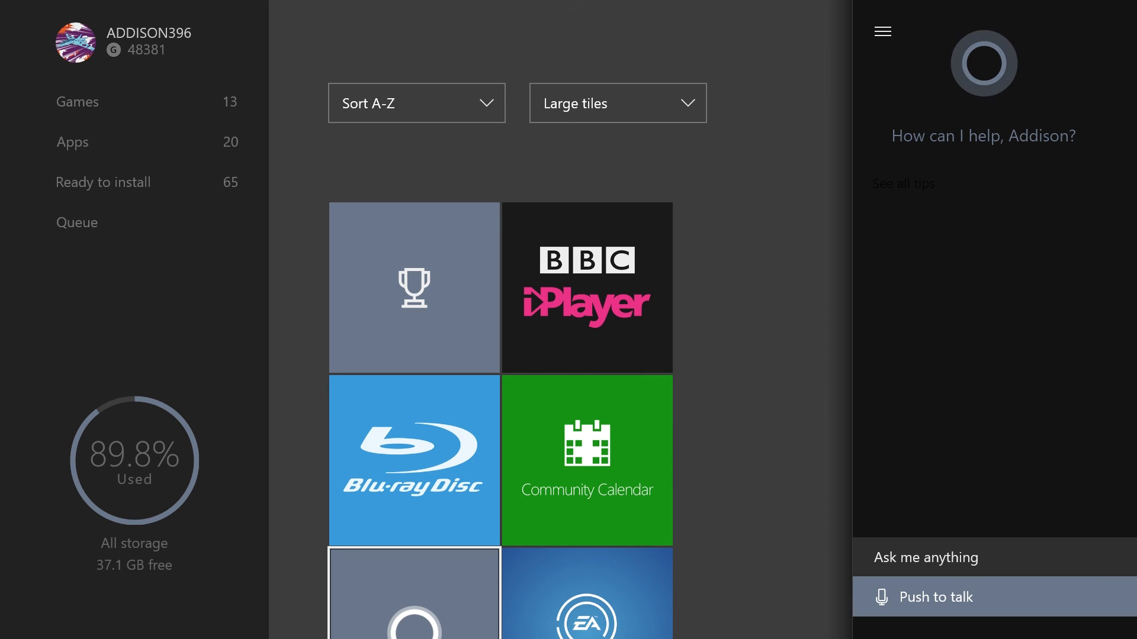
left_click(944, 597)
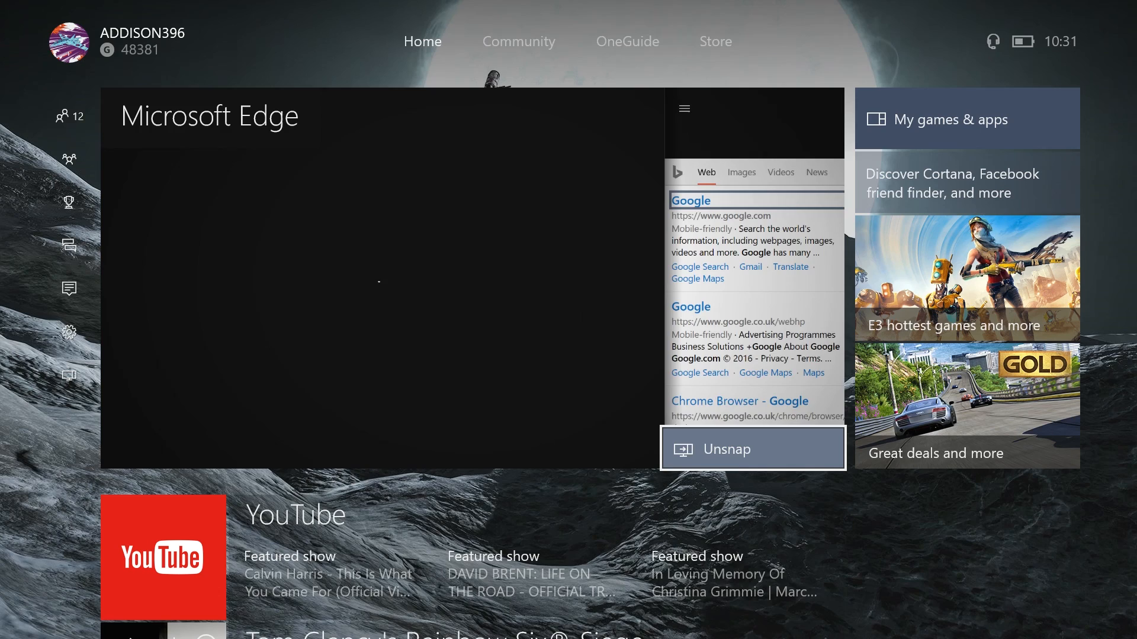
Launch Microsoft Edge from Home, then return to My games & apps and ask Cortana a spoken question.
left_click(751, 447)
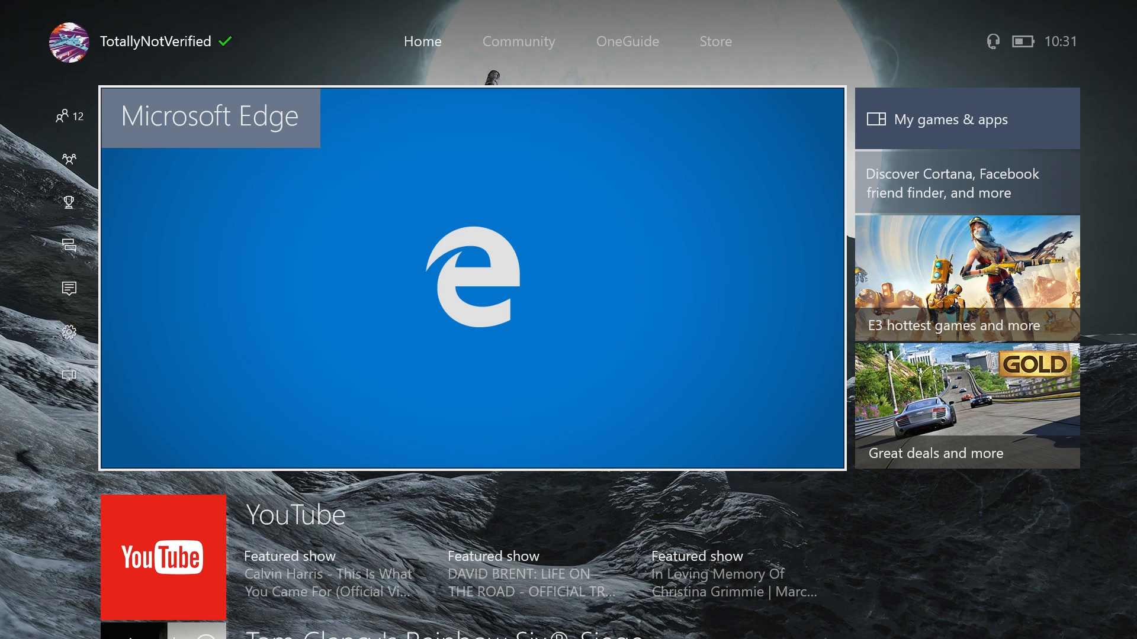
left_click(69, 42)
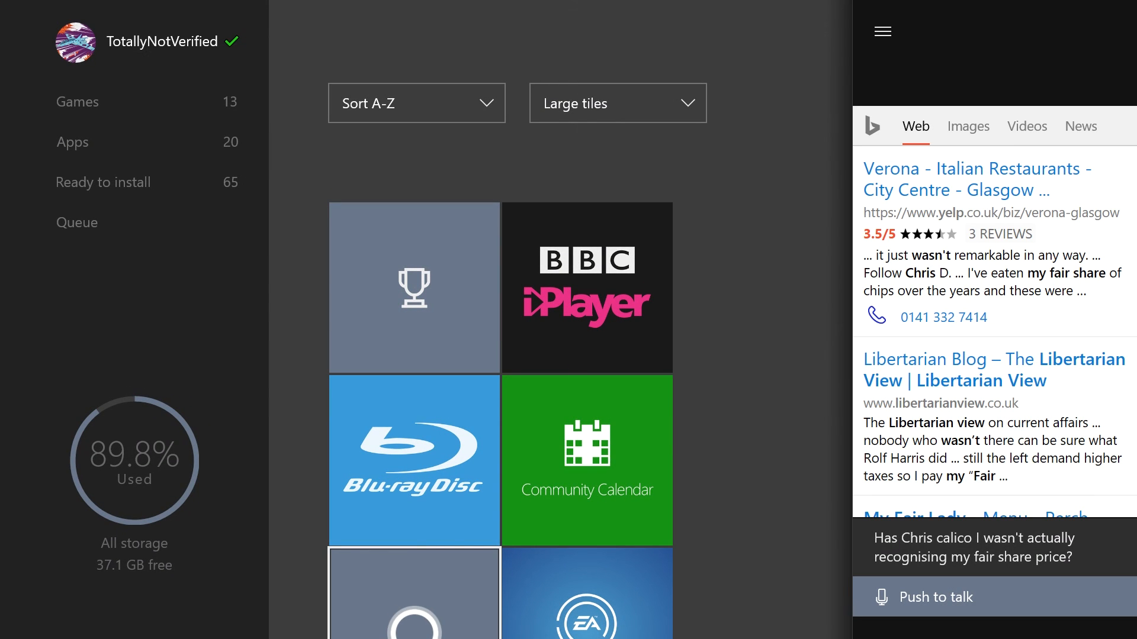
Dictate a smoking-warning sentence for Cortana's Bing results, then return Cortana to its greeting screen.
left_click(74, 42)
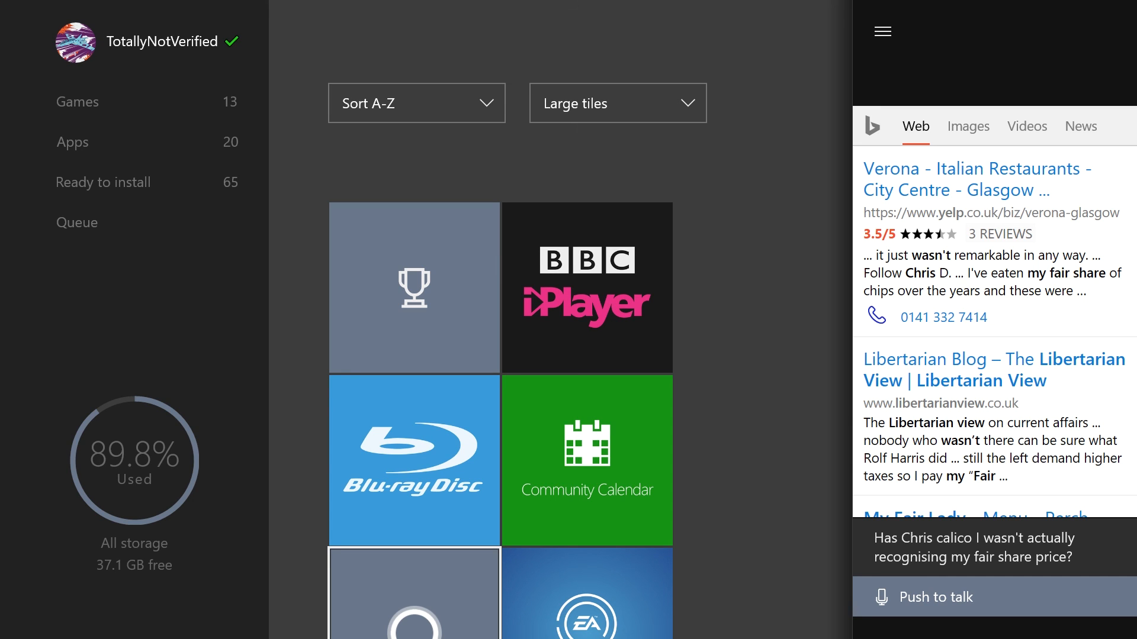
left_click(934, 597)
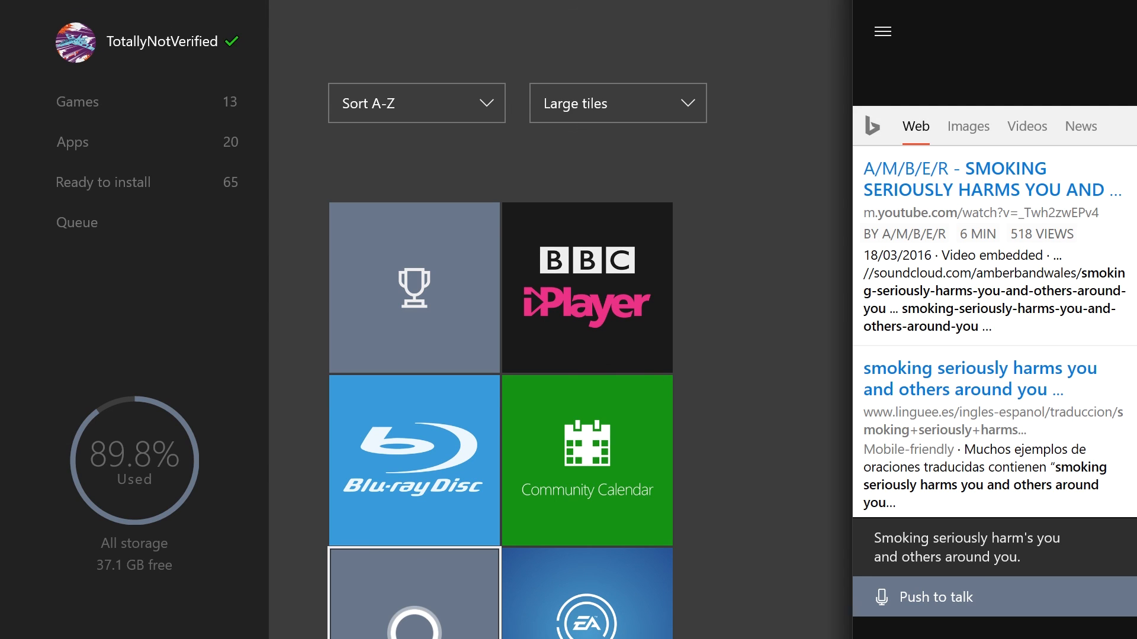
left_click(936, 596)
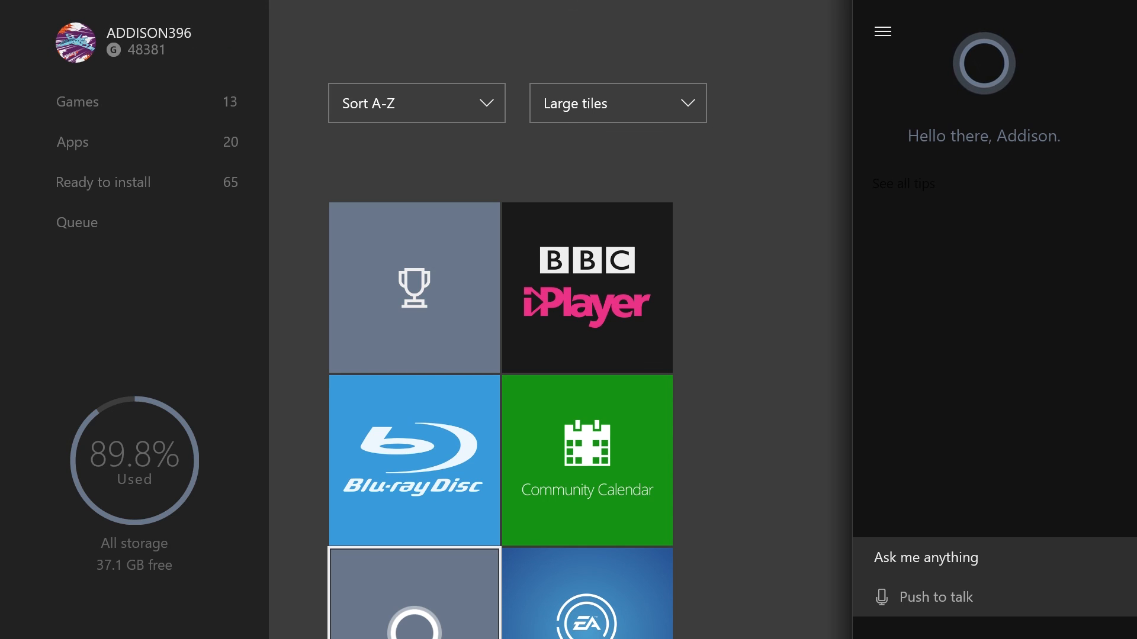
From Home unsnap Cortana, scroll through recents and Pins, and reopen My games & apps full screen.
key("Xbox")
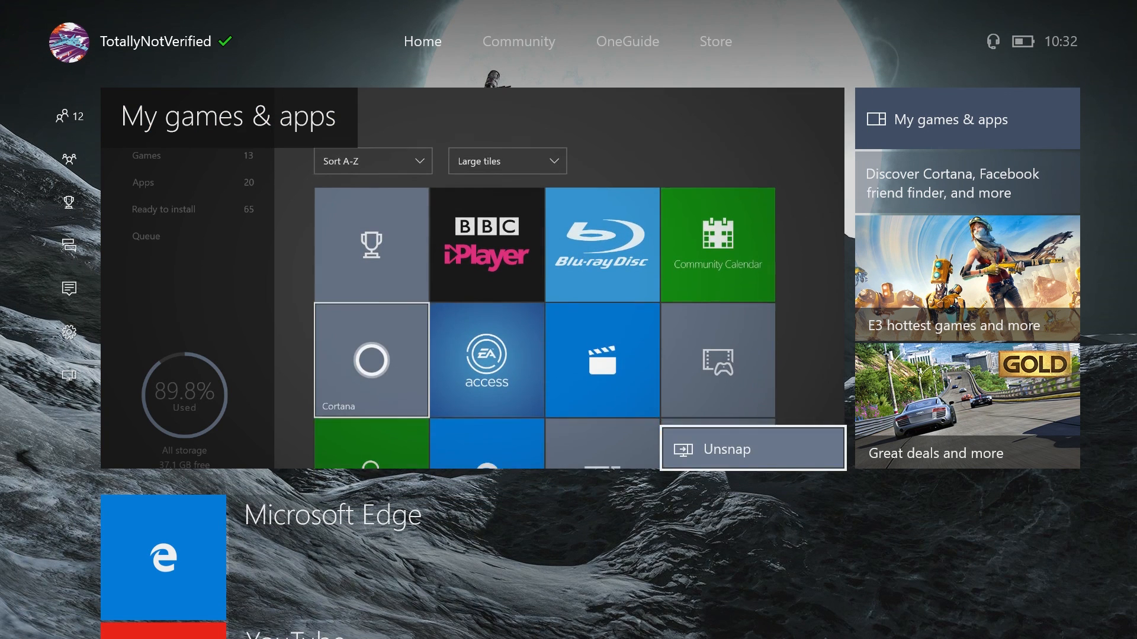
left_click(724, 449)
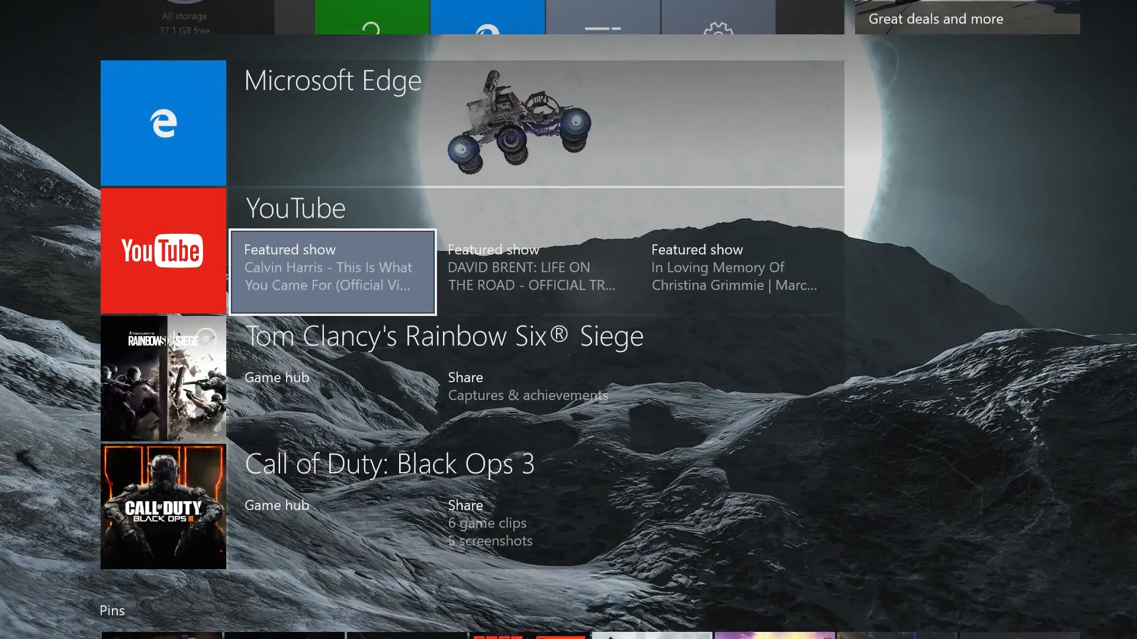
scroll("down", 3)
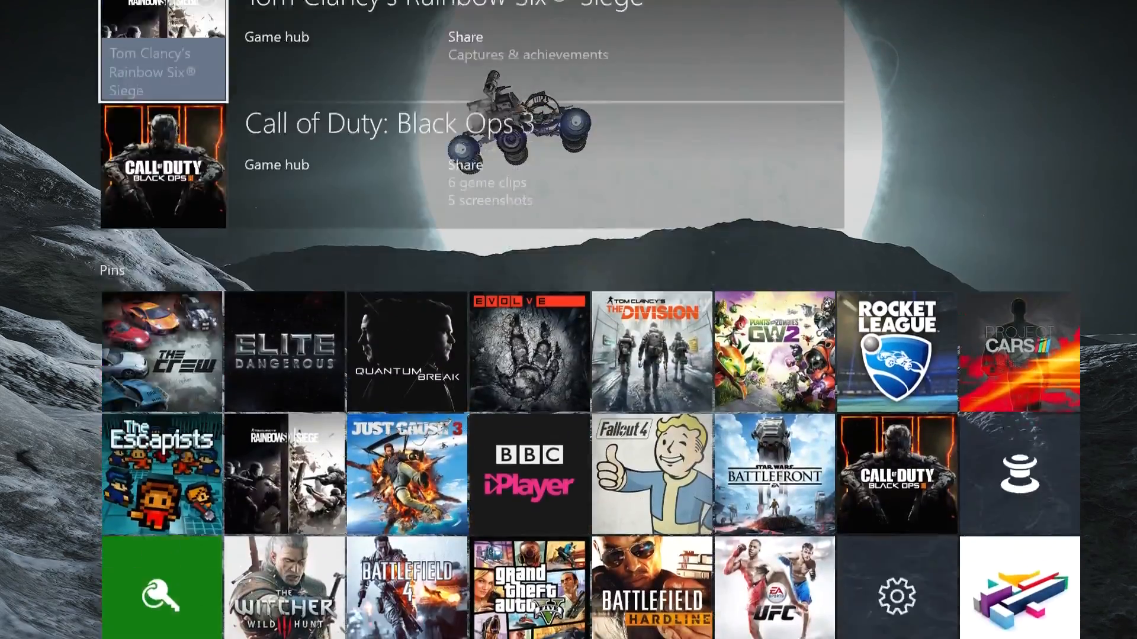
scroll("down", 3)
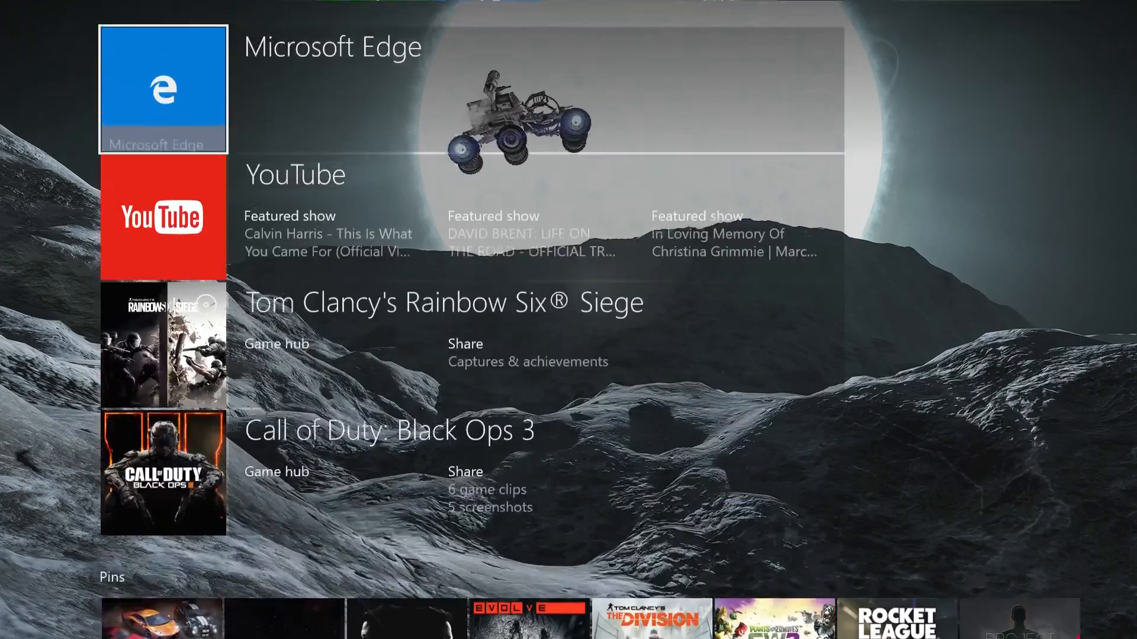
left_click(518, 42)
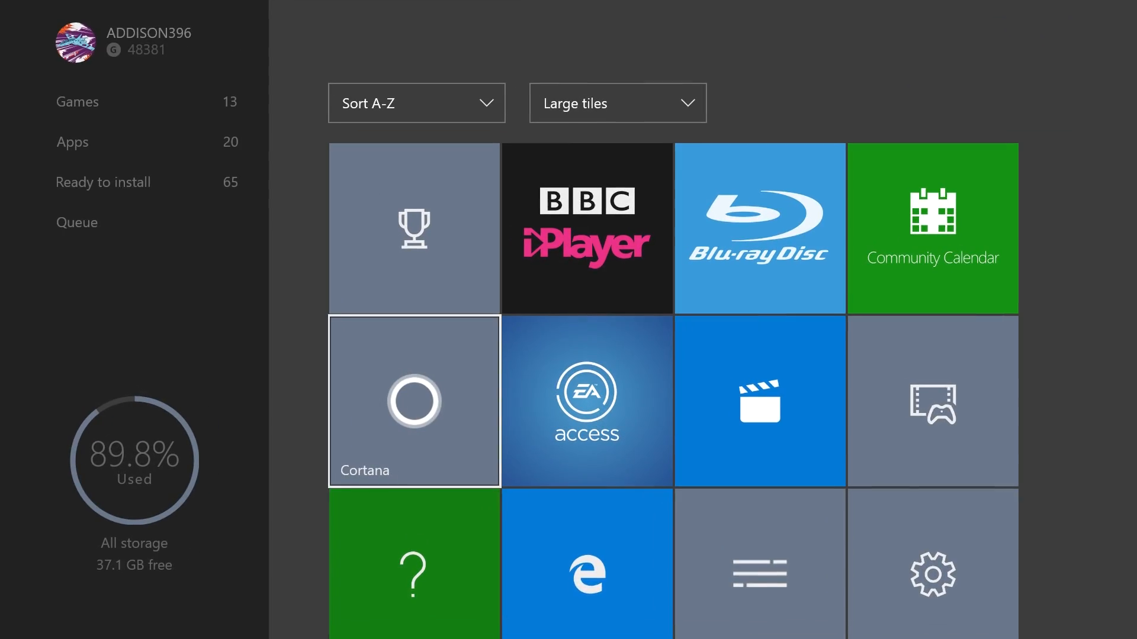
Browse the Games collection, glance at installed Apps, and return to Games.
left_click(103, 182)
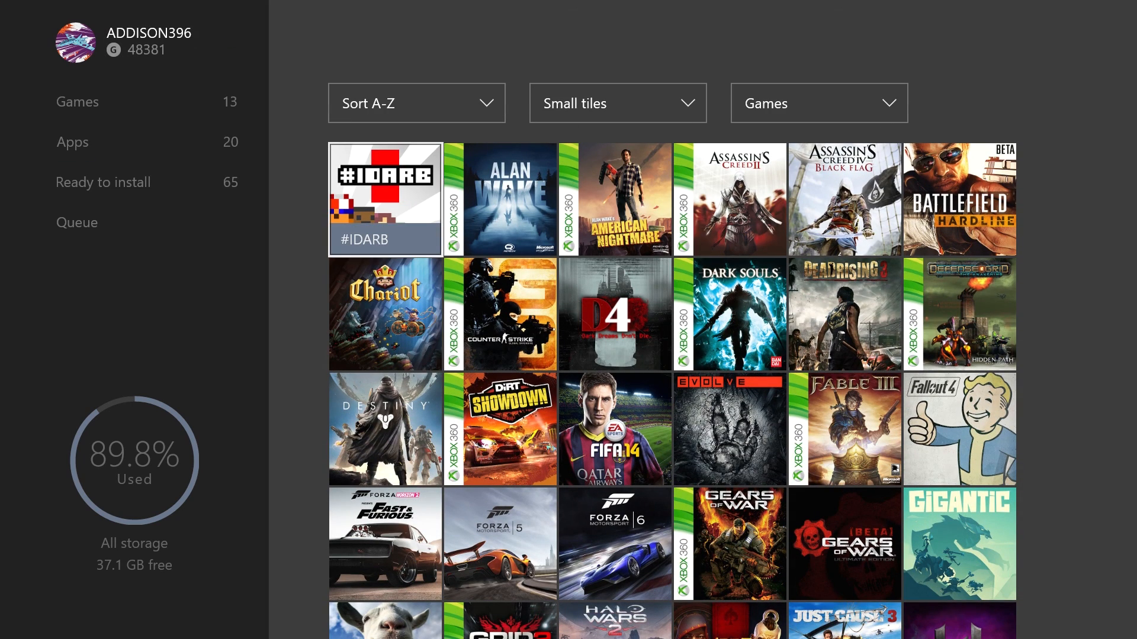
left_click(72, 141)
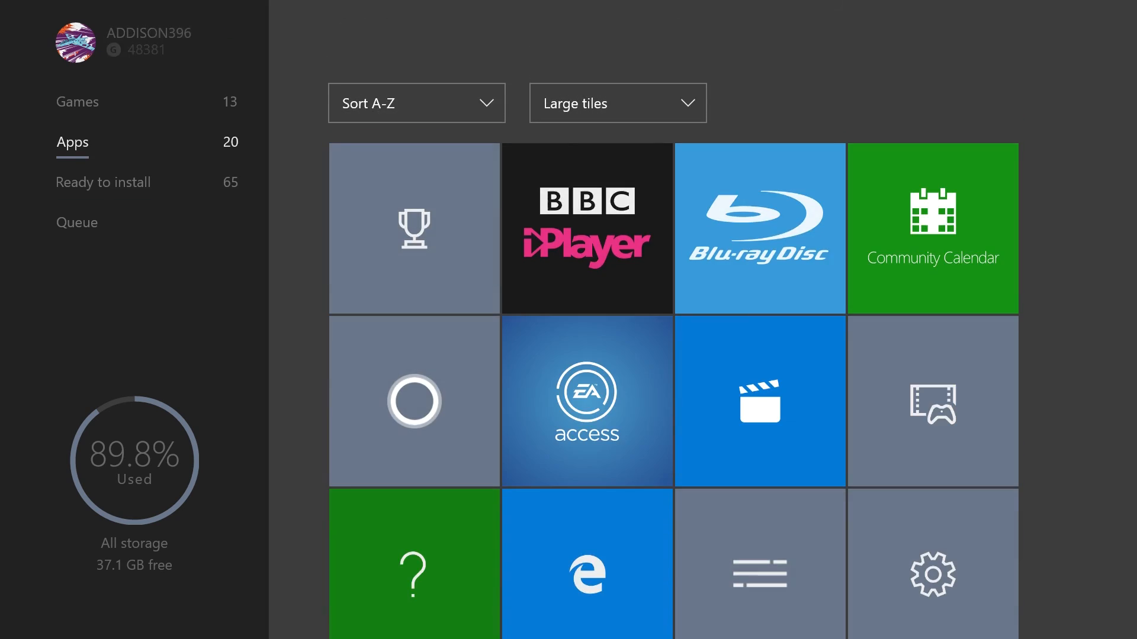
left_click(104, 183)
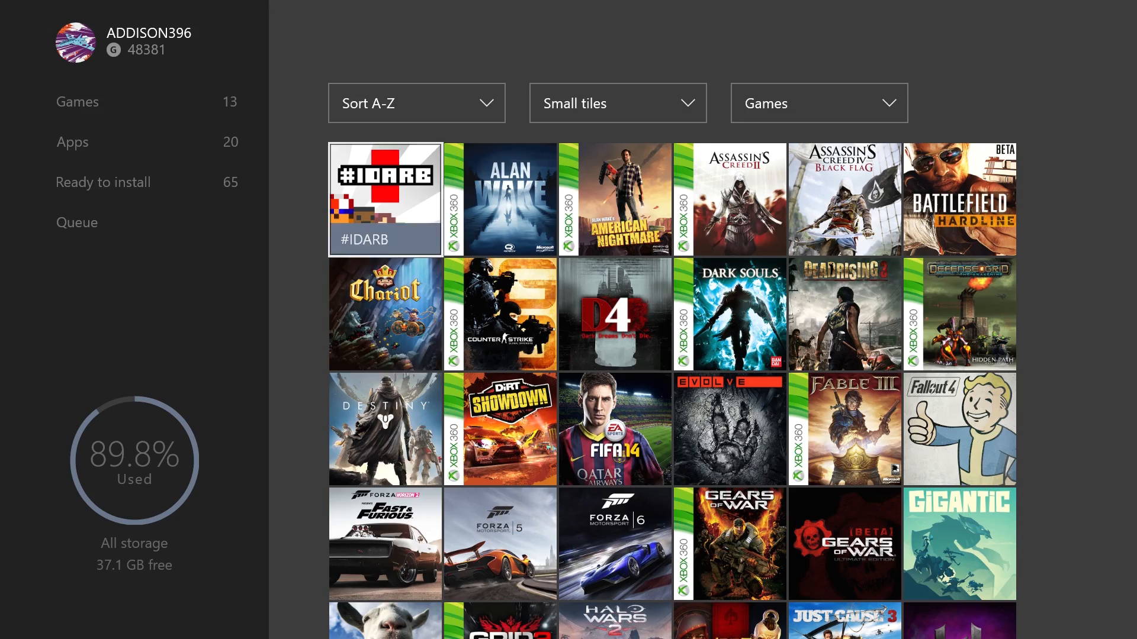
scroll("down", 3)
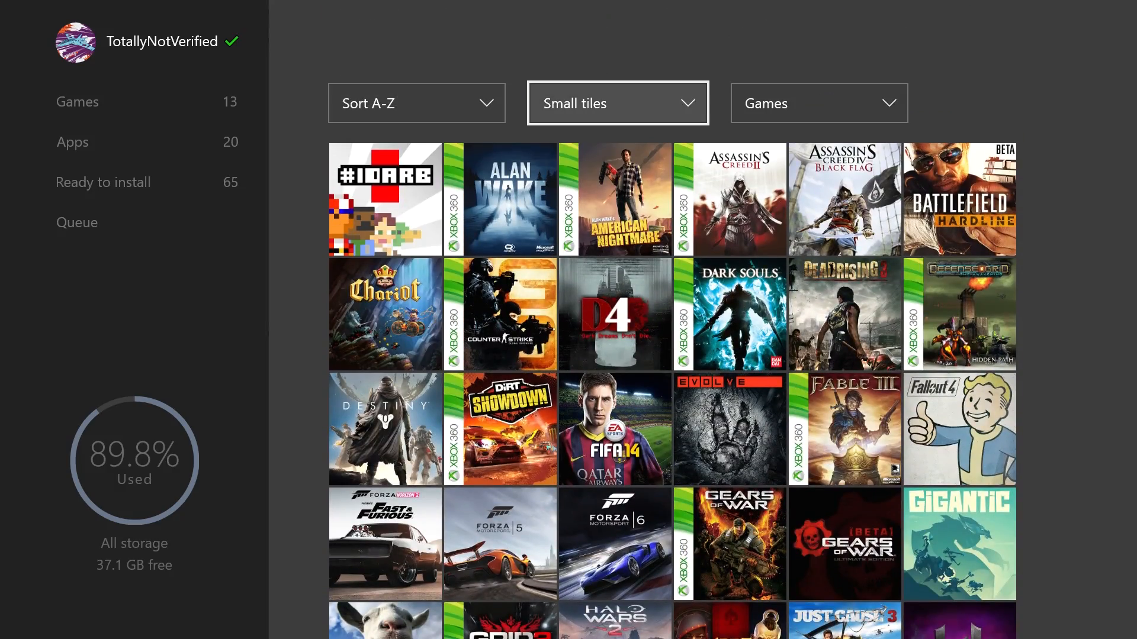
Show the games as large, then medium, then small tiles.
left_click(617, 102)
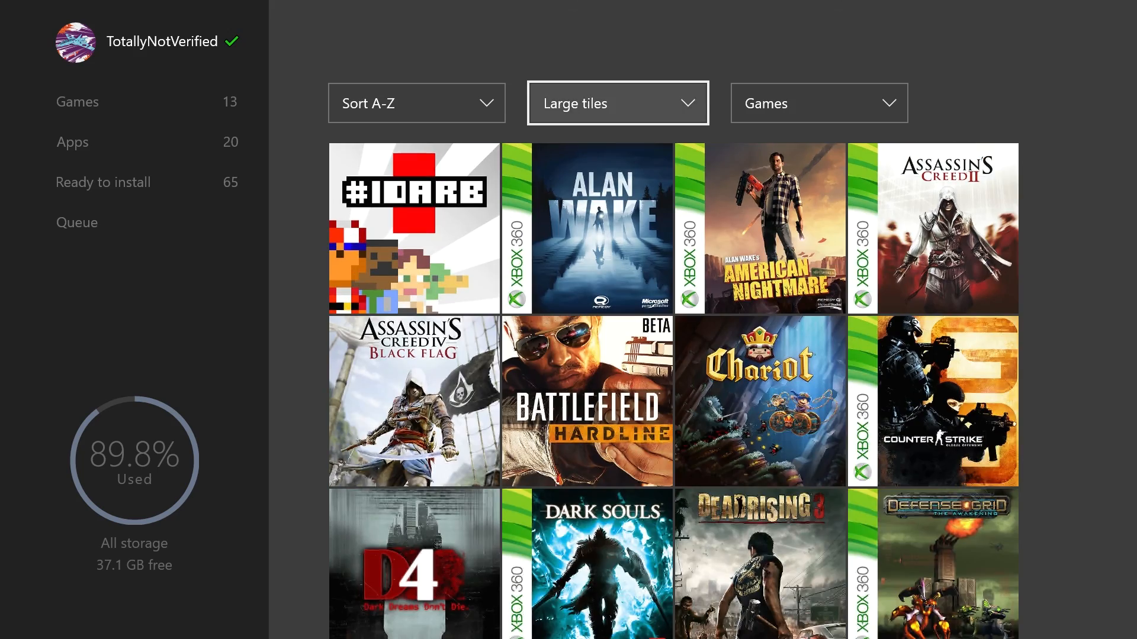
left_click(617, 103)
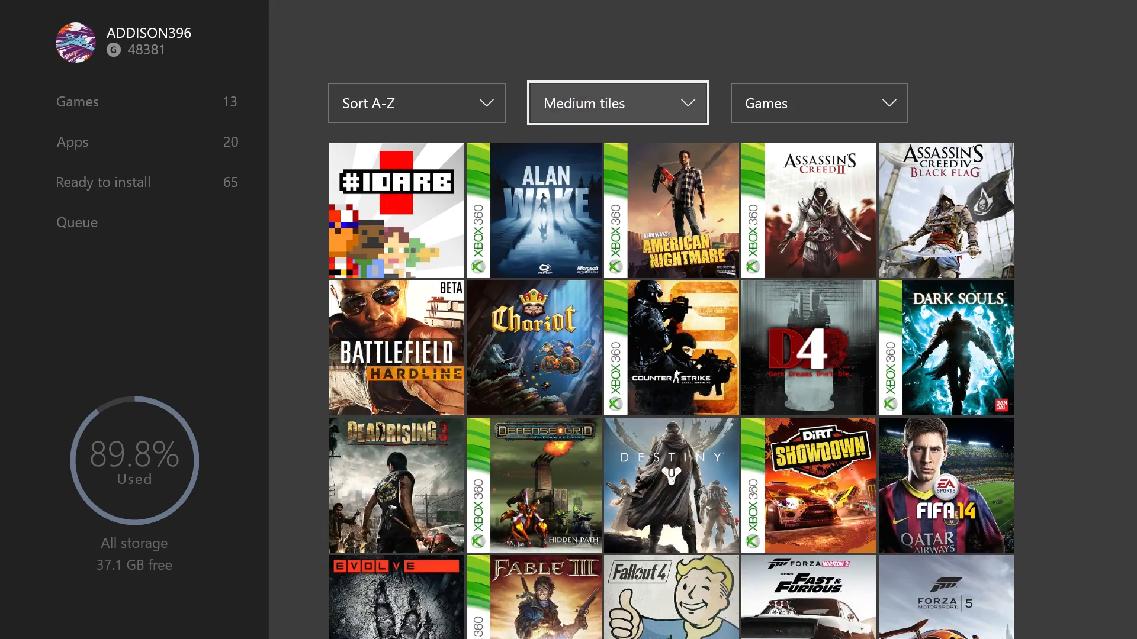
left_click(617, 102)
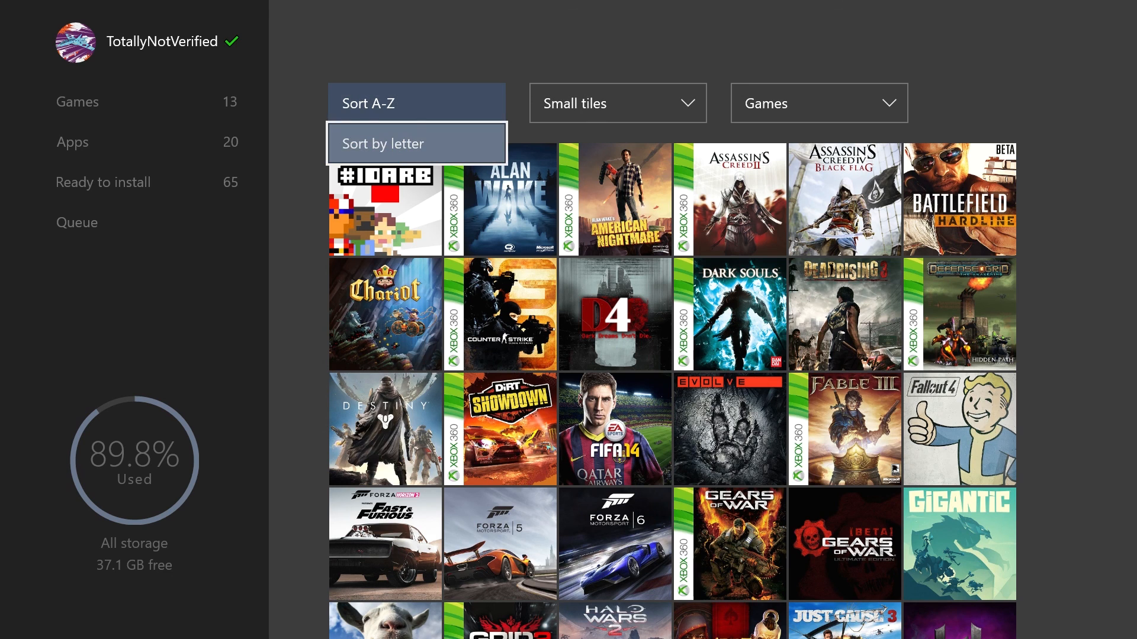
Group the games by first letter, then view the empty install queue.
left_click(383, 143)
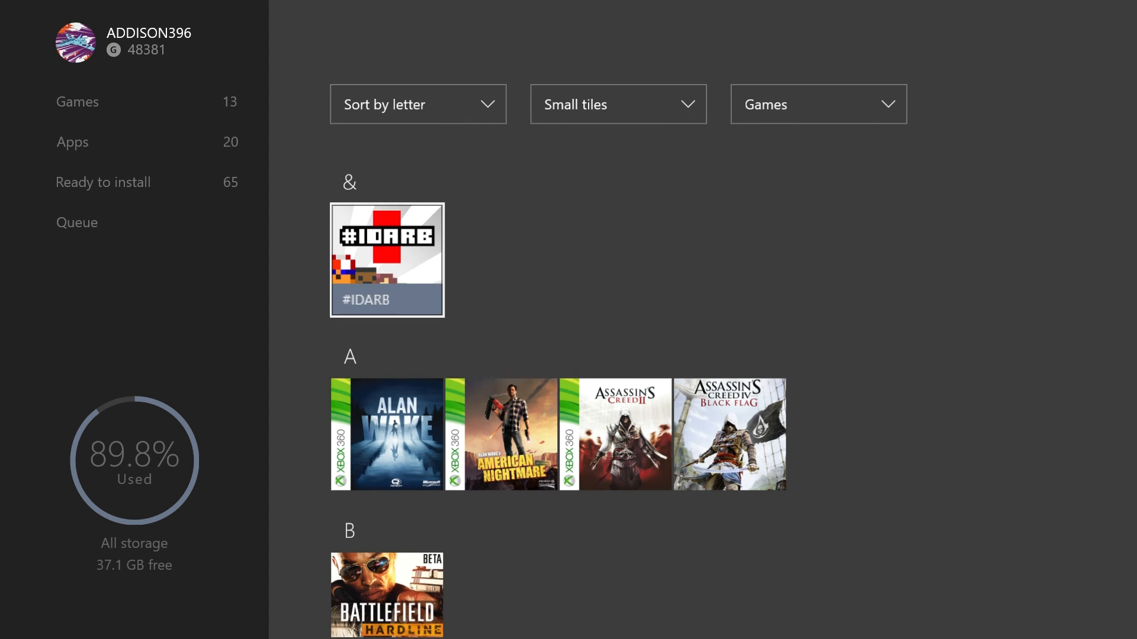
left_click(418, 105)
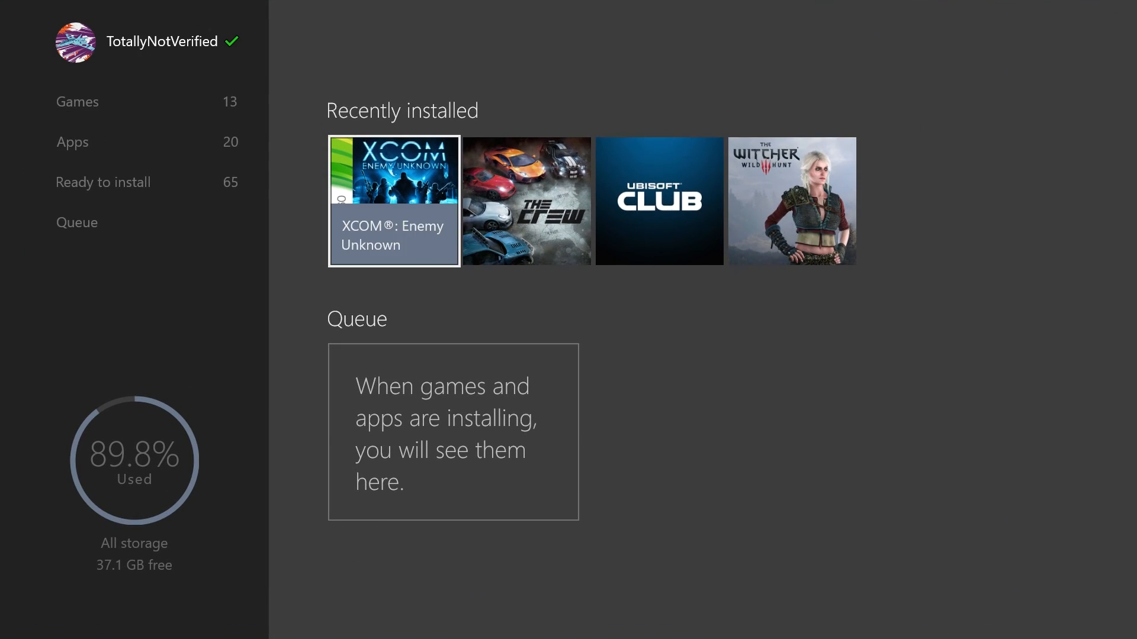
Scroll the letter-grouped games list and begin installing Fallout 4.
left_click(72, 141)
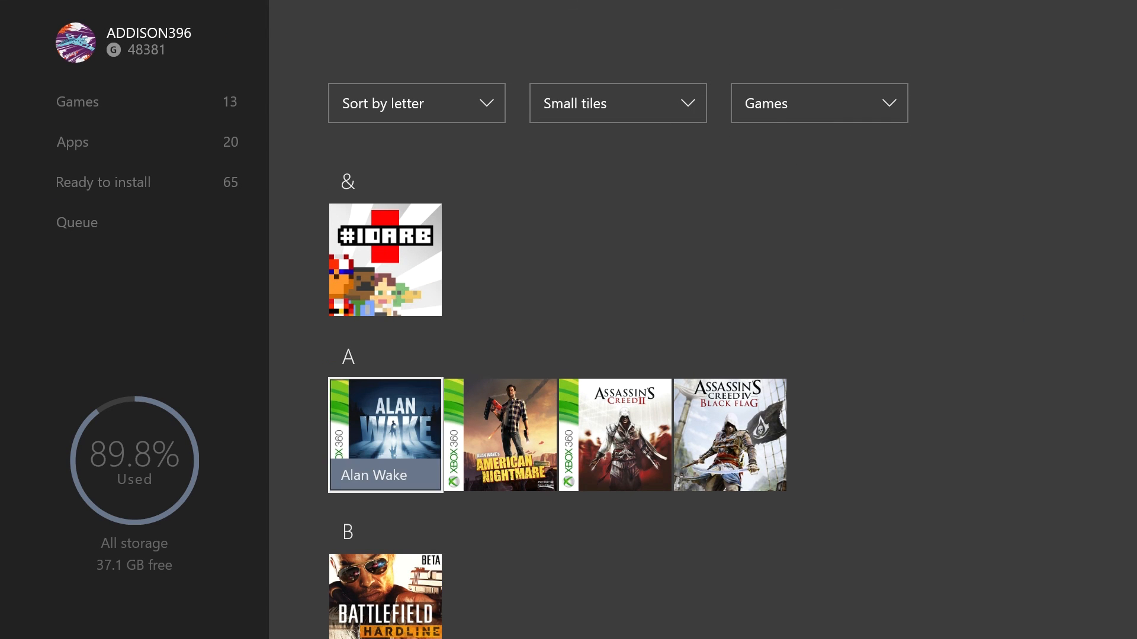
scroll("down", 3)
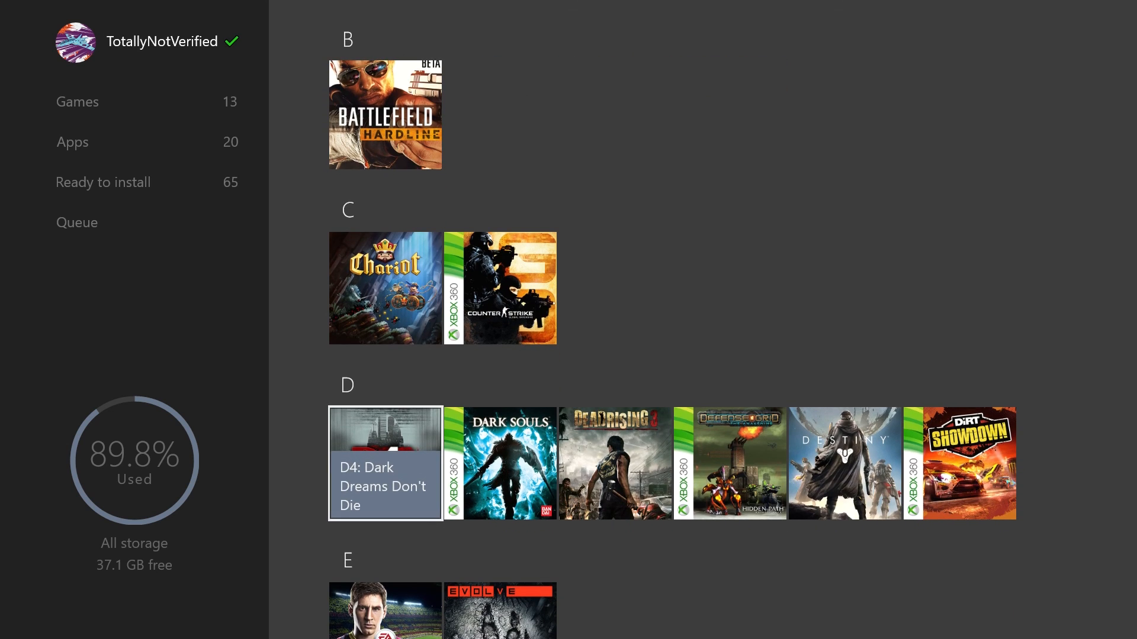
scroll("down", 3)
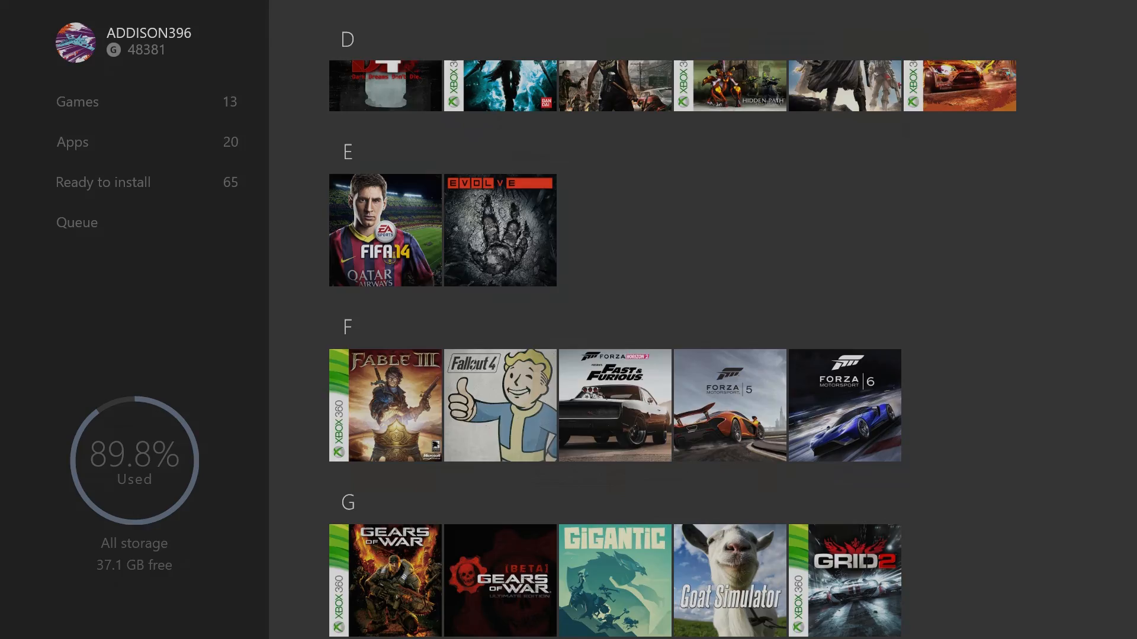
left_click(500, 405)
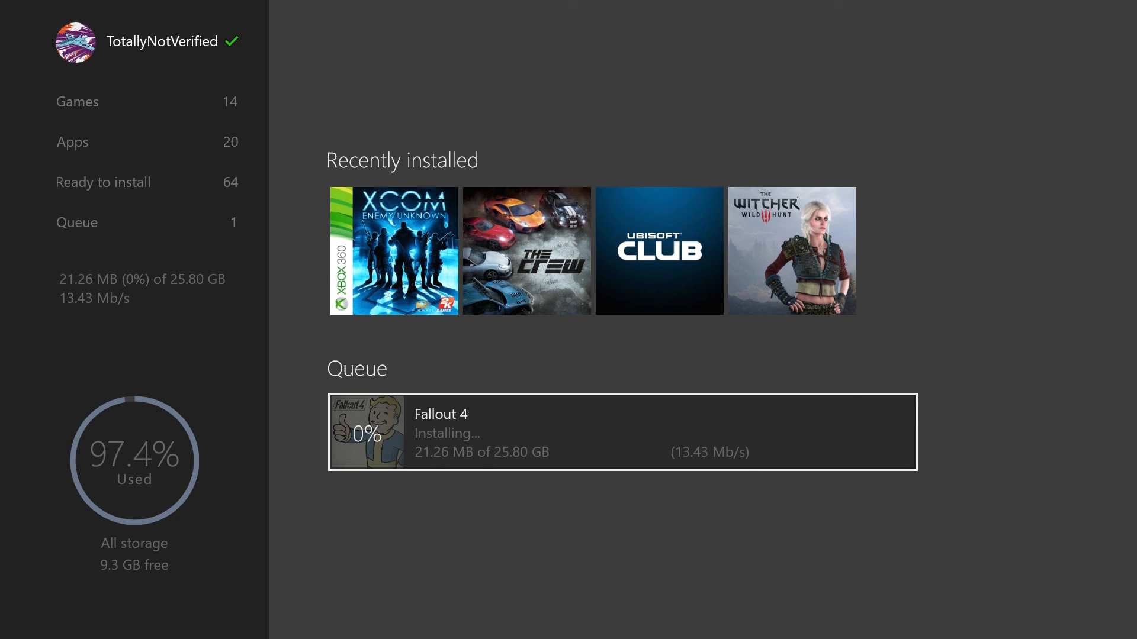
Look through the ready-to-install games and the apps collection.
left_click(103, 183)
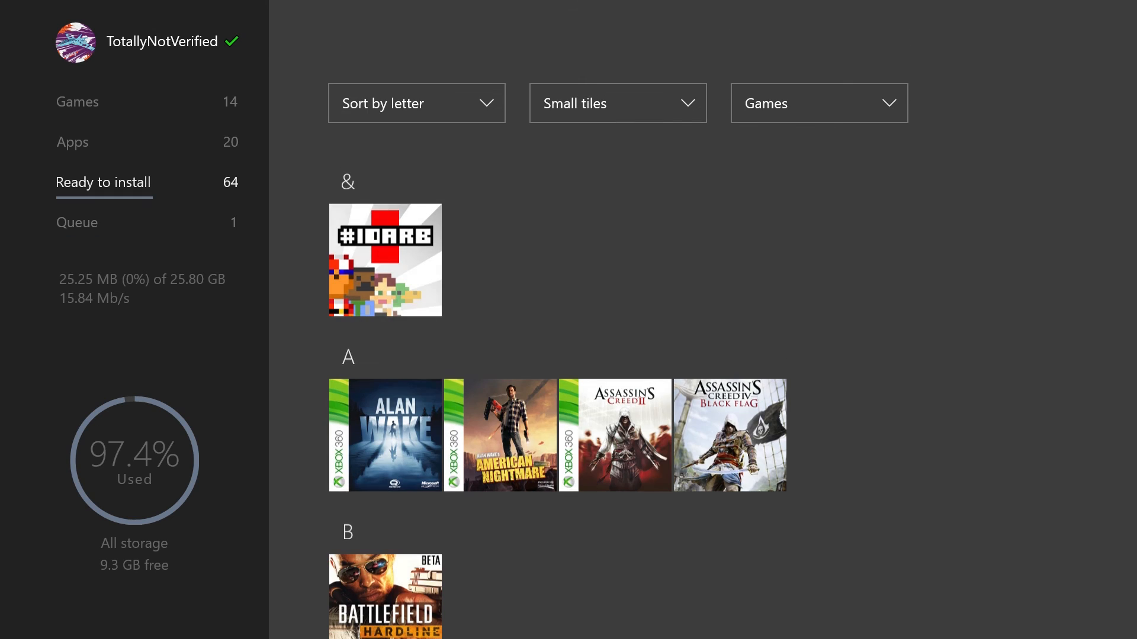
left_click(72, 141)
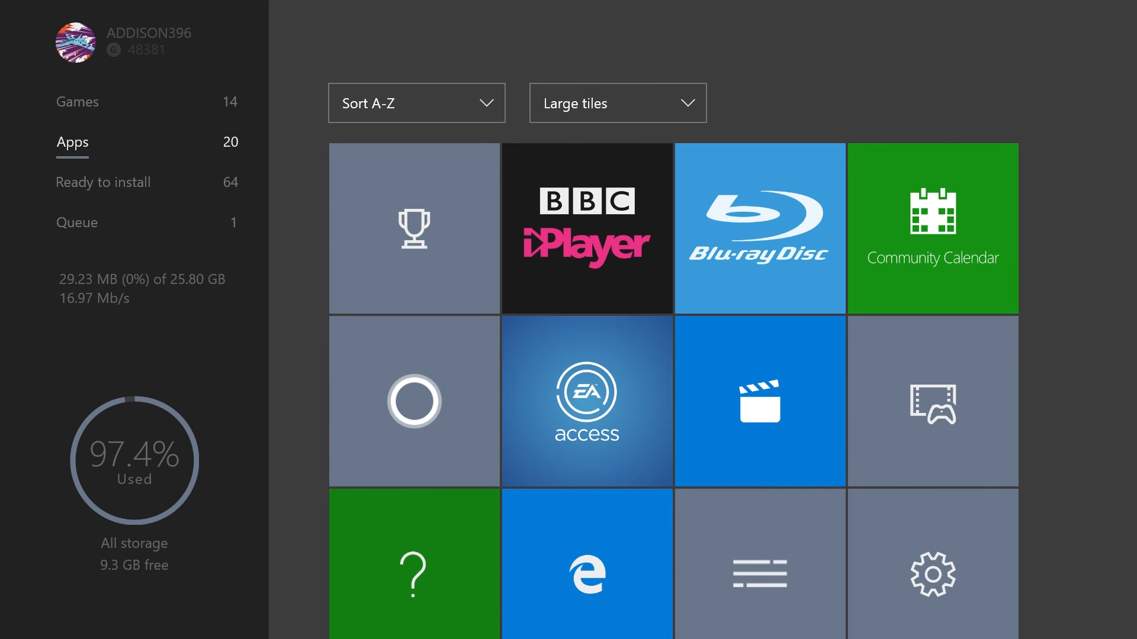
left_click(103, 182)
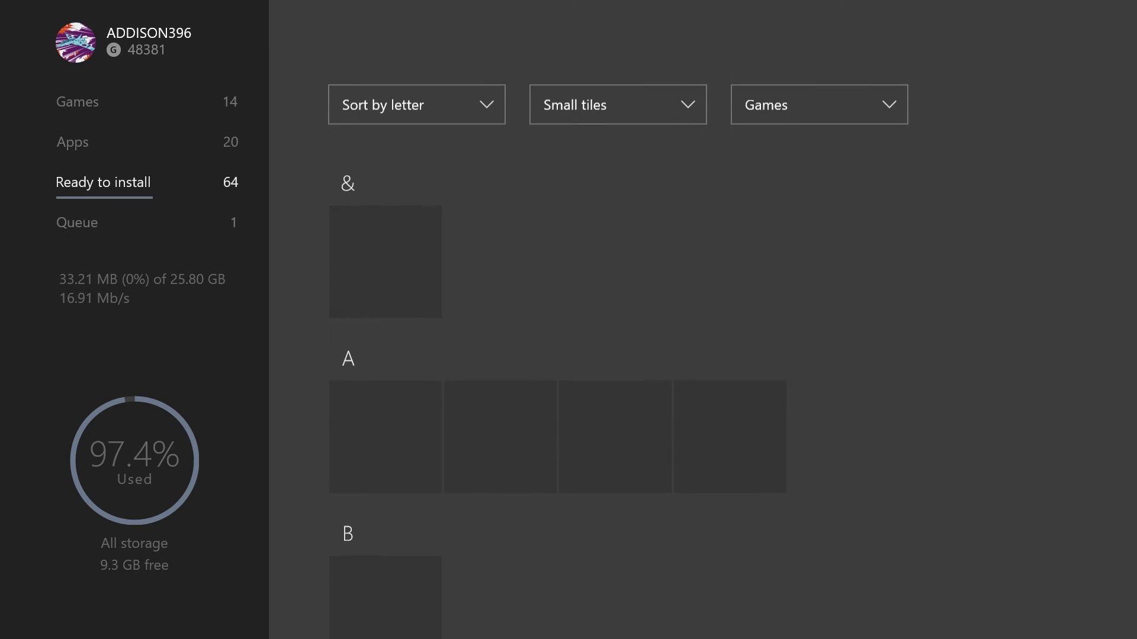
Cancel the Fallout 4 installation, emptying the queue, and return Home.
left_click(76, 222)
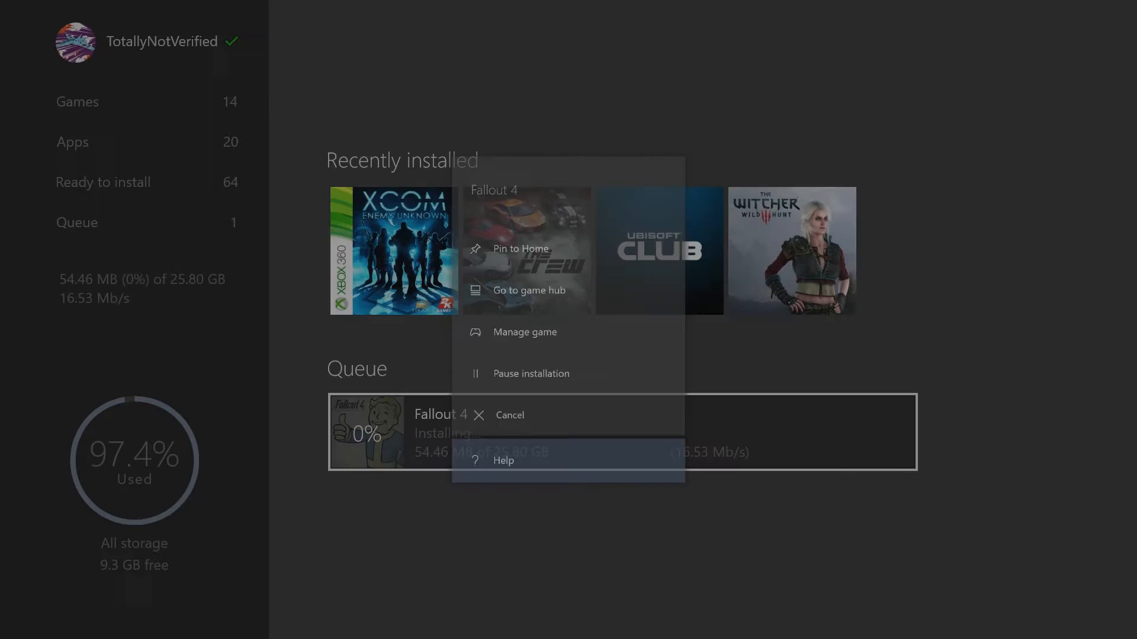
left_click(510, 415)
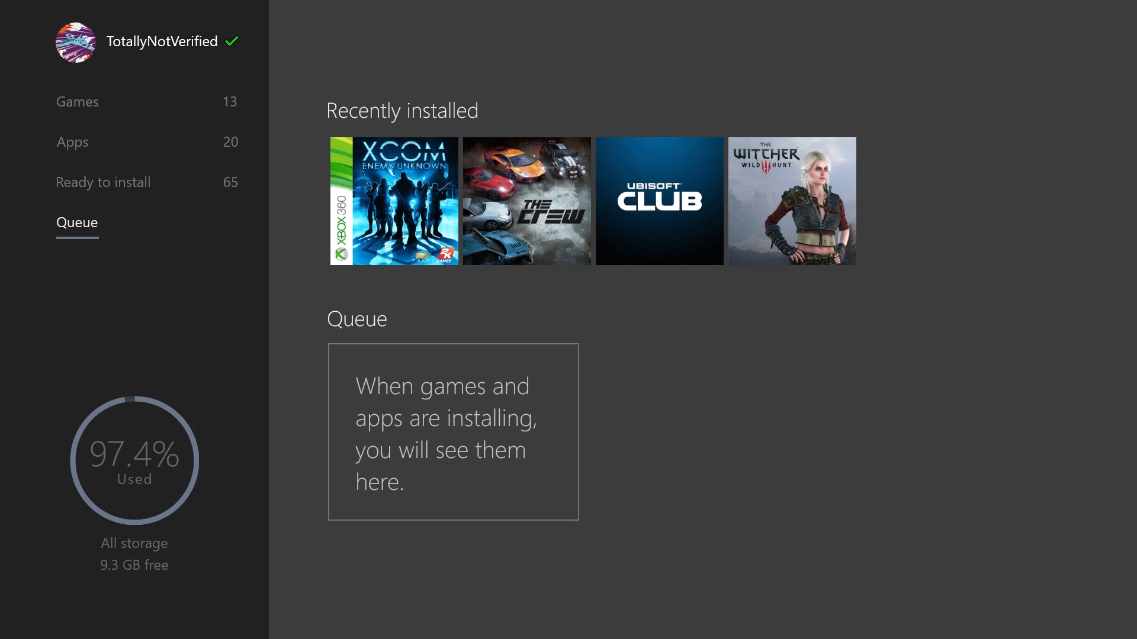
left_click(103, 183)
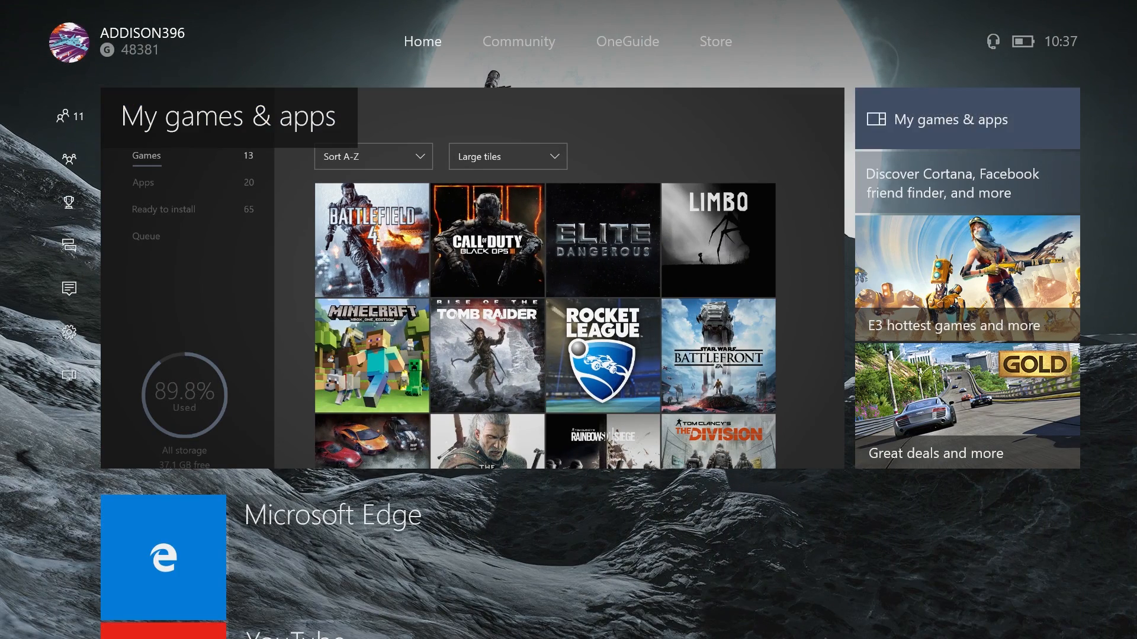
Pass the TV guide, reach the Store tab and scroll through its browse rows.
left_click(628, 42)
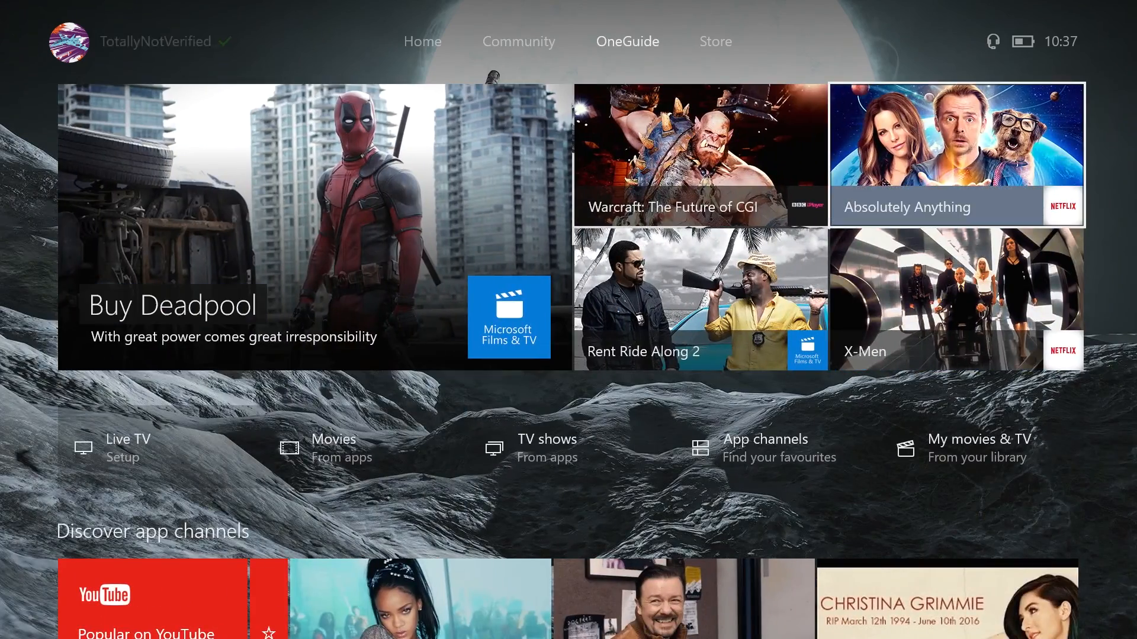
left_click(716, 41)
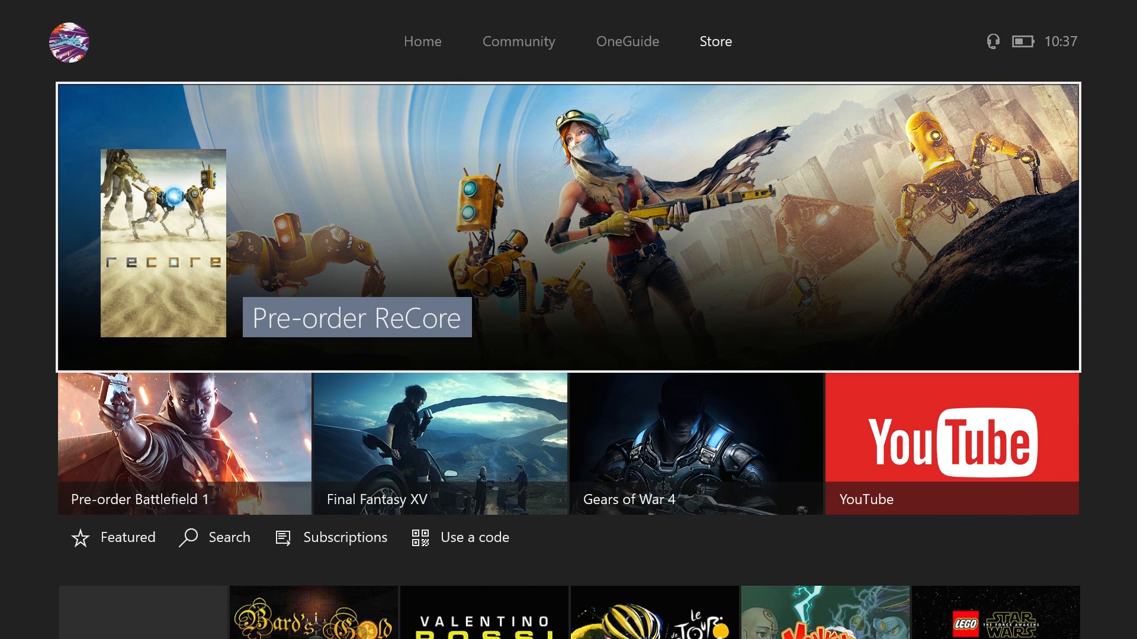
left_click(112, 538)
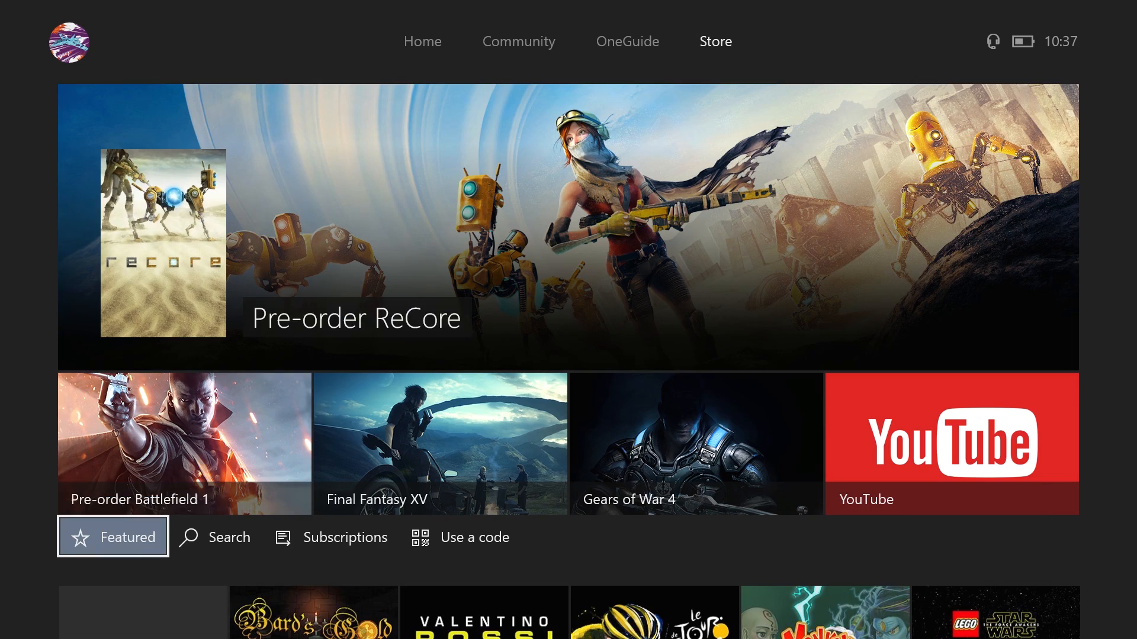
scroll("down", 3)
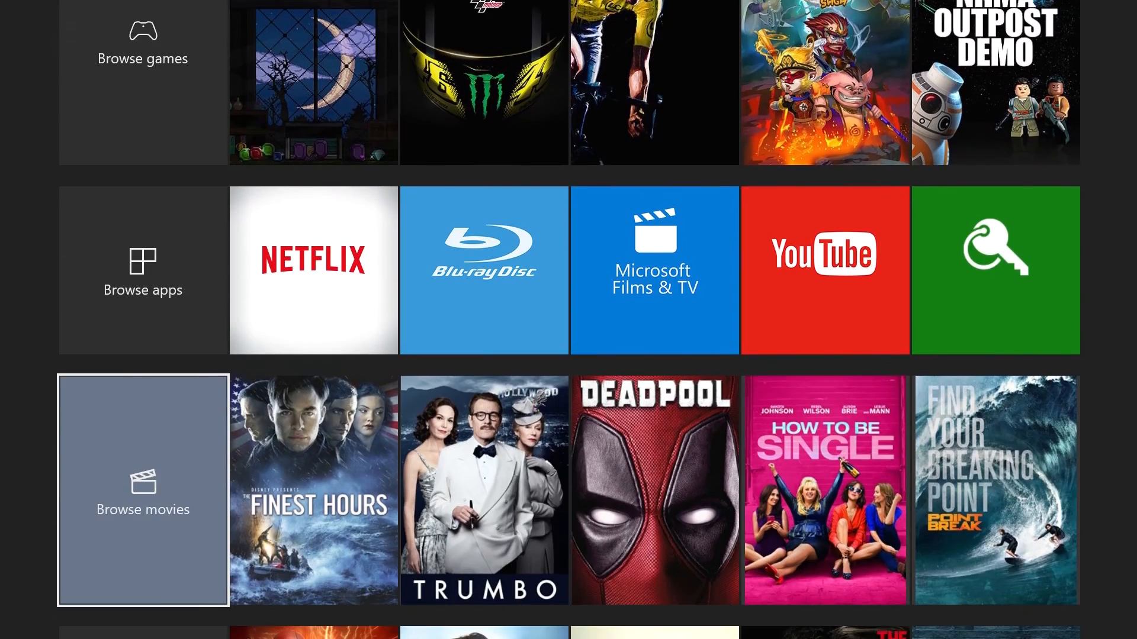
scroll("down", 3)
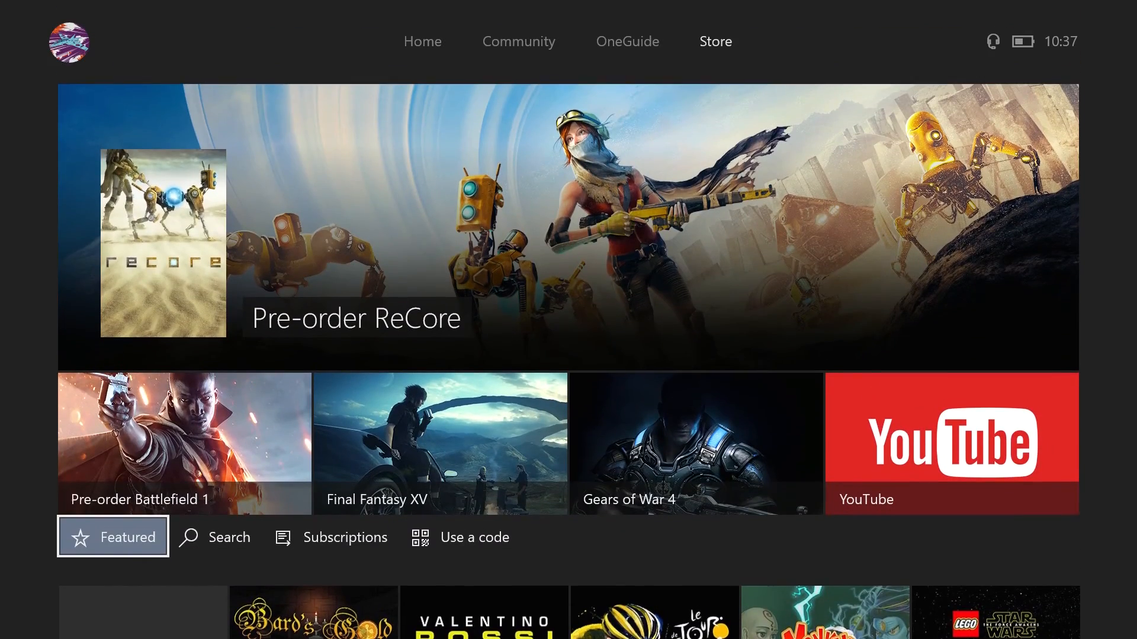
mouse_move(184, 443)
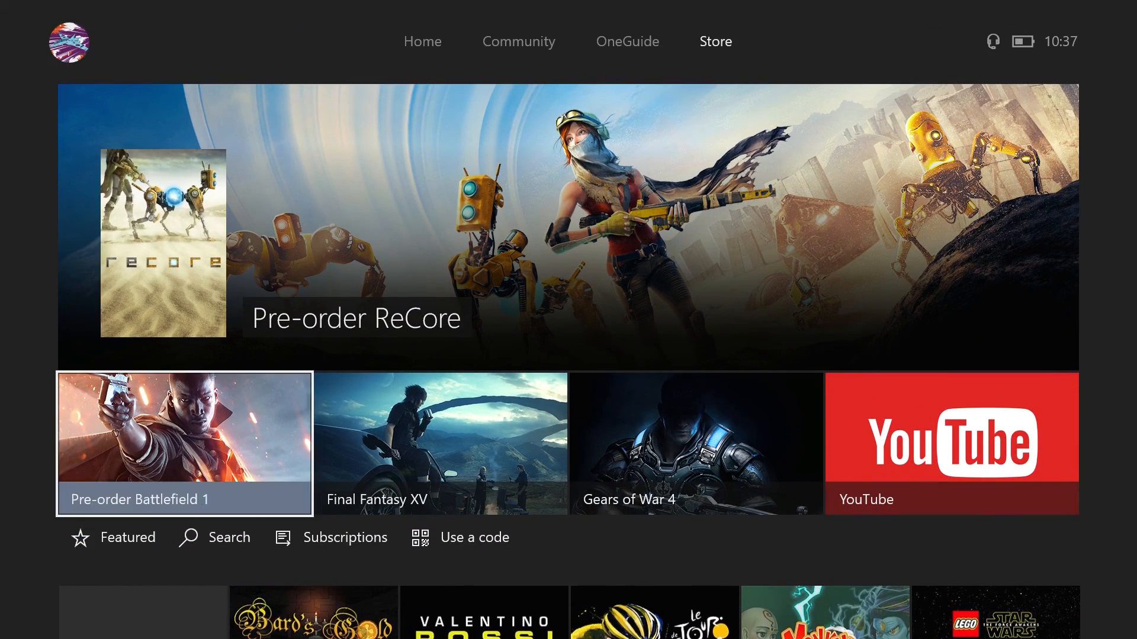
scroll("down", 3)
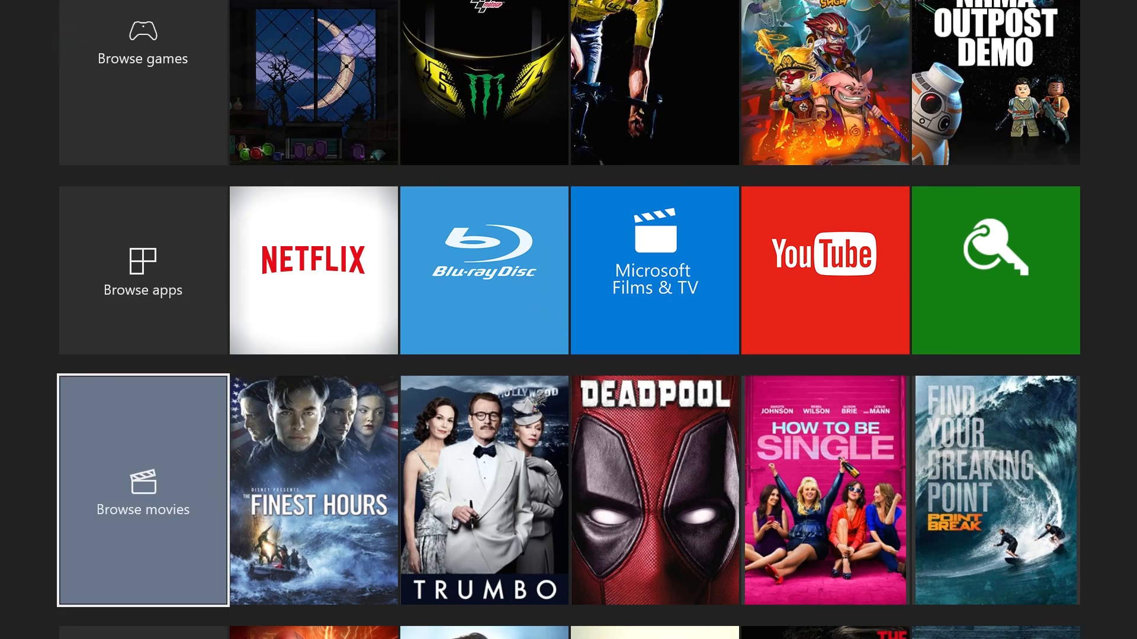
scroll("down", 3)
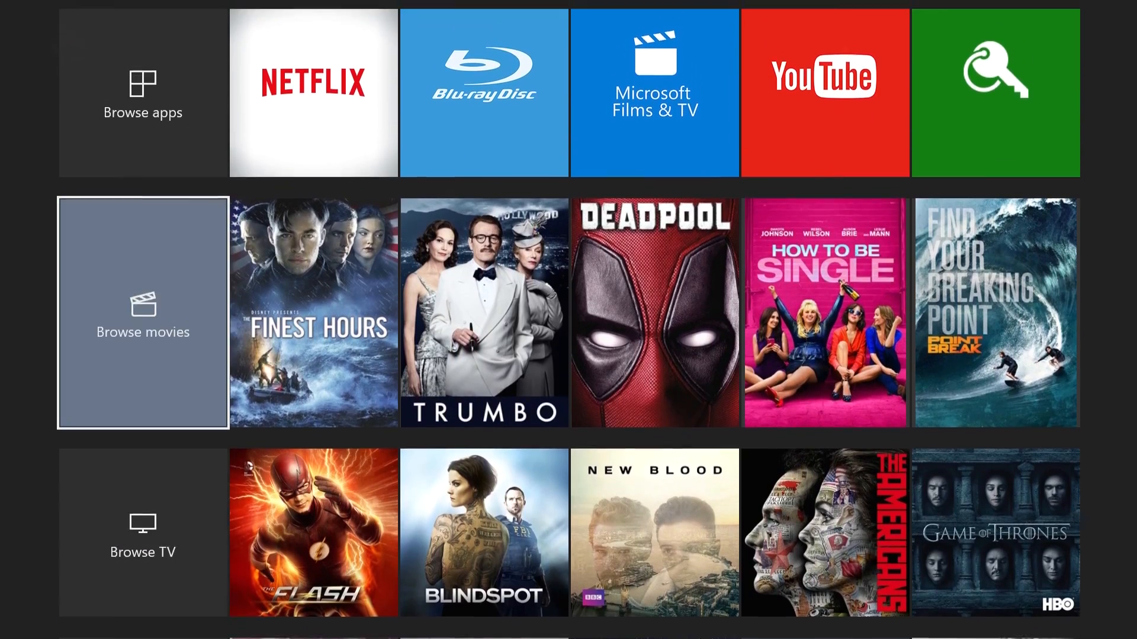
Jump back to the top of the Store page with its featured banner.
left_click(715, 41)
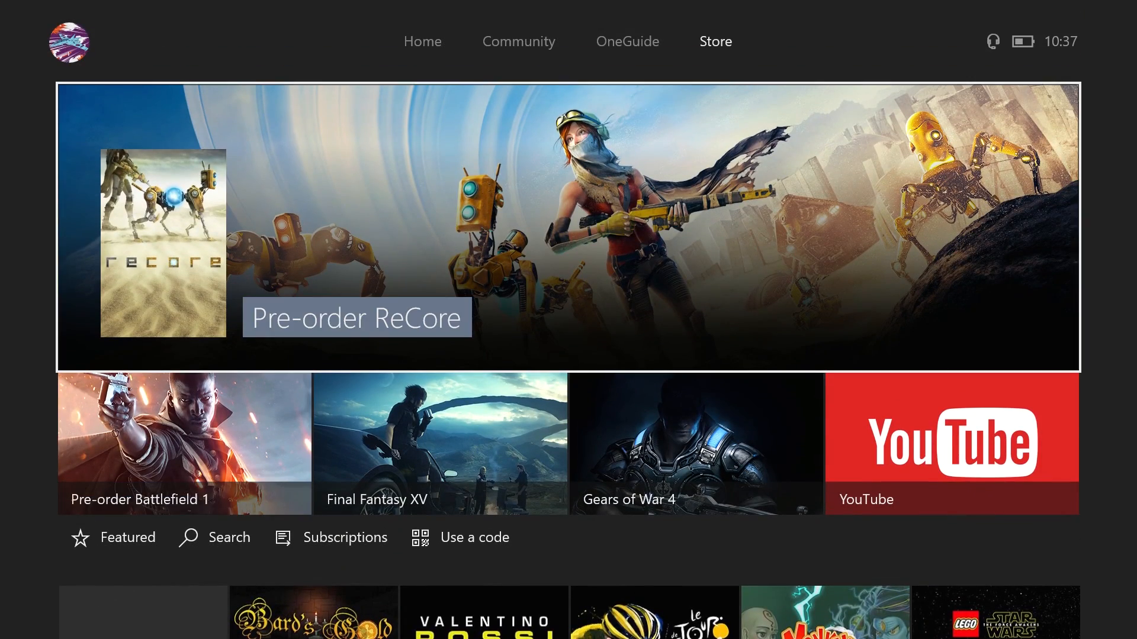
mouse_move(695, 443)
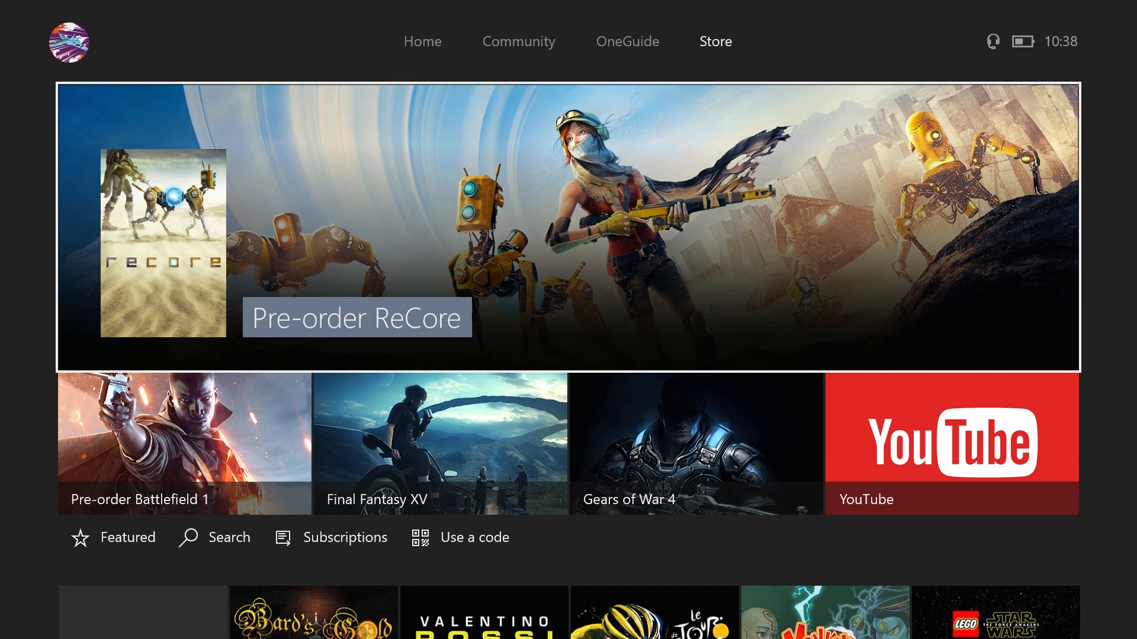
scroll("down", 3)
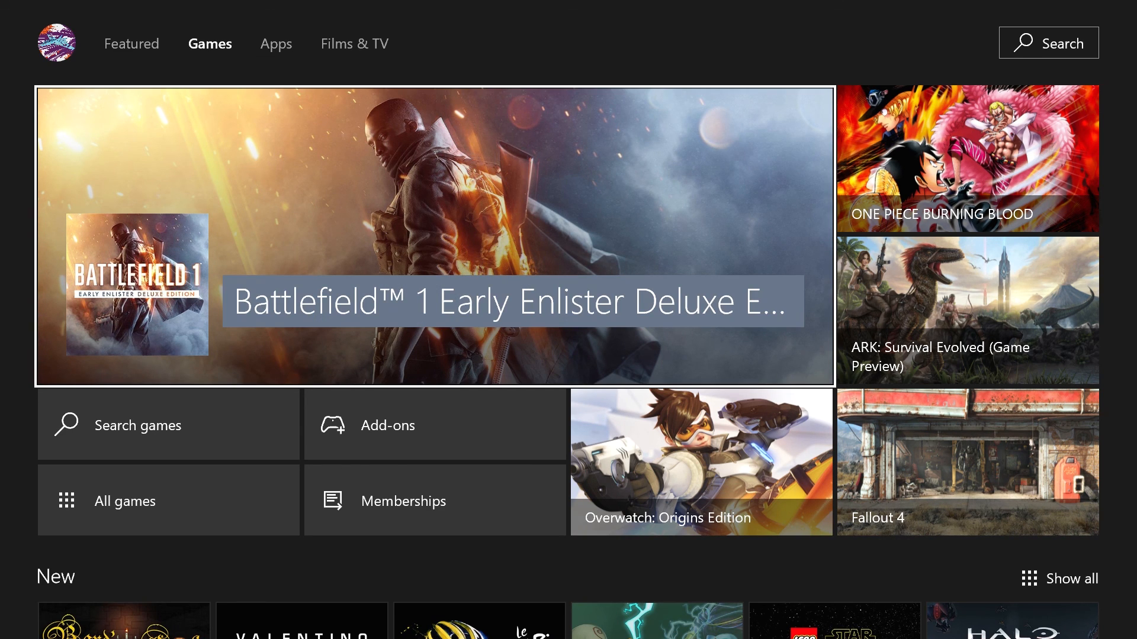
mouse_move(276, 43)
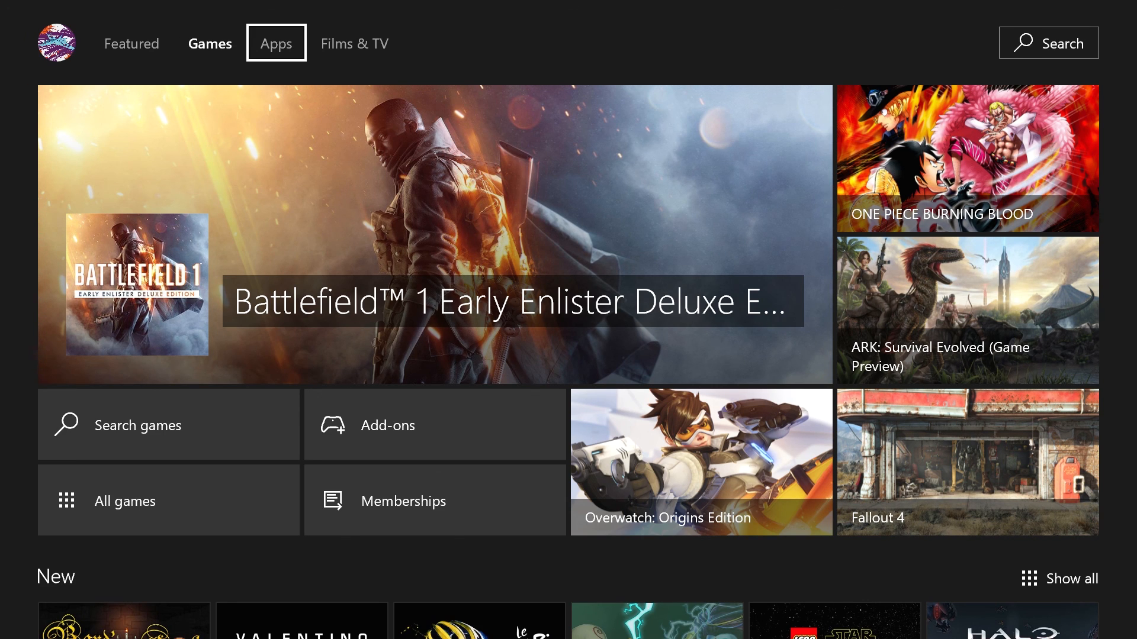
Scroll the Store's Games section through the New, Game preview and Top paid lists.
left_click(210, 42)
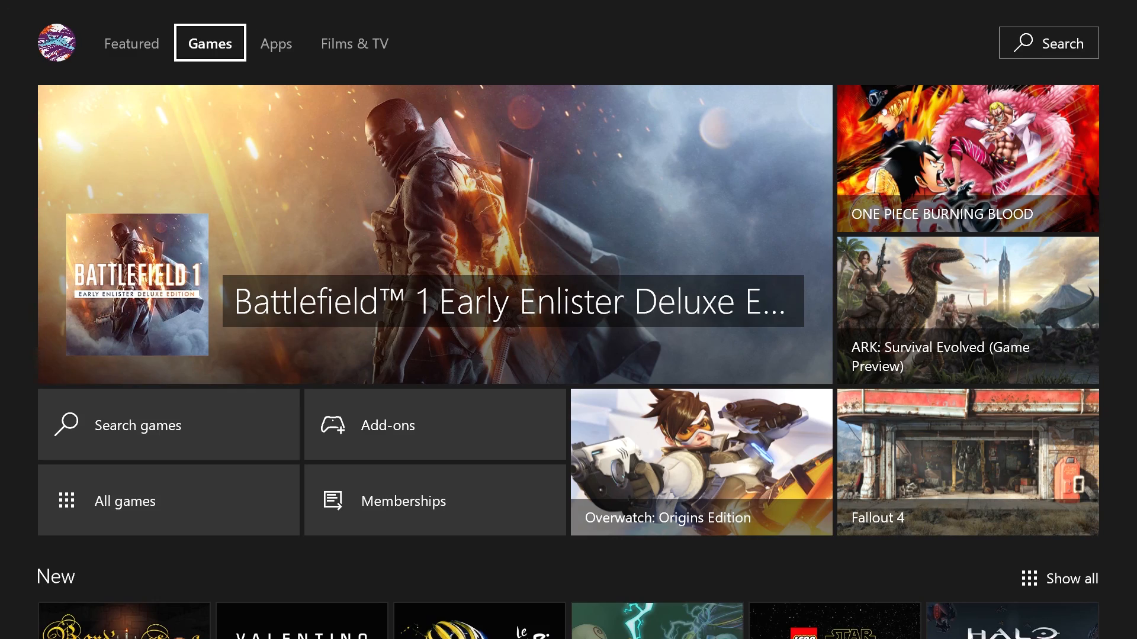
scroll("down", 3)
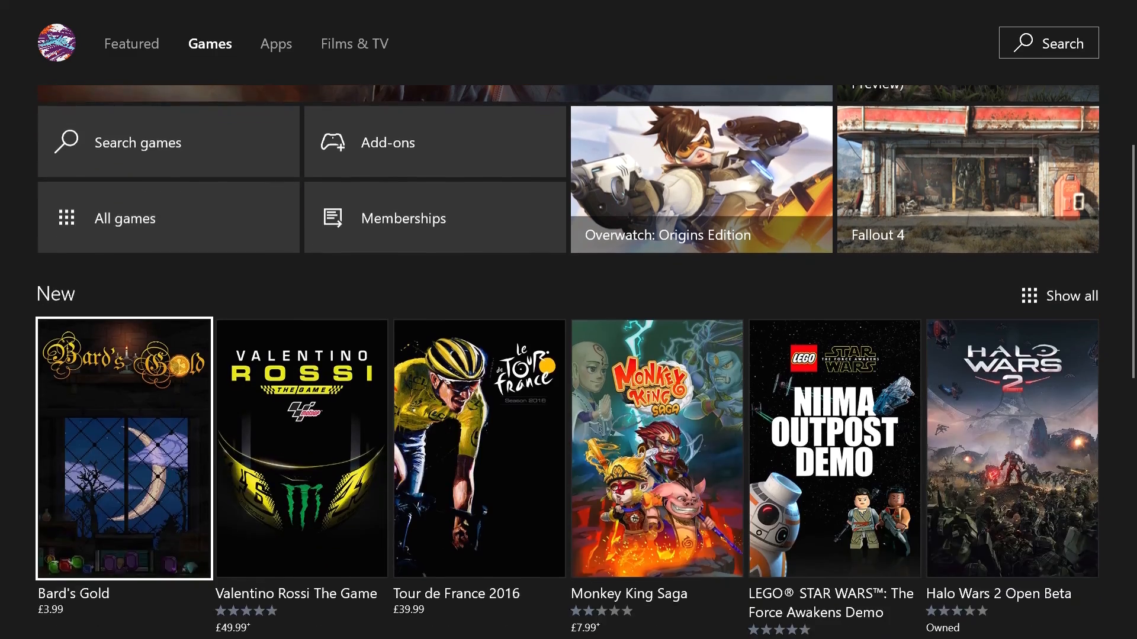
scroll("down", 3)
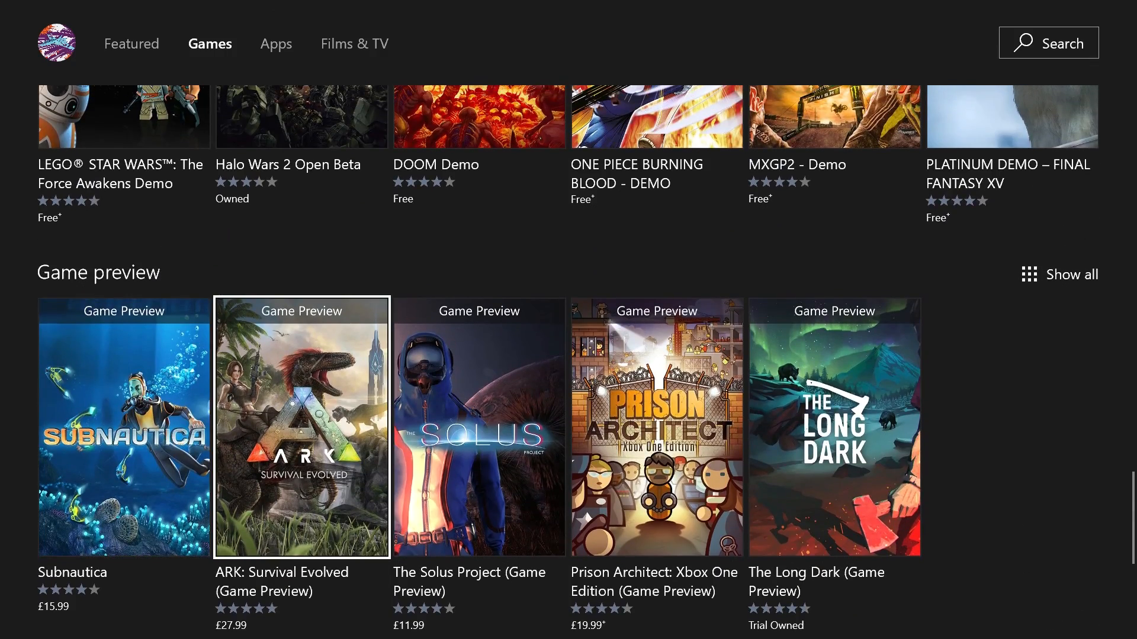
scroll("down", 3)
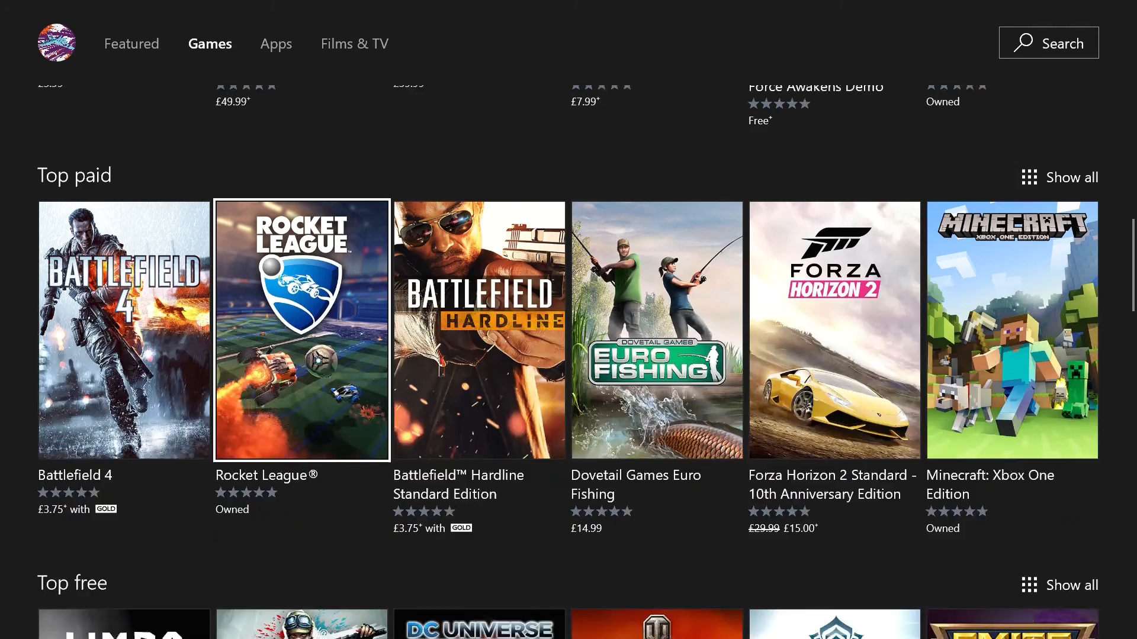
scroll("up", 3)
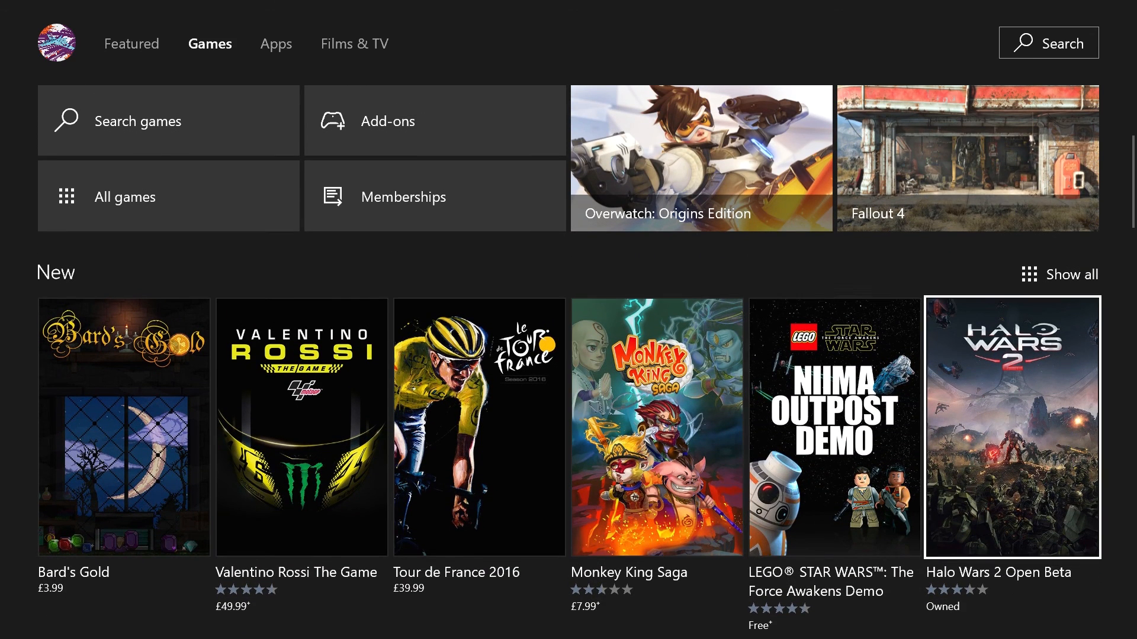
mouse_move(834, 427)
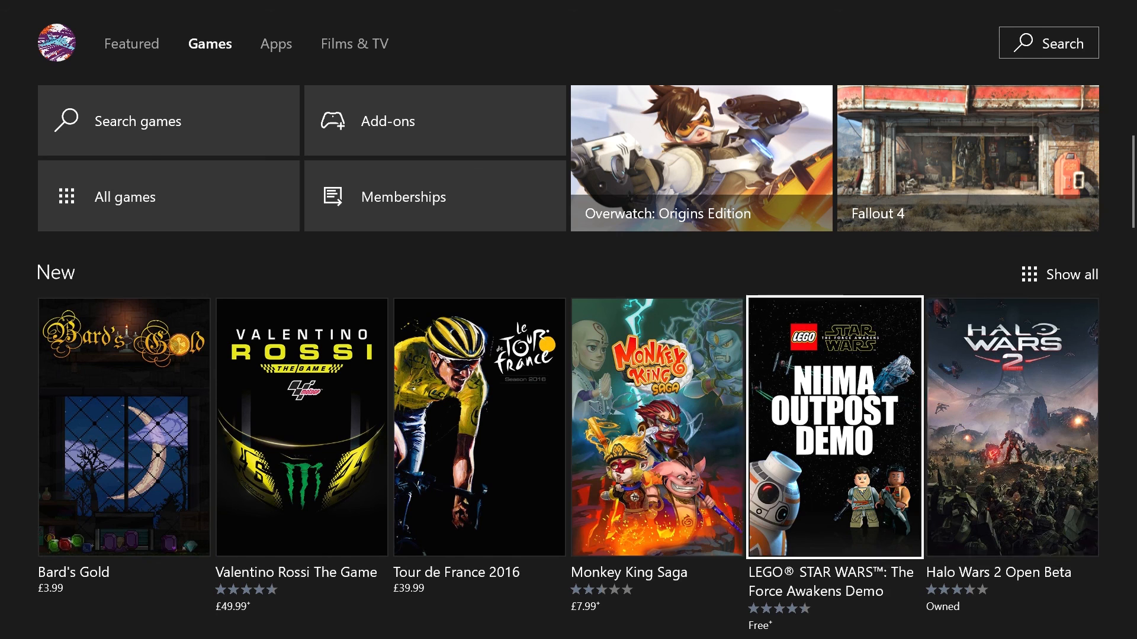
scroll("down", 3)
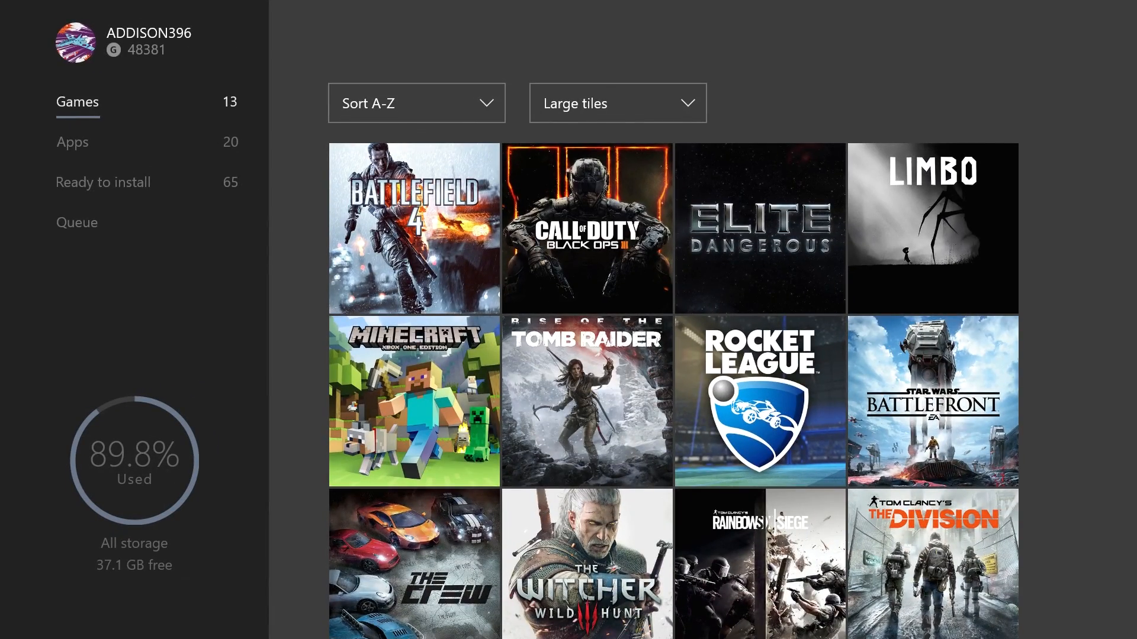
Leave the collection, pass through the Community feed and land on Home.
left_click(716, 42)
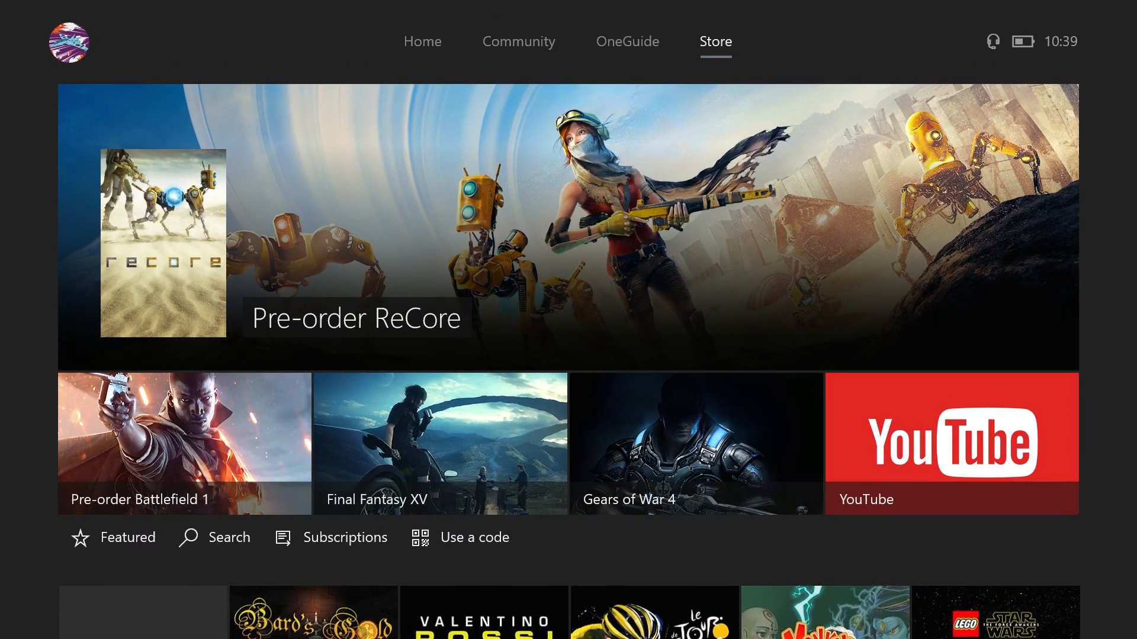
left_click(519, 41)
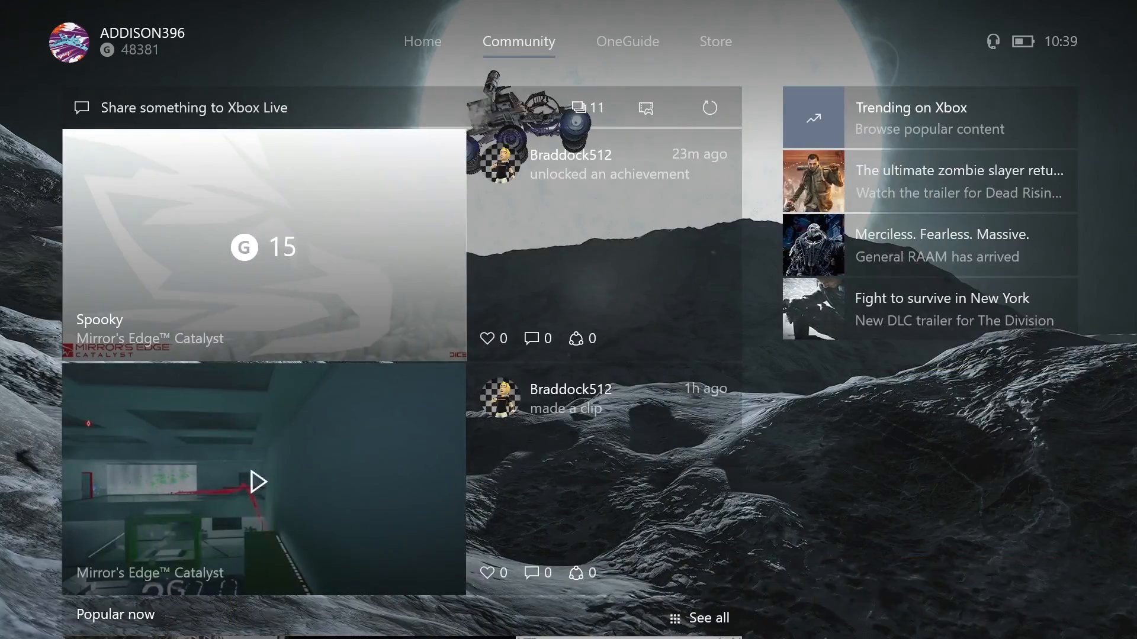
left_click(422, 41)
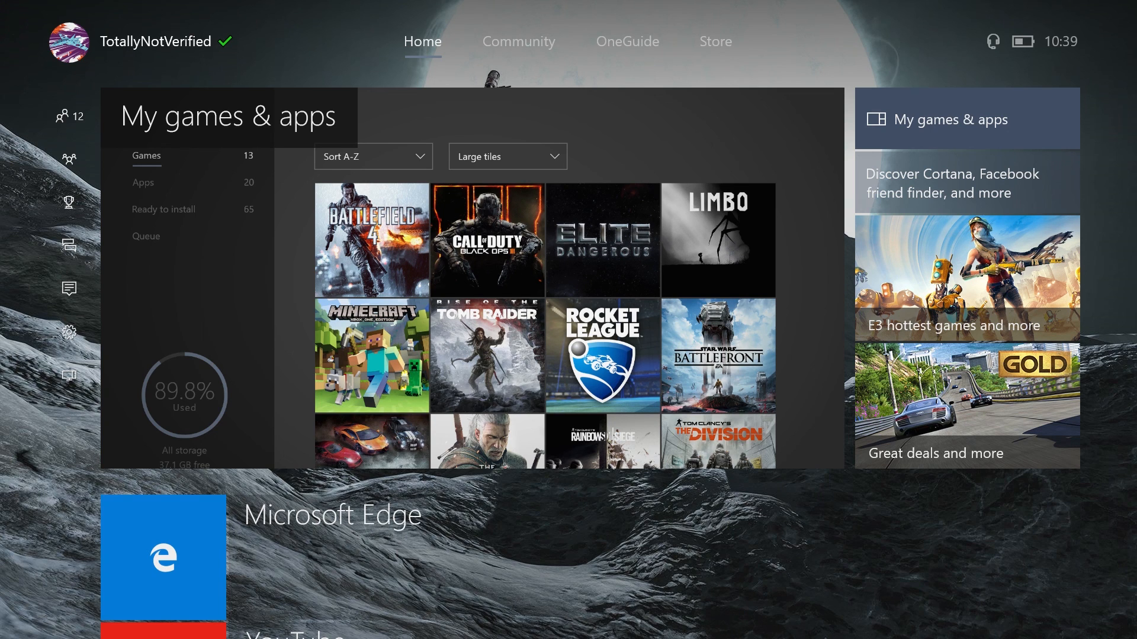
View the sign-in profile panel and the Friends list of people online.
left_click(69, 42)
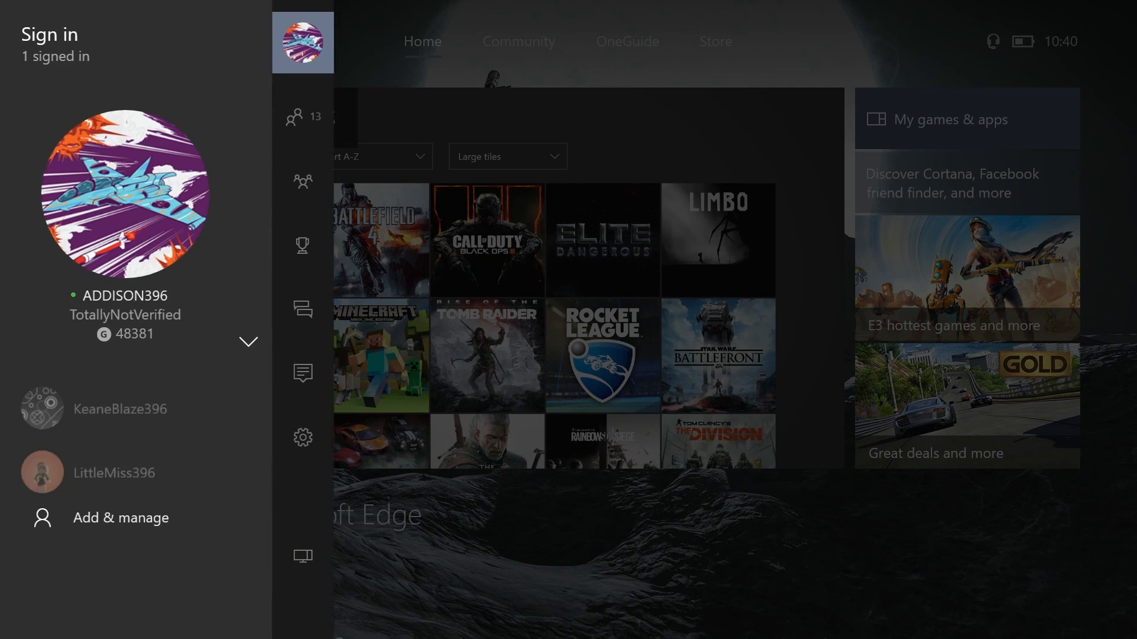
left_click(302, 117)
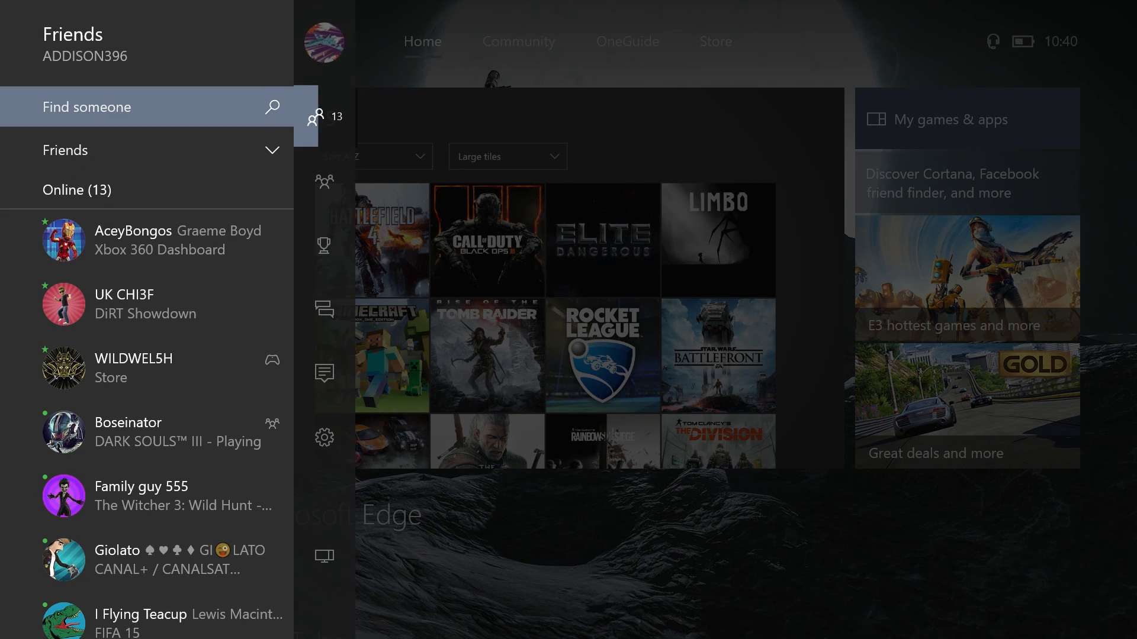
mouse_move(324, 117)
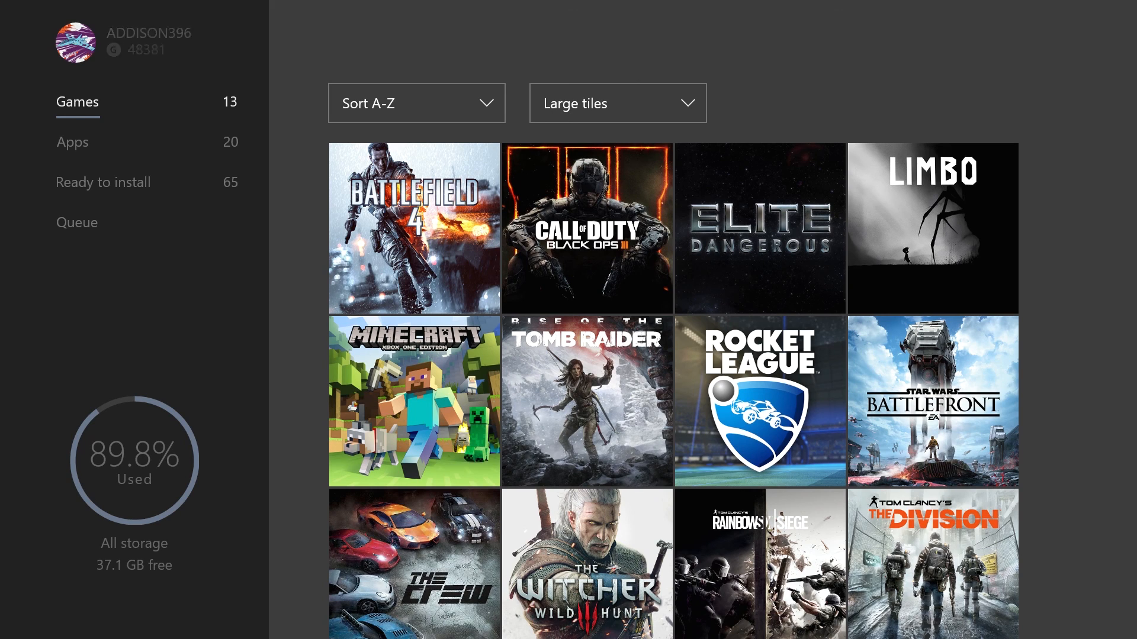
From the queue, show ready-to-install games and sort them A-Z.
left_click(76, 222)
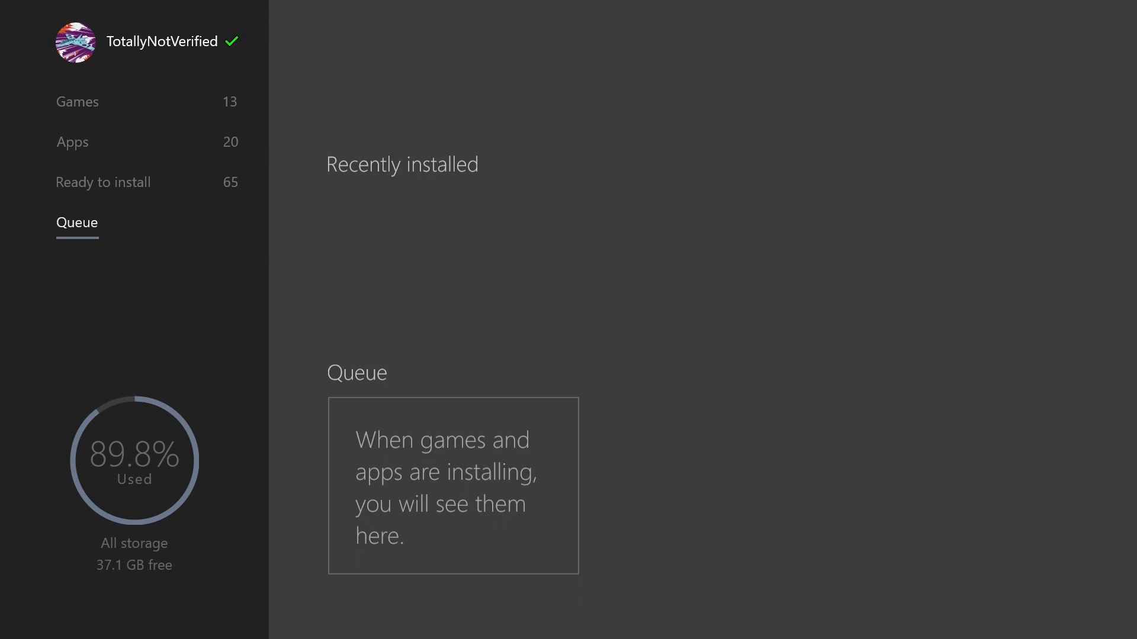
left_click(77, 102)
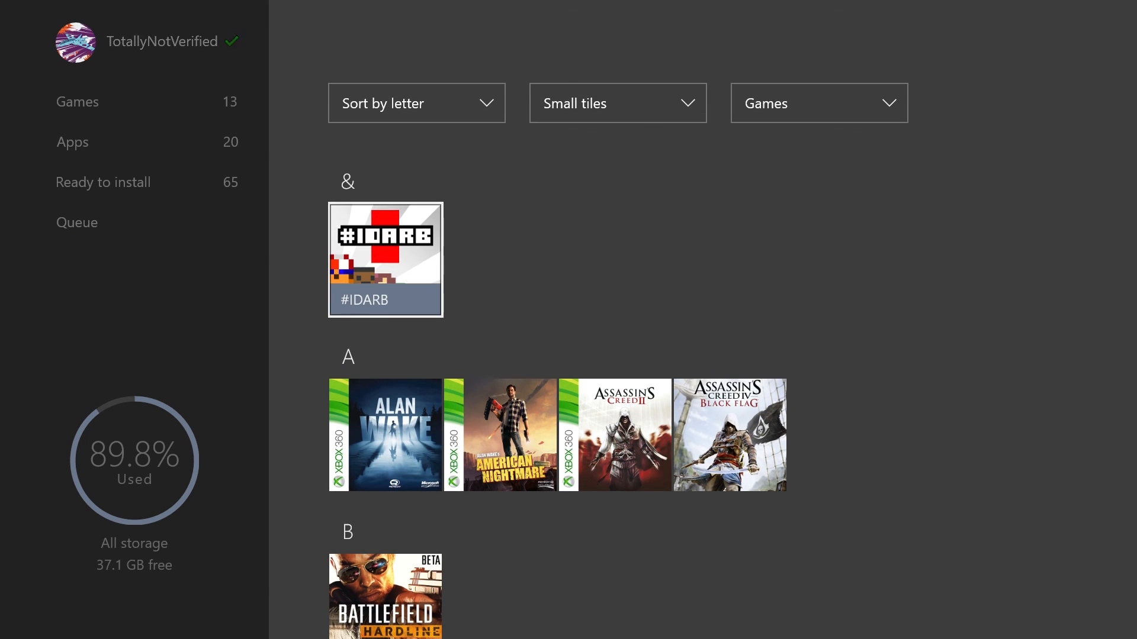
left_click(416, 102)
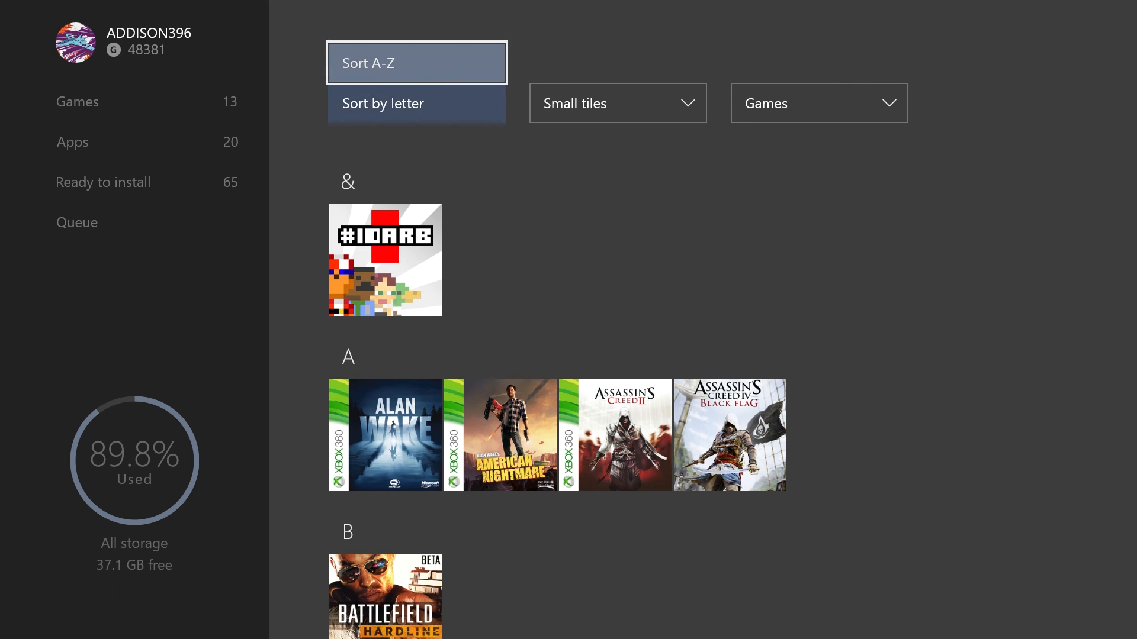
left_click(415, 63)
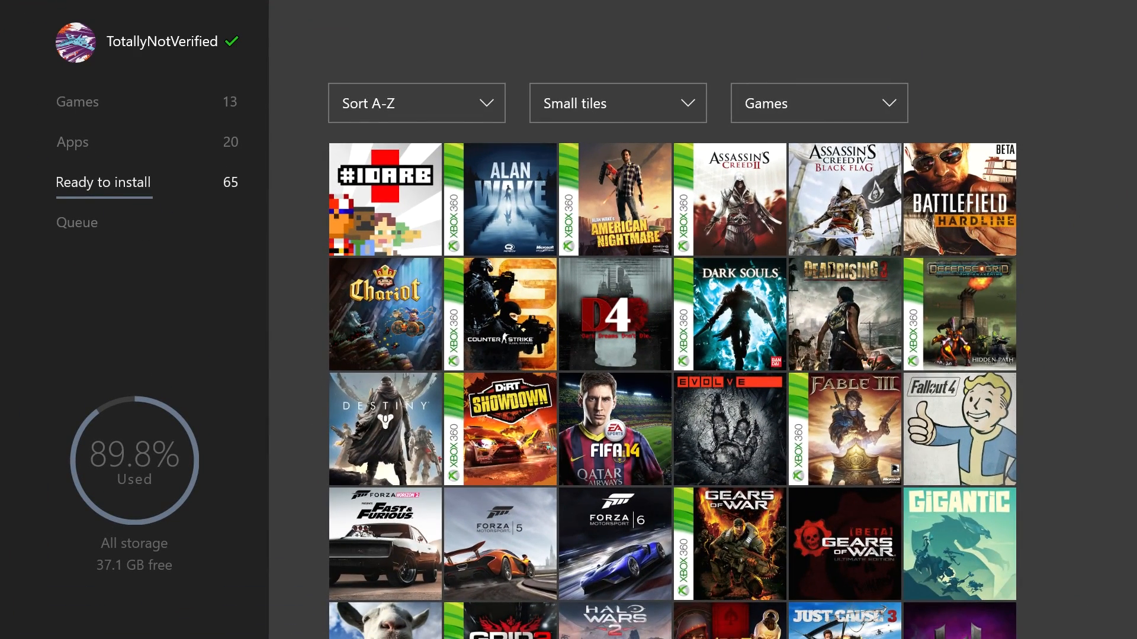
Return Home and scroll down to the pinned games and apps.
left_click(76, 221)
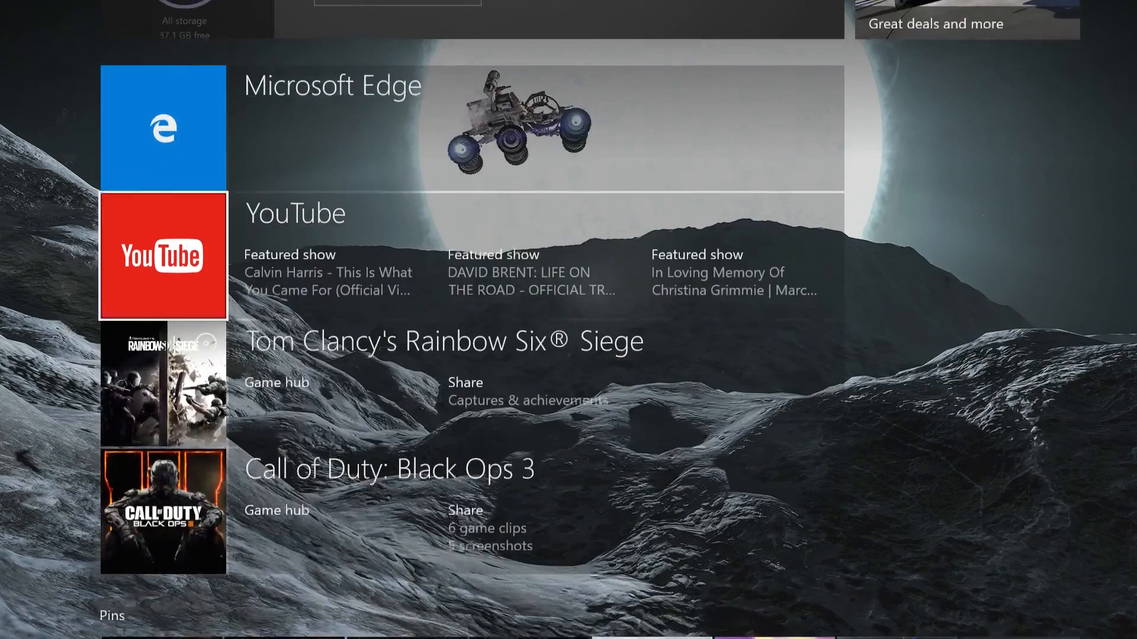
scroll("down", 3)
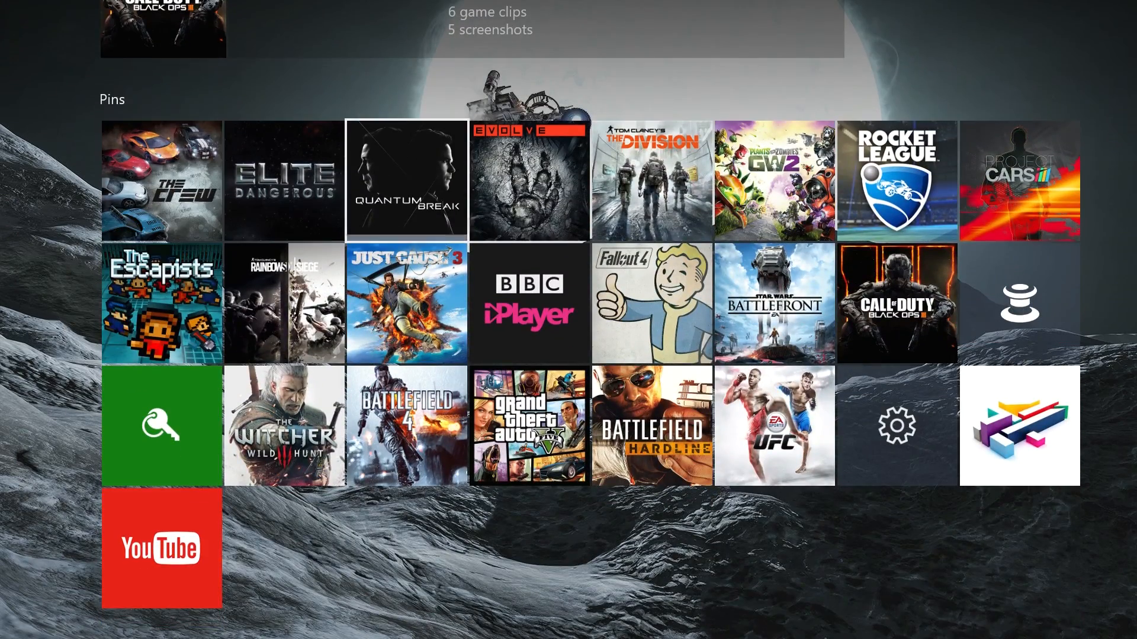